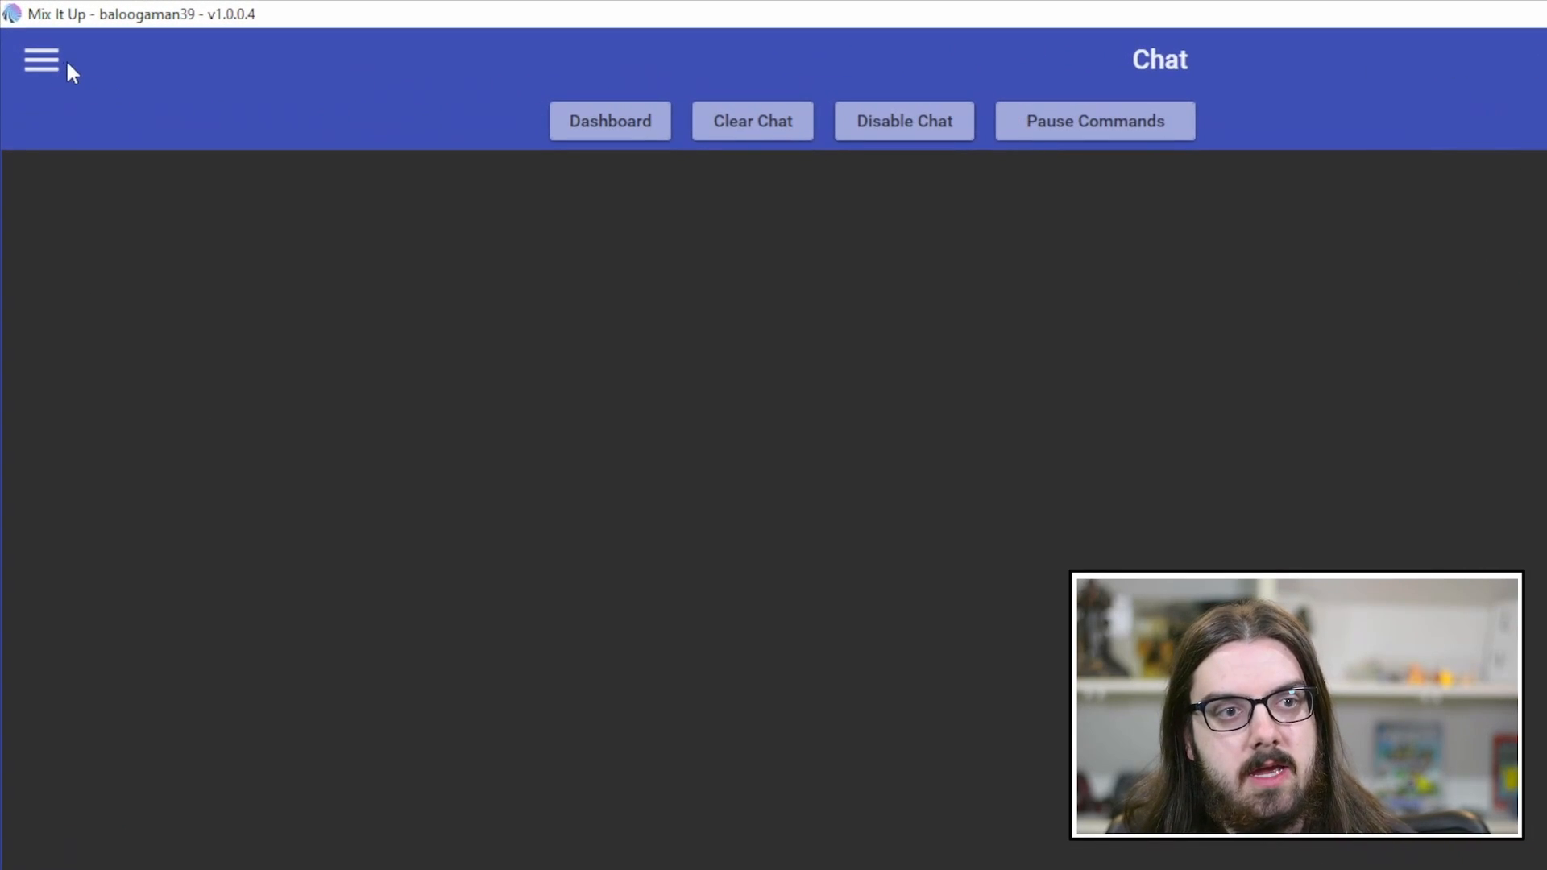
Step: Go to the Users page from the navigation menu
{"action": "left_click", "coordinate": [40, 59]}
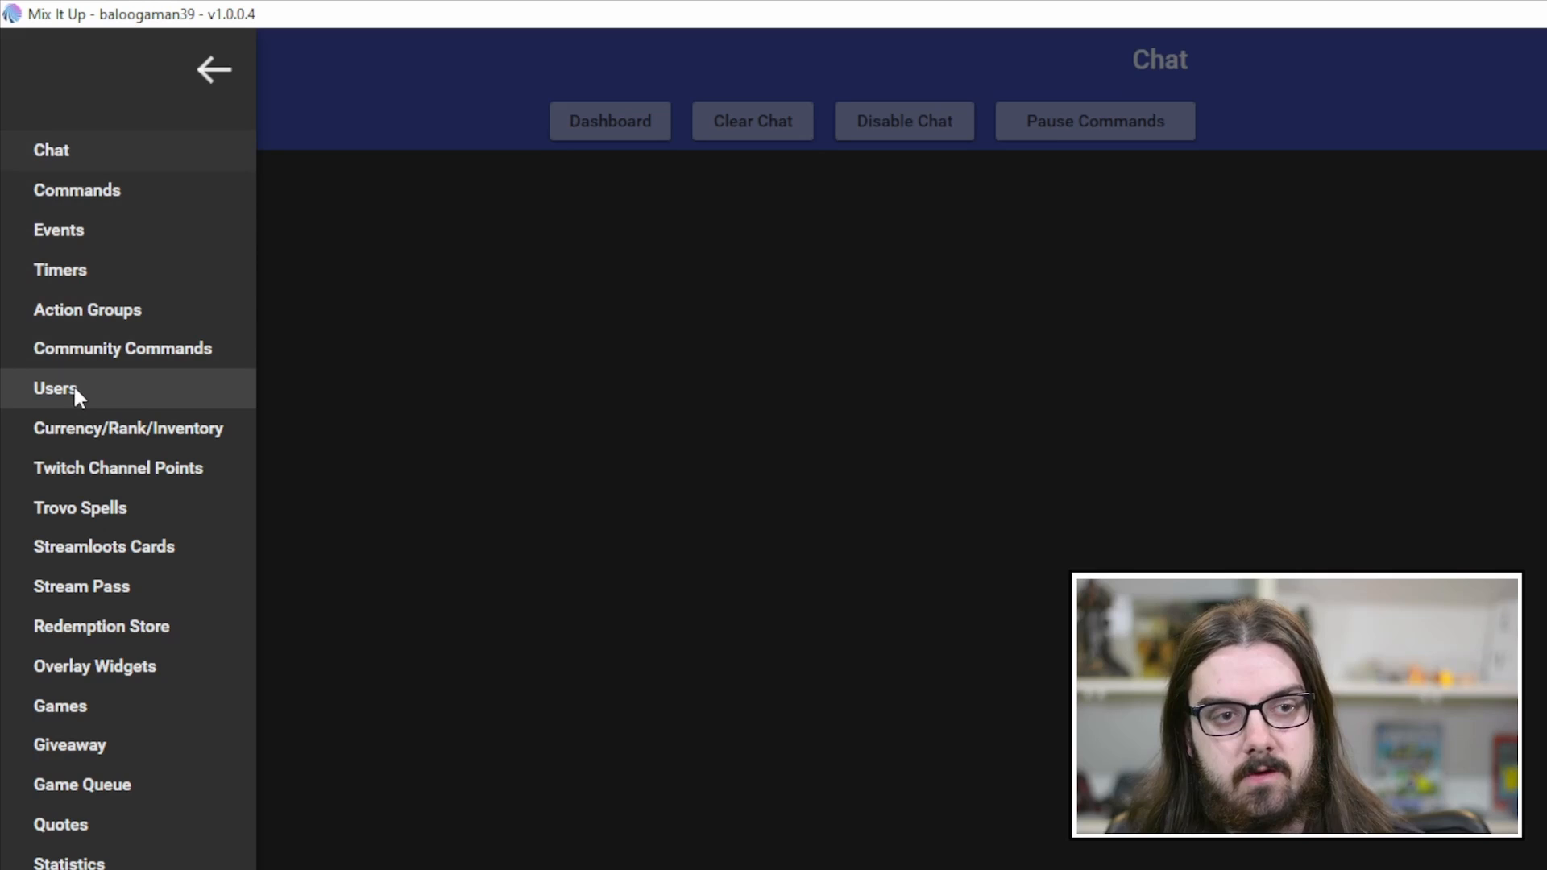
{"action": "left_click", "coordinate": [56, 387]}
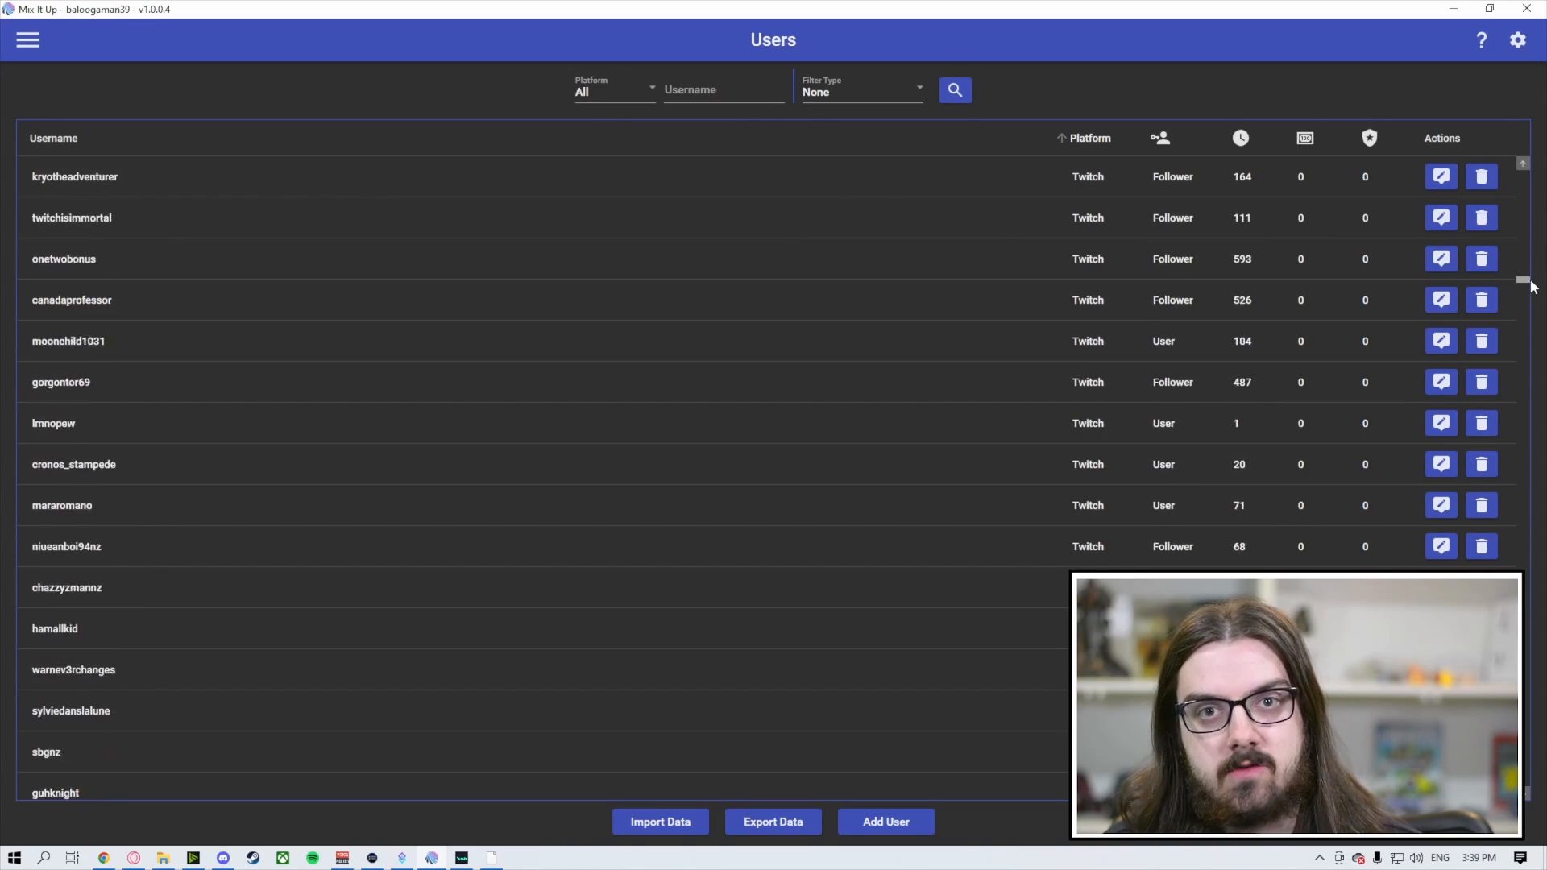
{"action": "scroll", "scroll_direction": "down", "scroll_amount": 3}
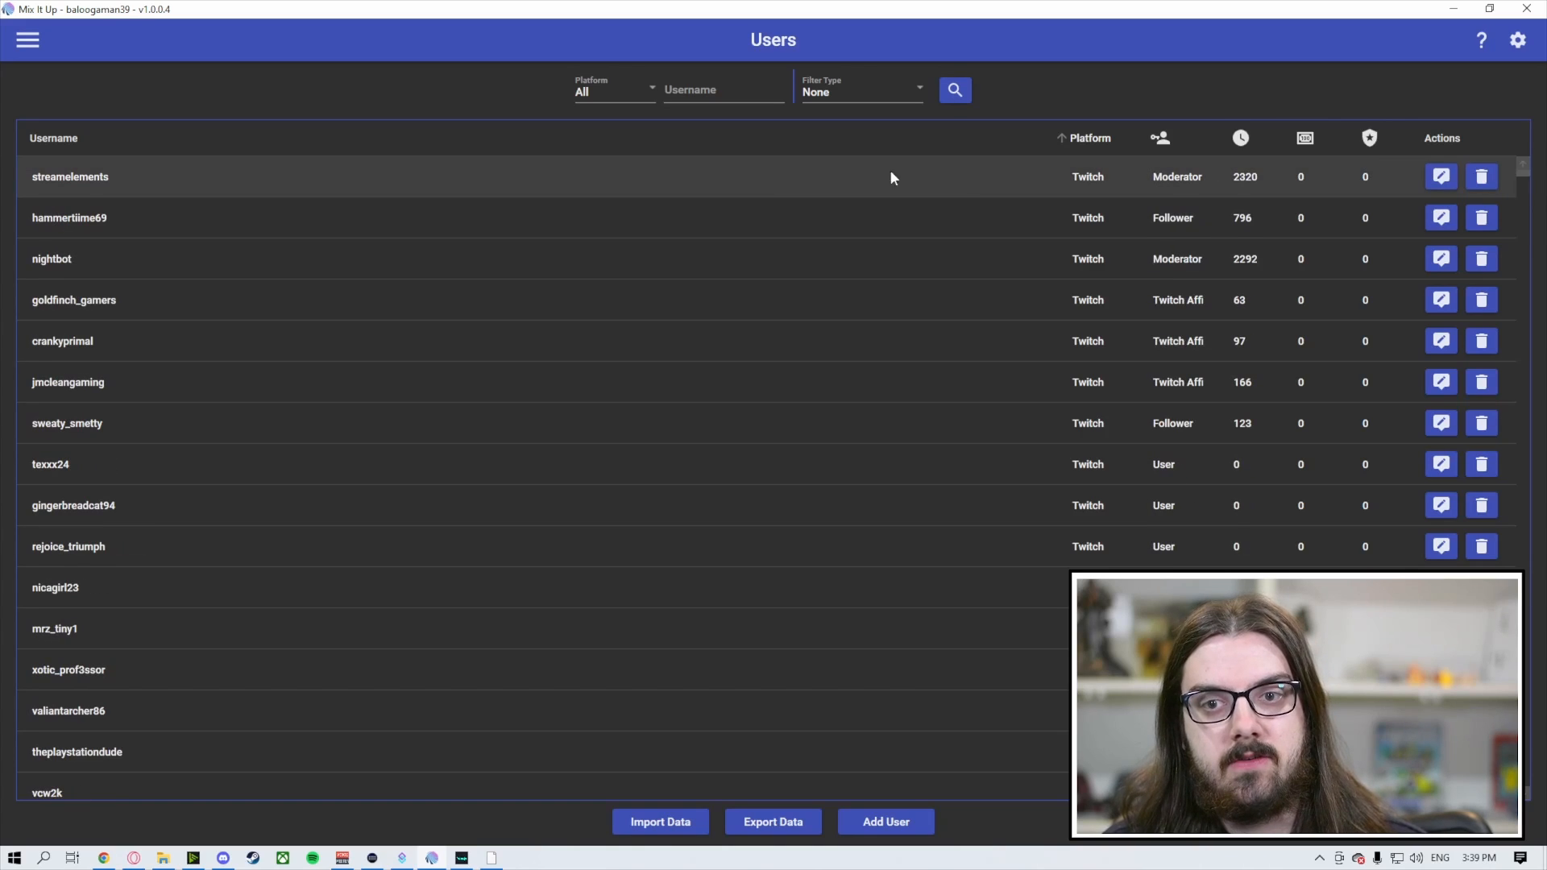
{"action": "mouse_move", "coordinate": [733, 172]}
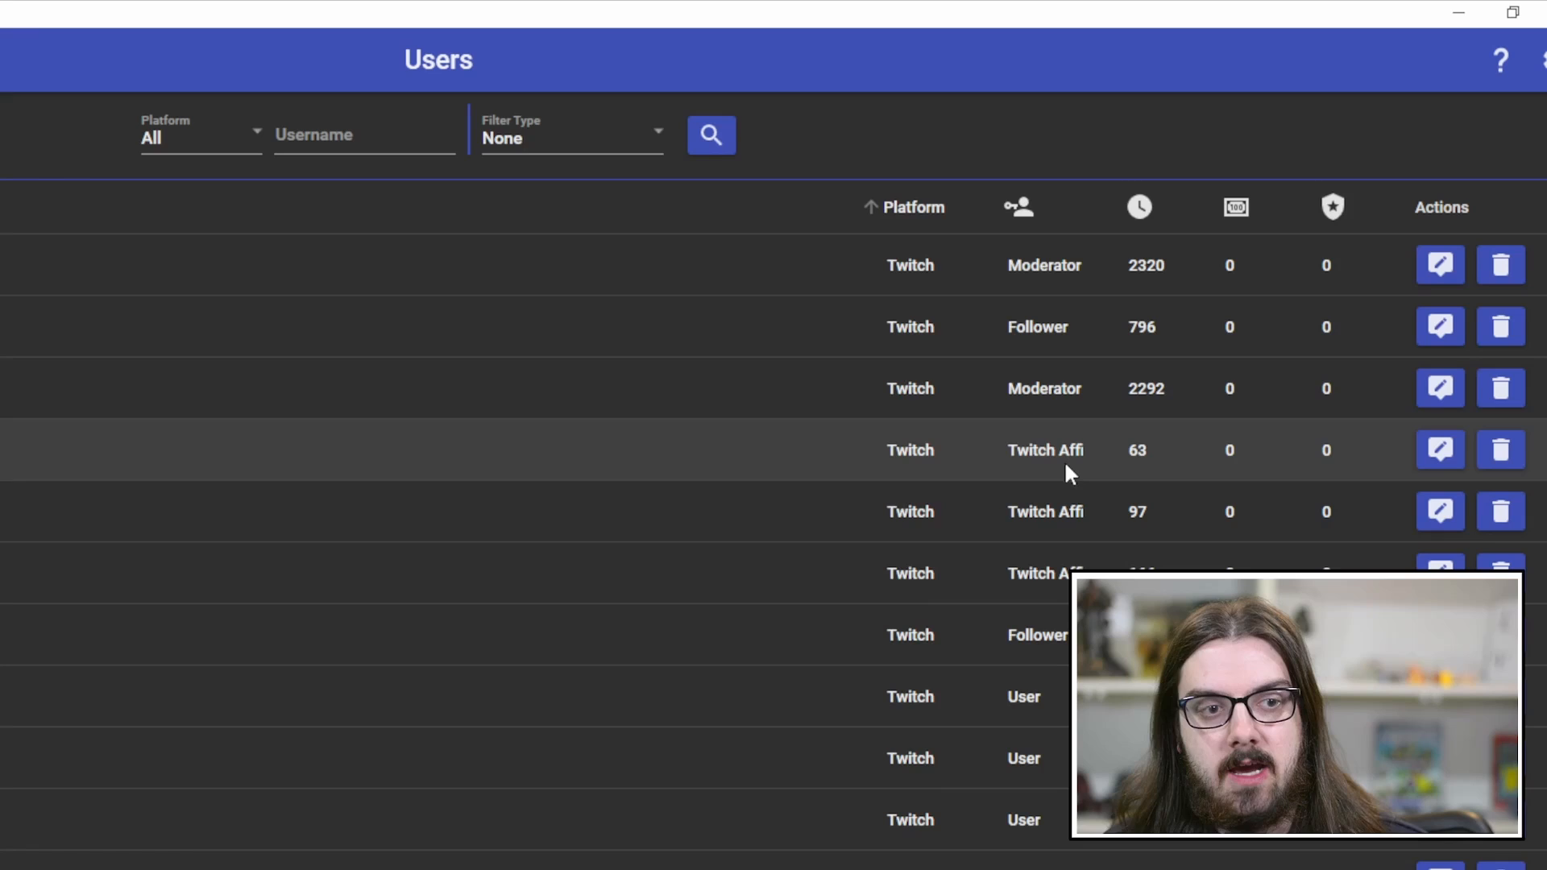
{"action": "scroll", "scroll_direction": "down", "scroll_amount": 3}
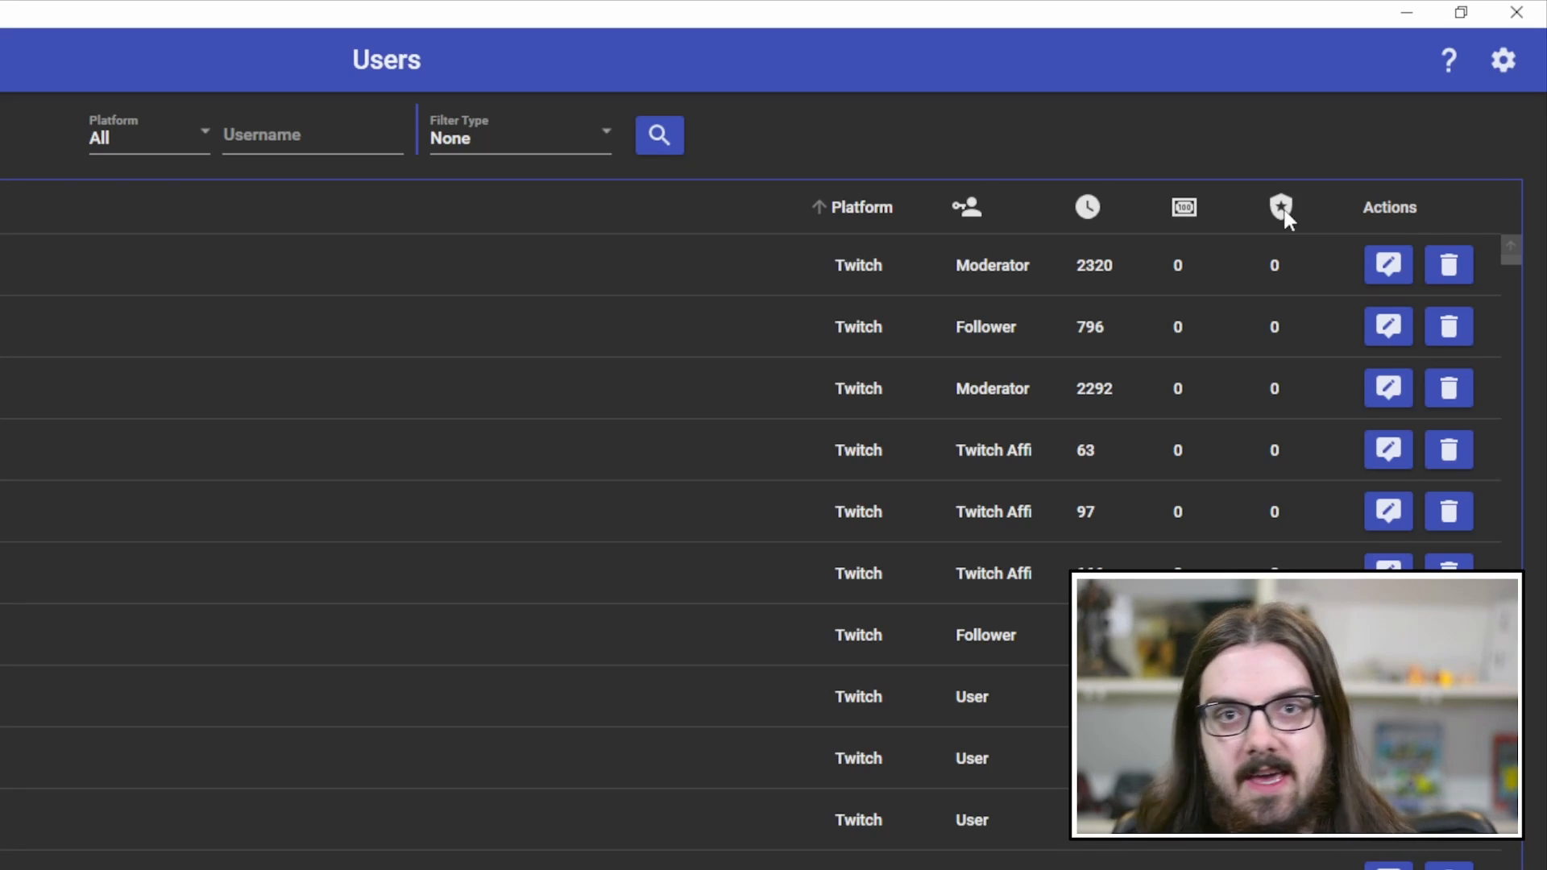
{"action": "mouse_move", "coordinate": [330, 202]}
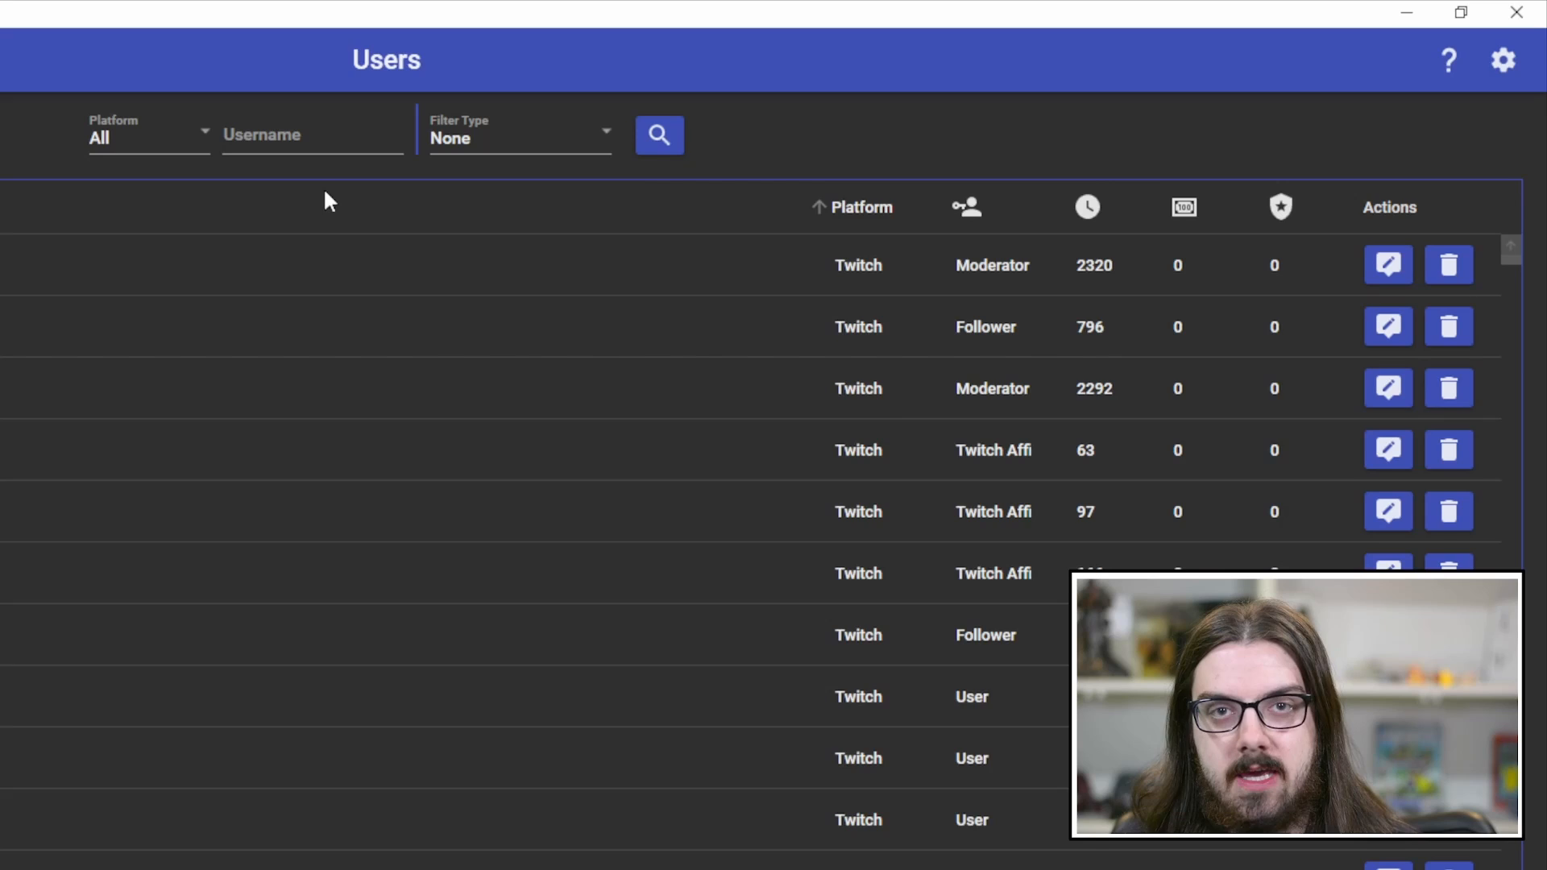
{"action": "type", "text": "baloogaman"}
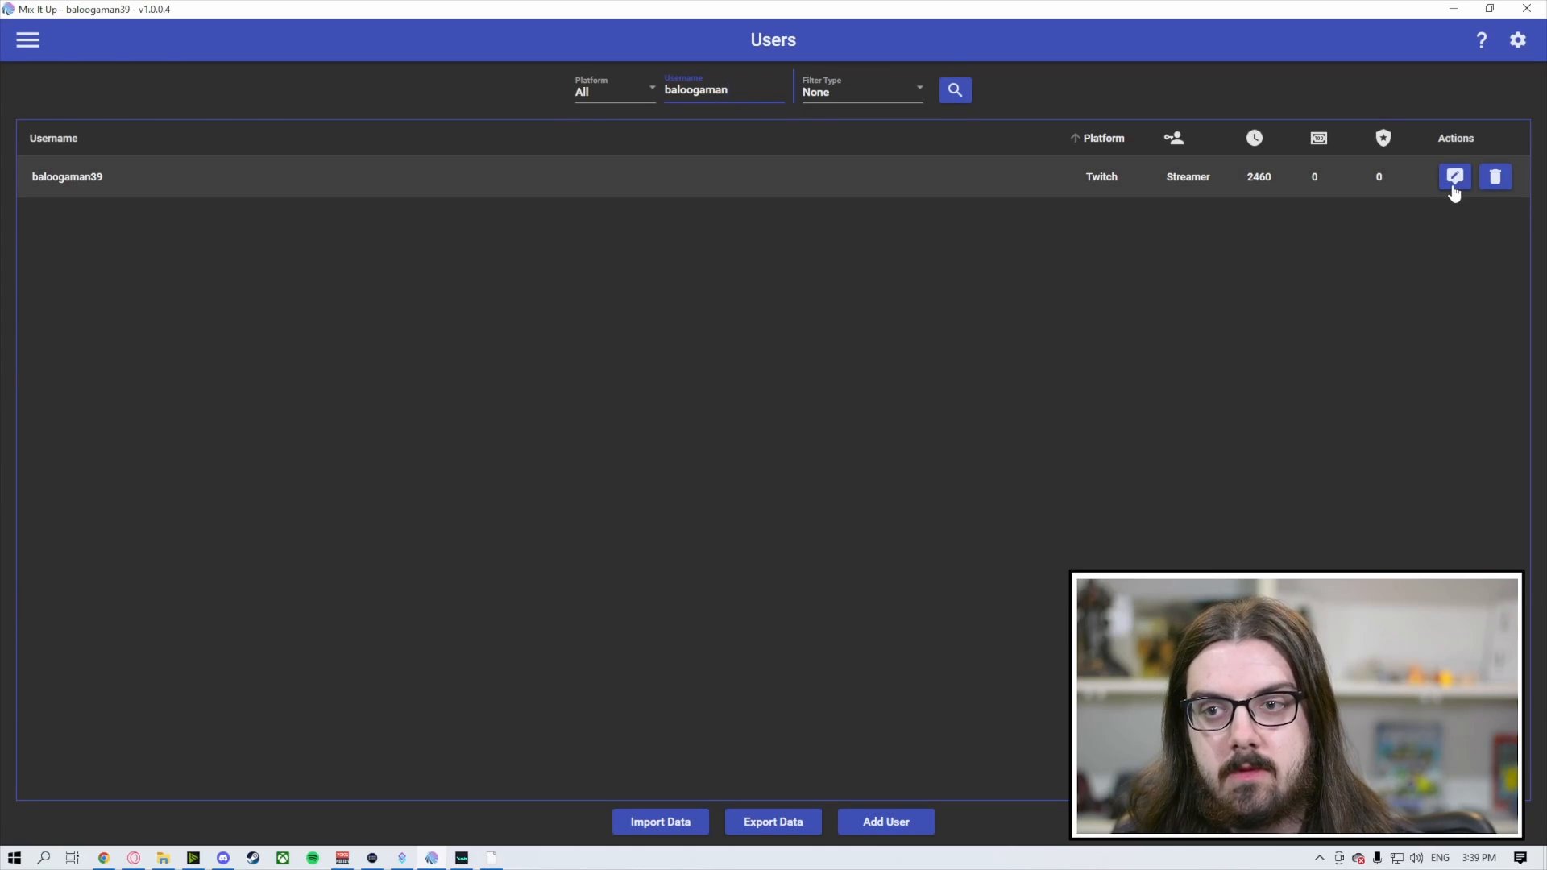
{"action": "left_click", "coordinate": [1454, 177]}
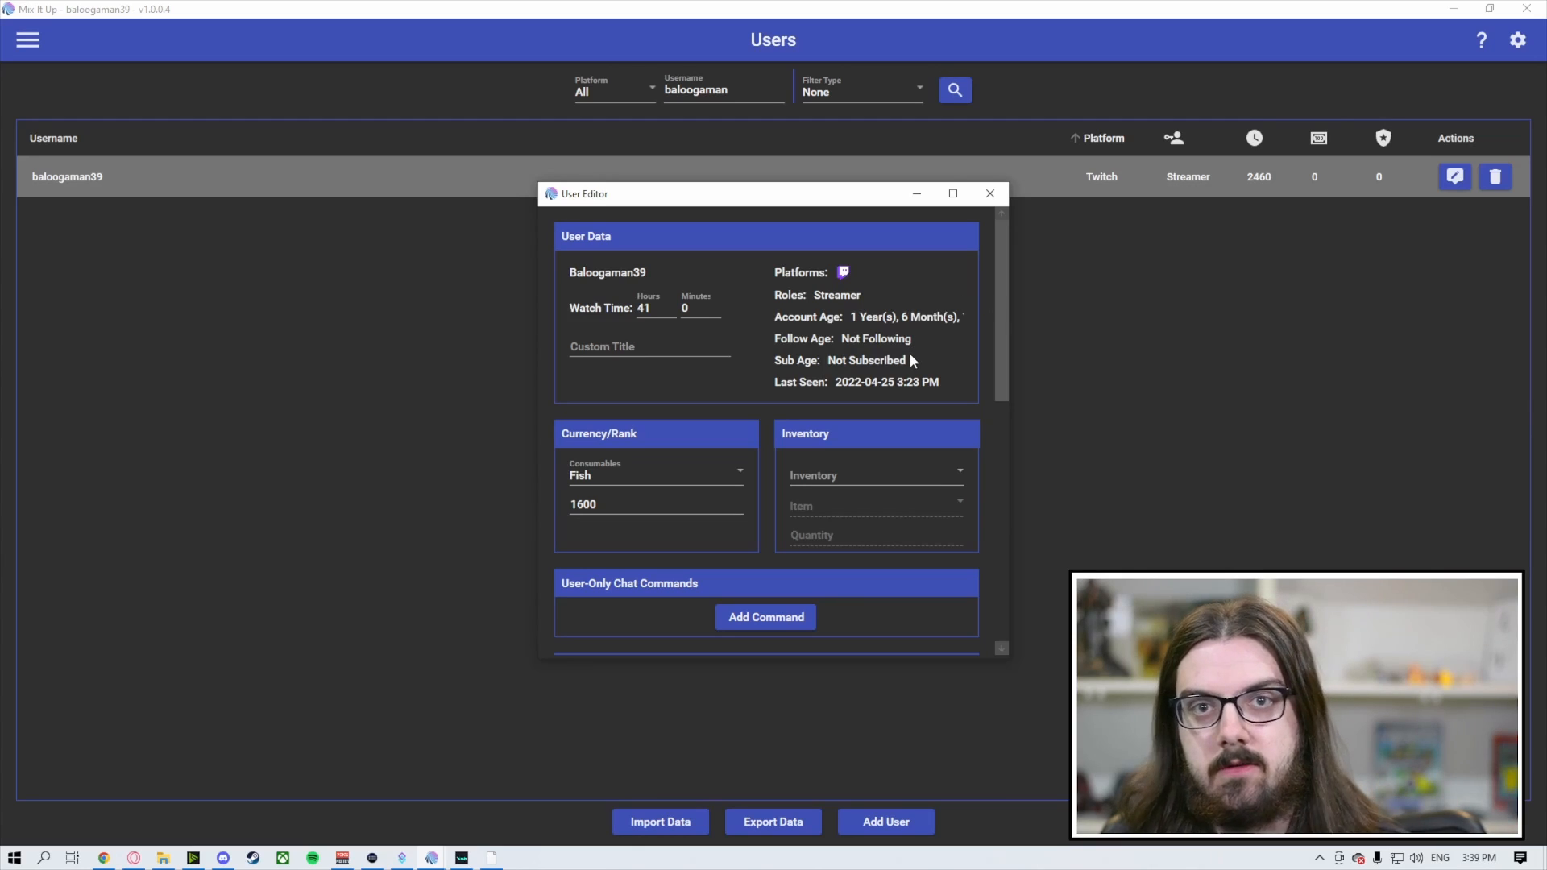
{"action": "scroll", "scroll_direction": "down", "scroll_amount": 3}
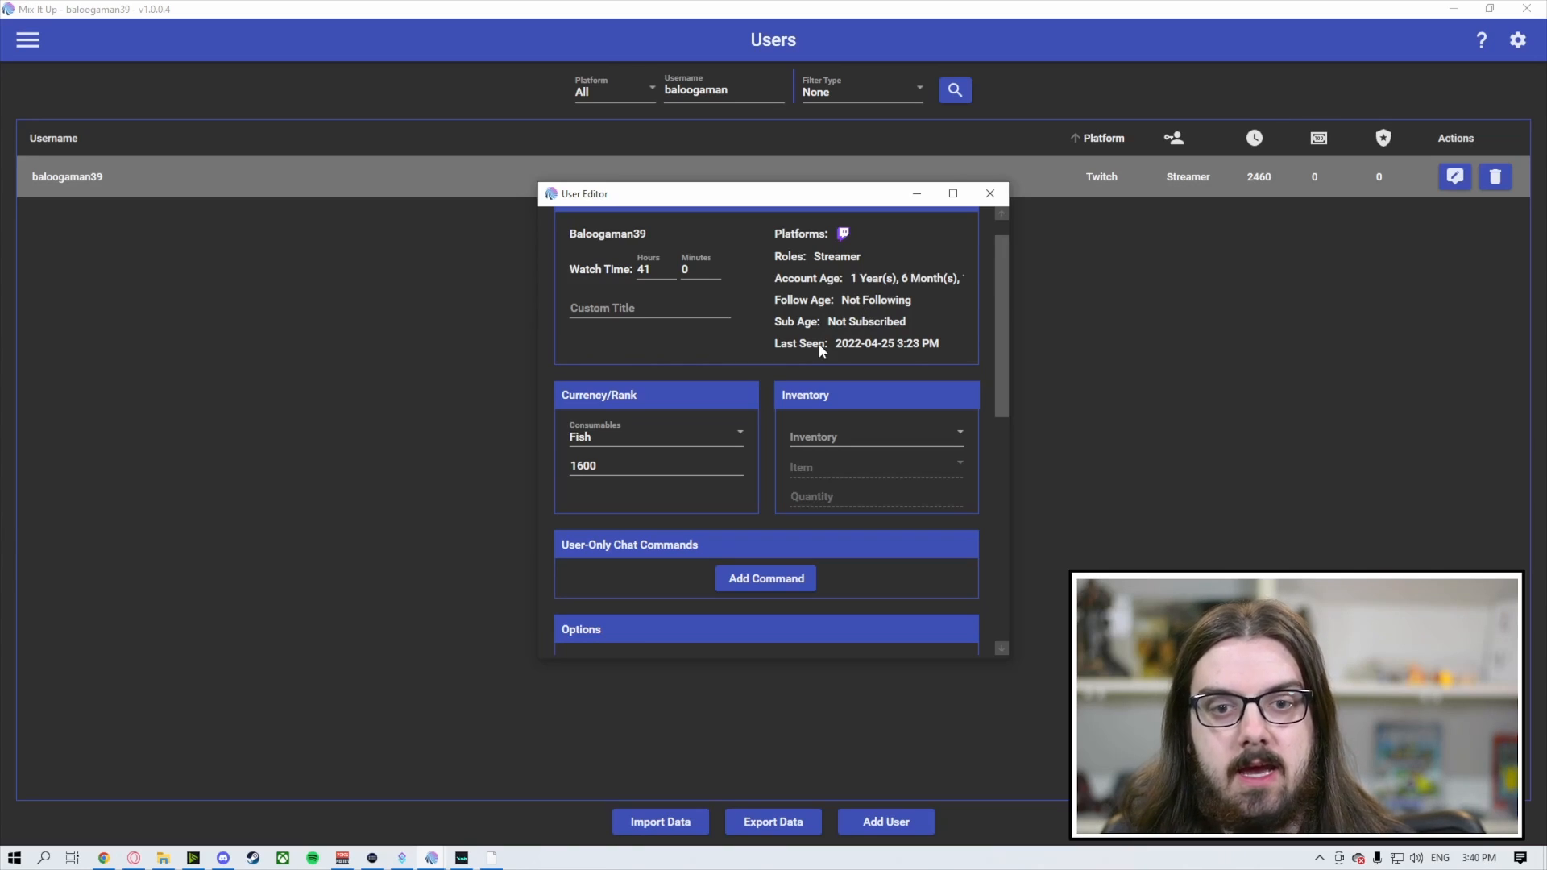
{"action": "mouse_move", "coordinate": [735, 294]}
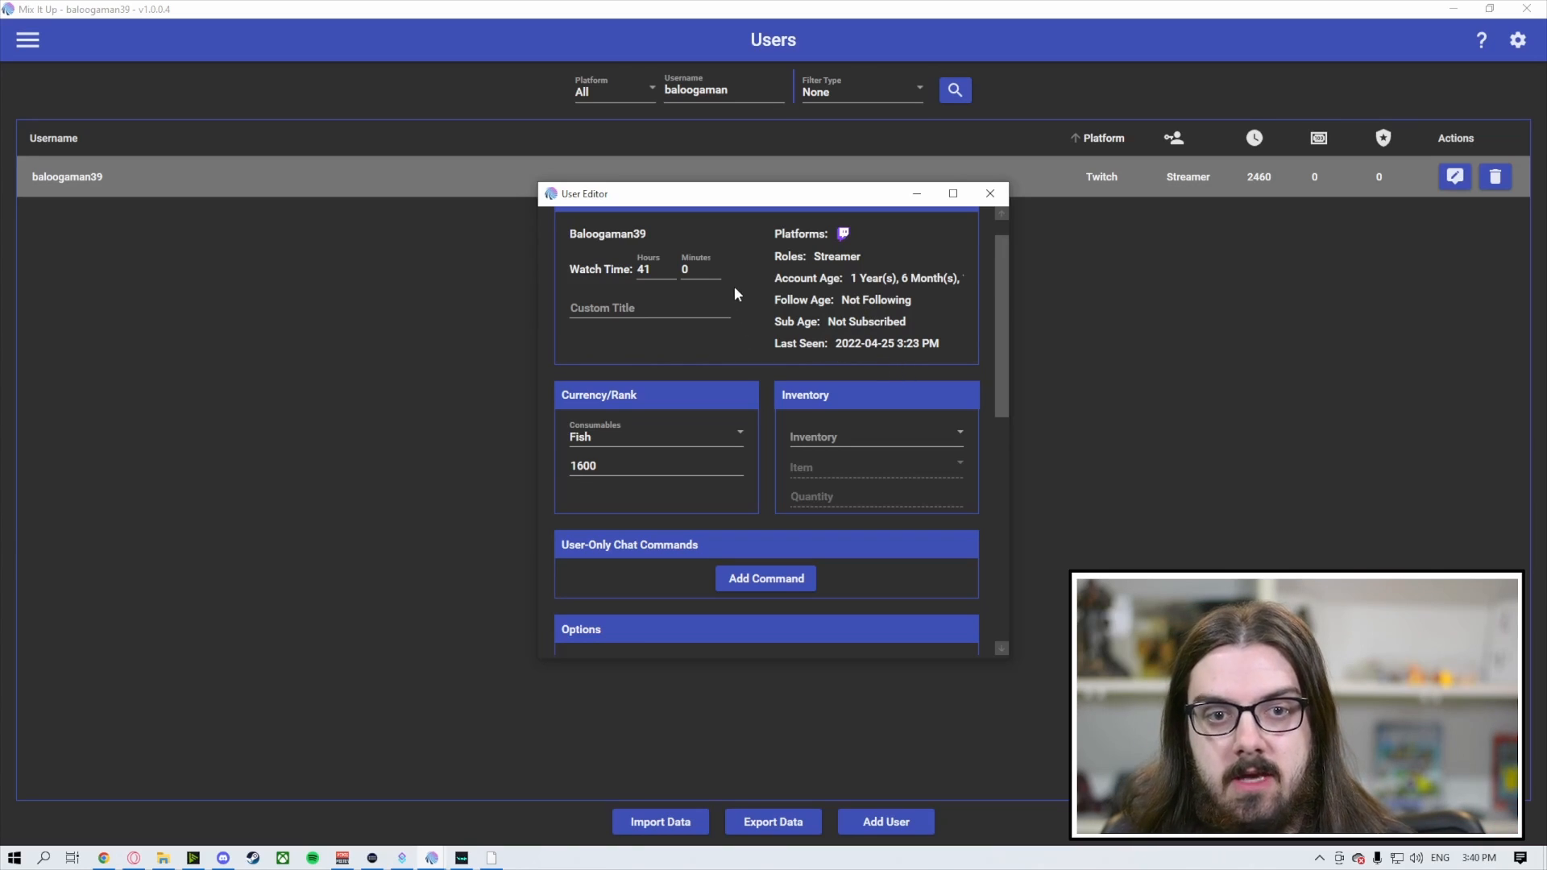
{"action": "mouse_move", "coordinate": [717, 343]}
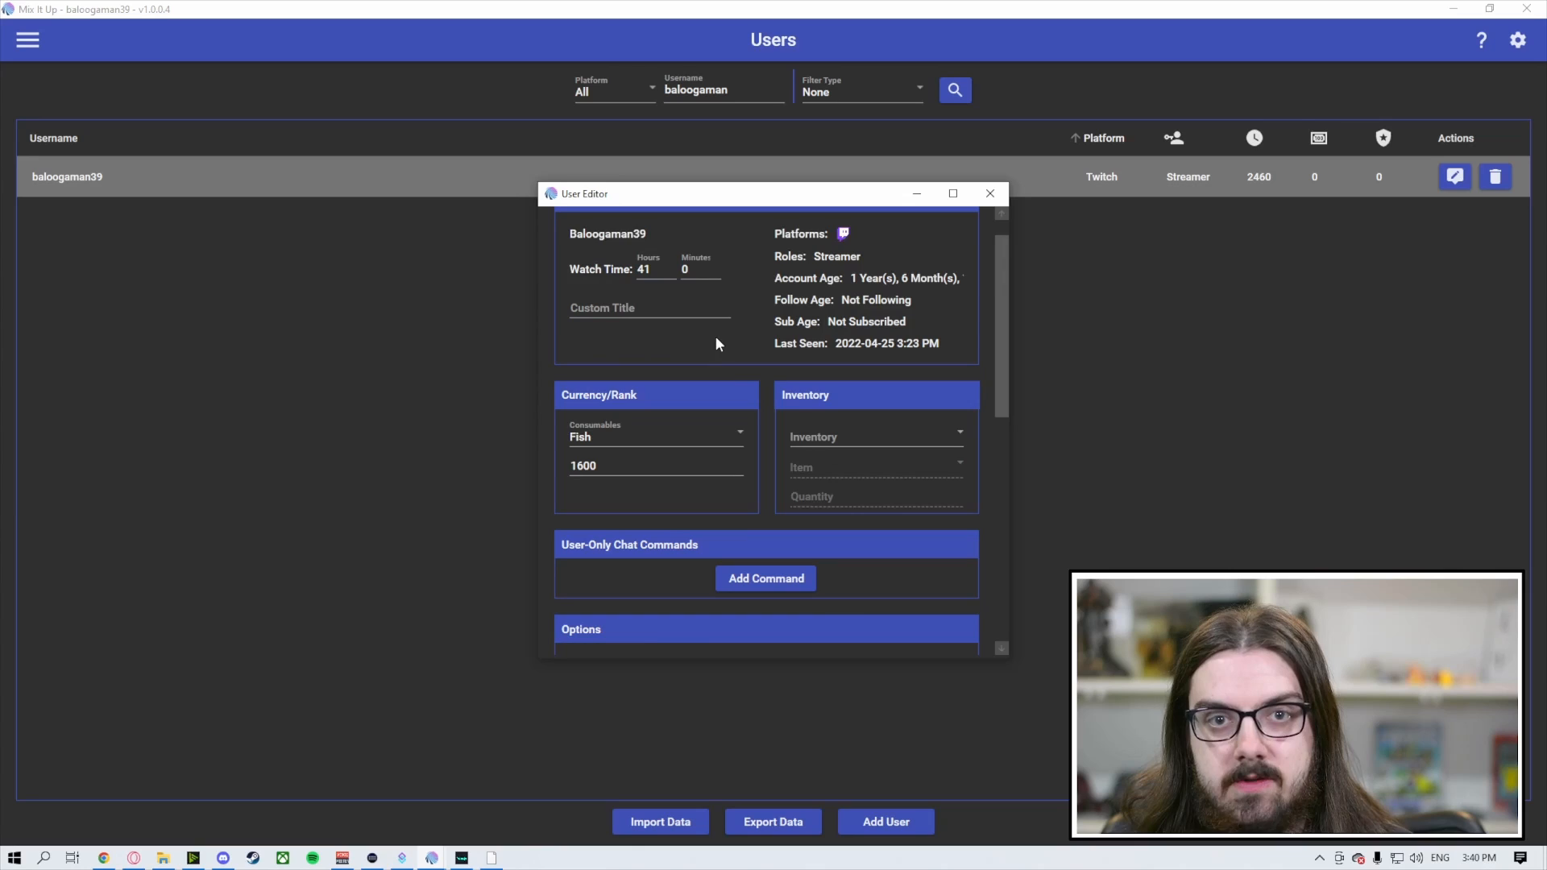
{"action": "scroll", "scroll_direction": "down", "scroll_amount": 3}
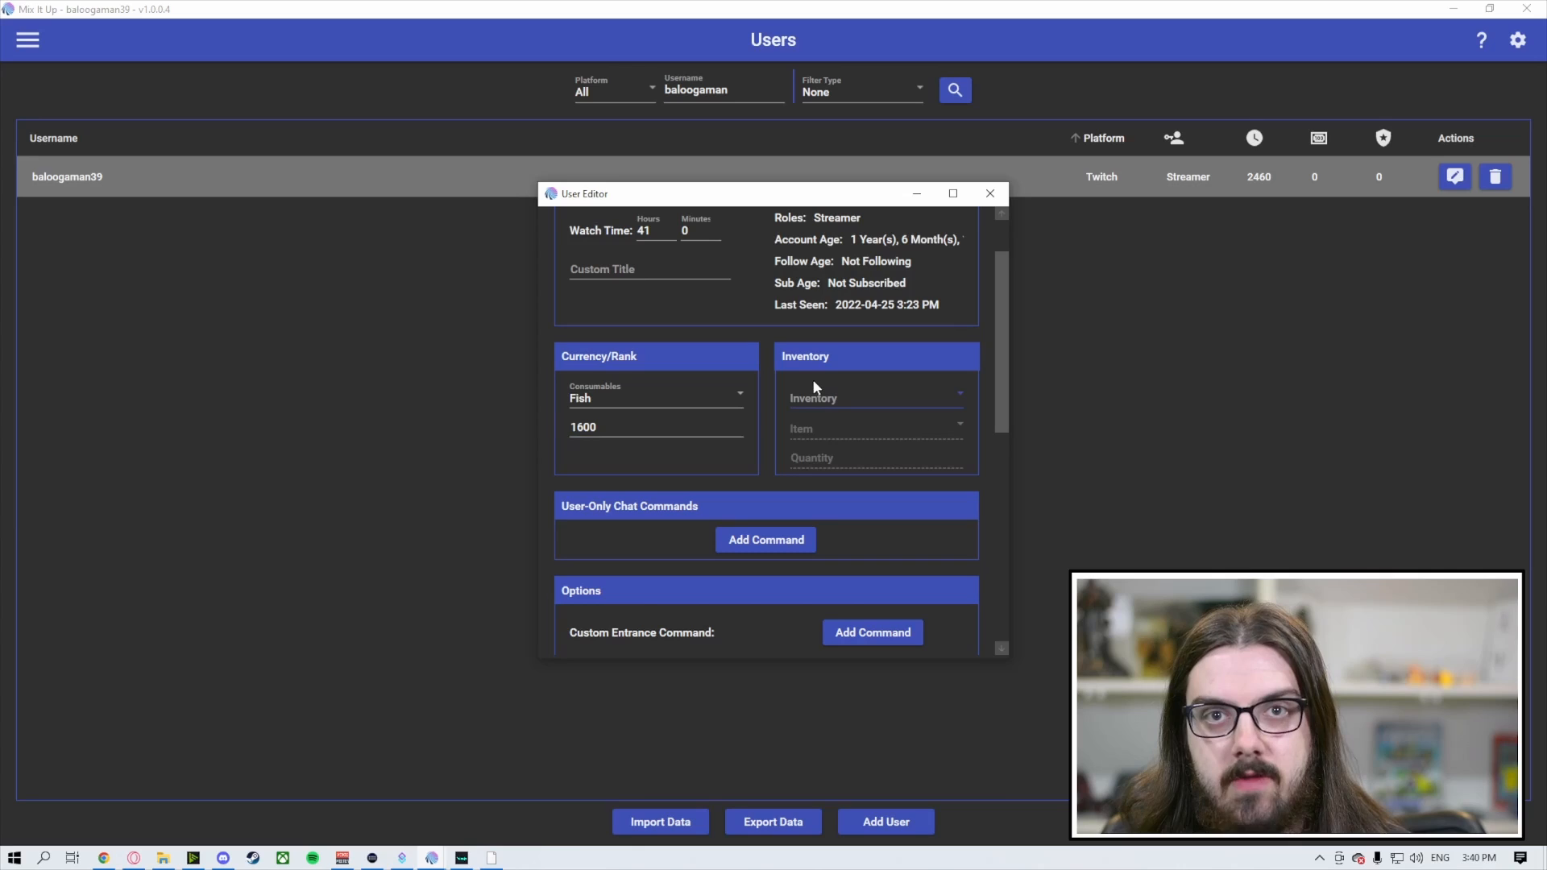
{"action": "scroll", "scroll_direction": "down", "scroll_amount": 3}
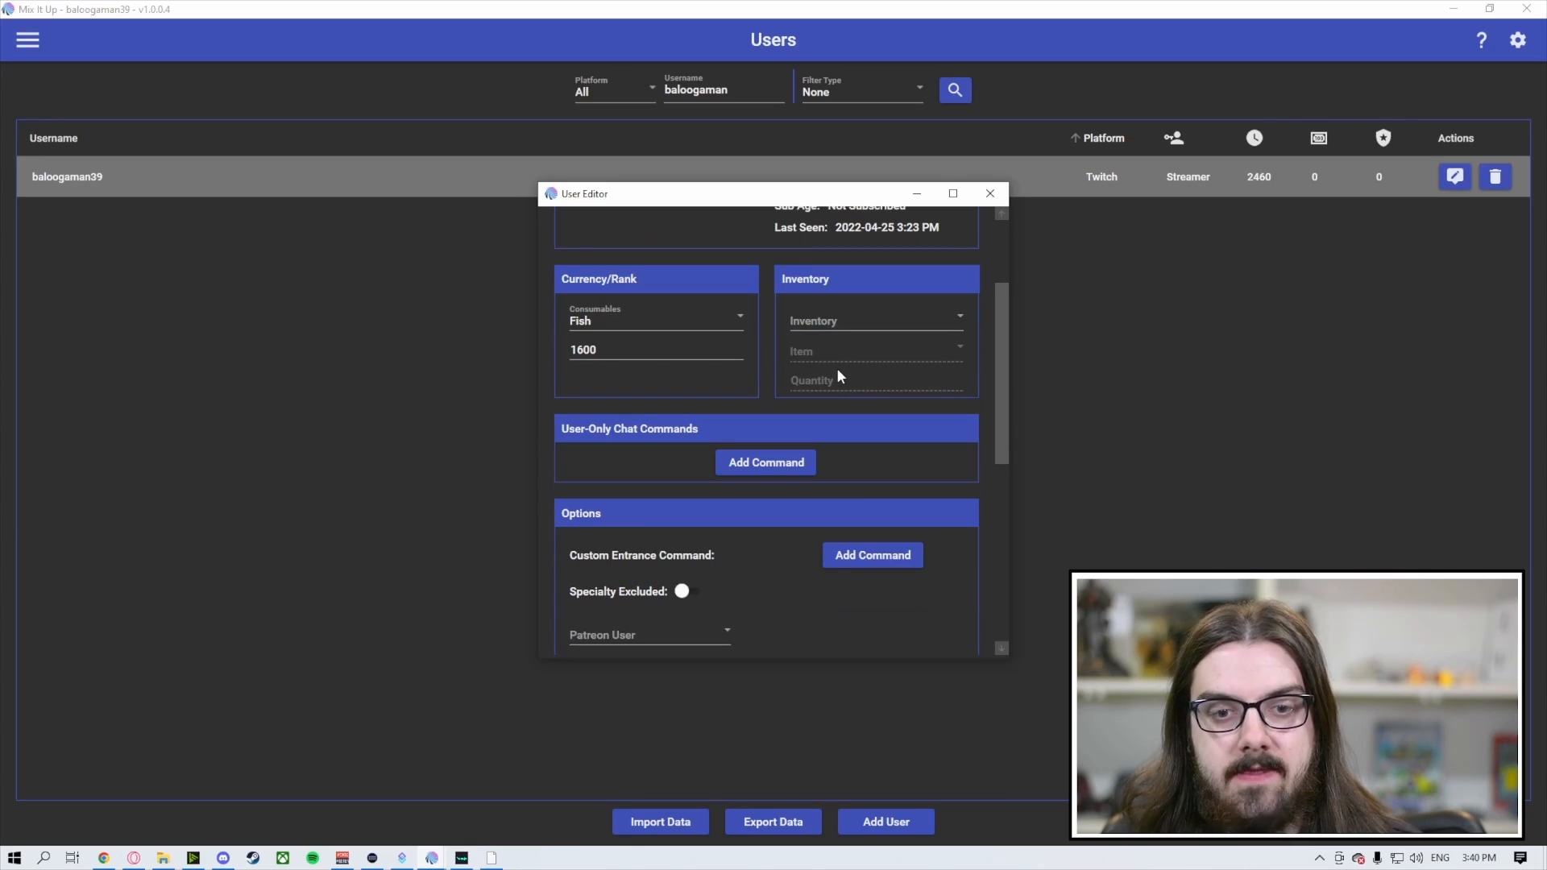
{"action": "scroll", "scroll_direction": "down", "scroll_amount": 3}
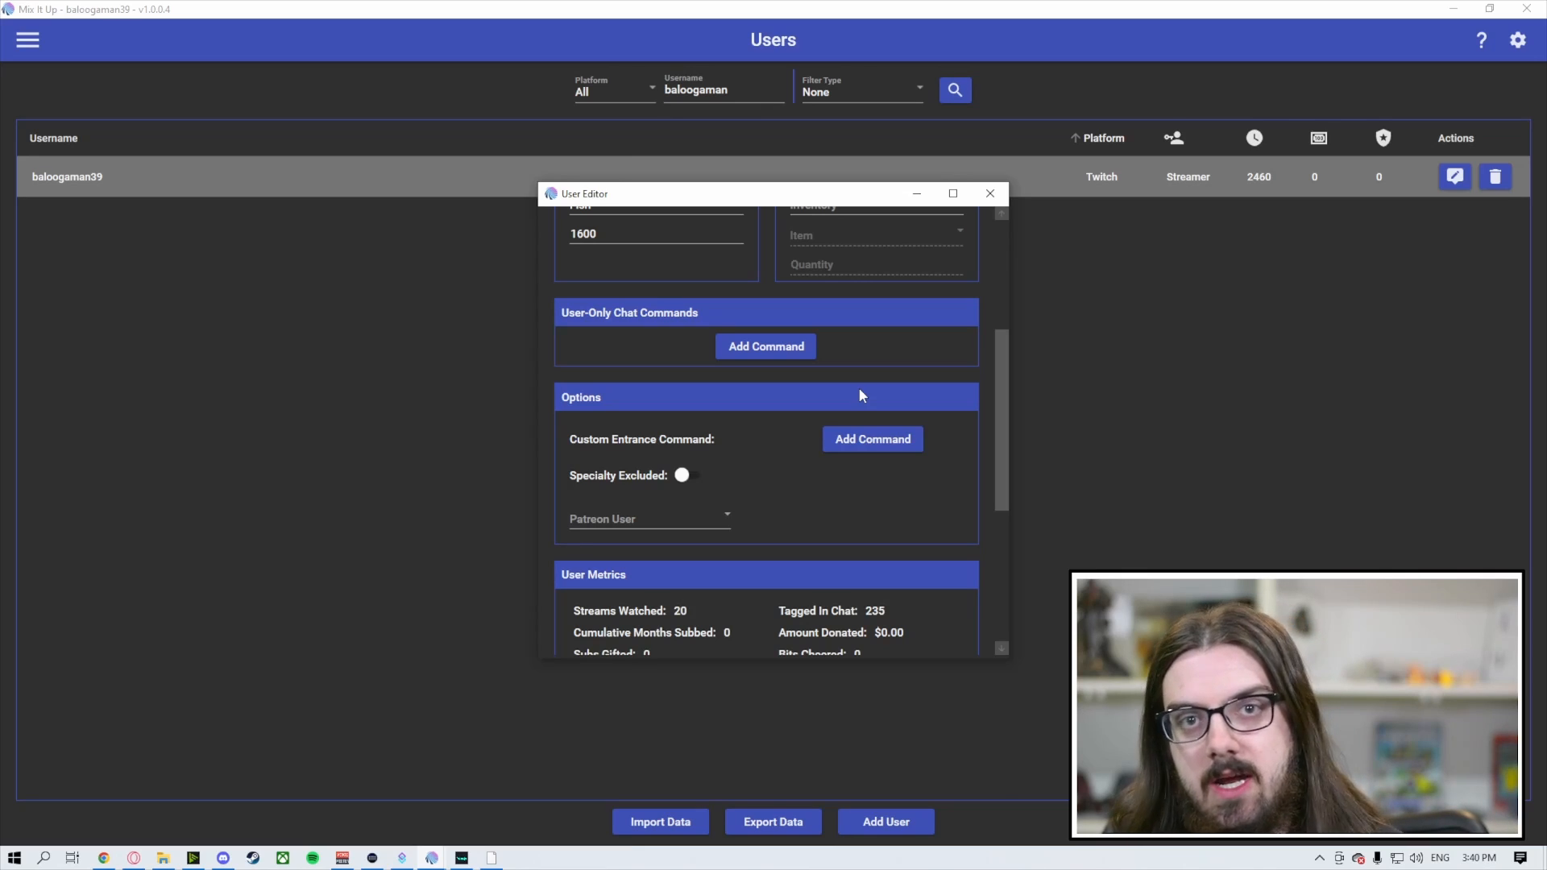
{"action": "mouse_move", "coordinate": [805, 438]}
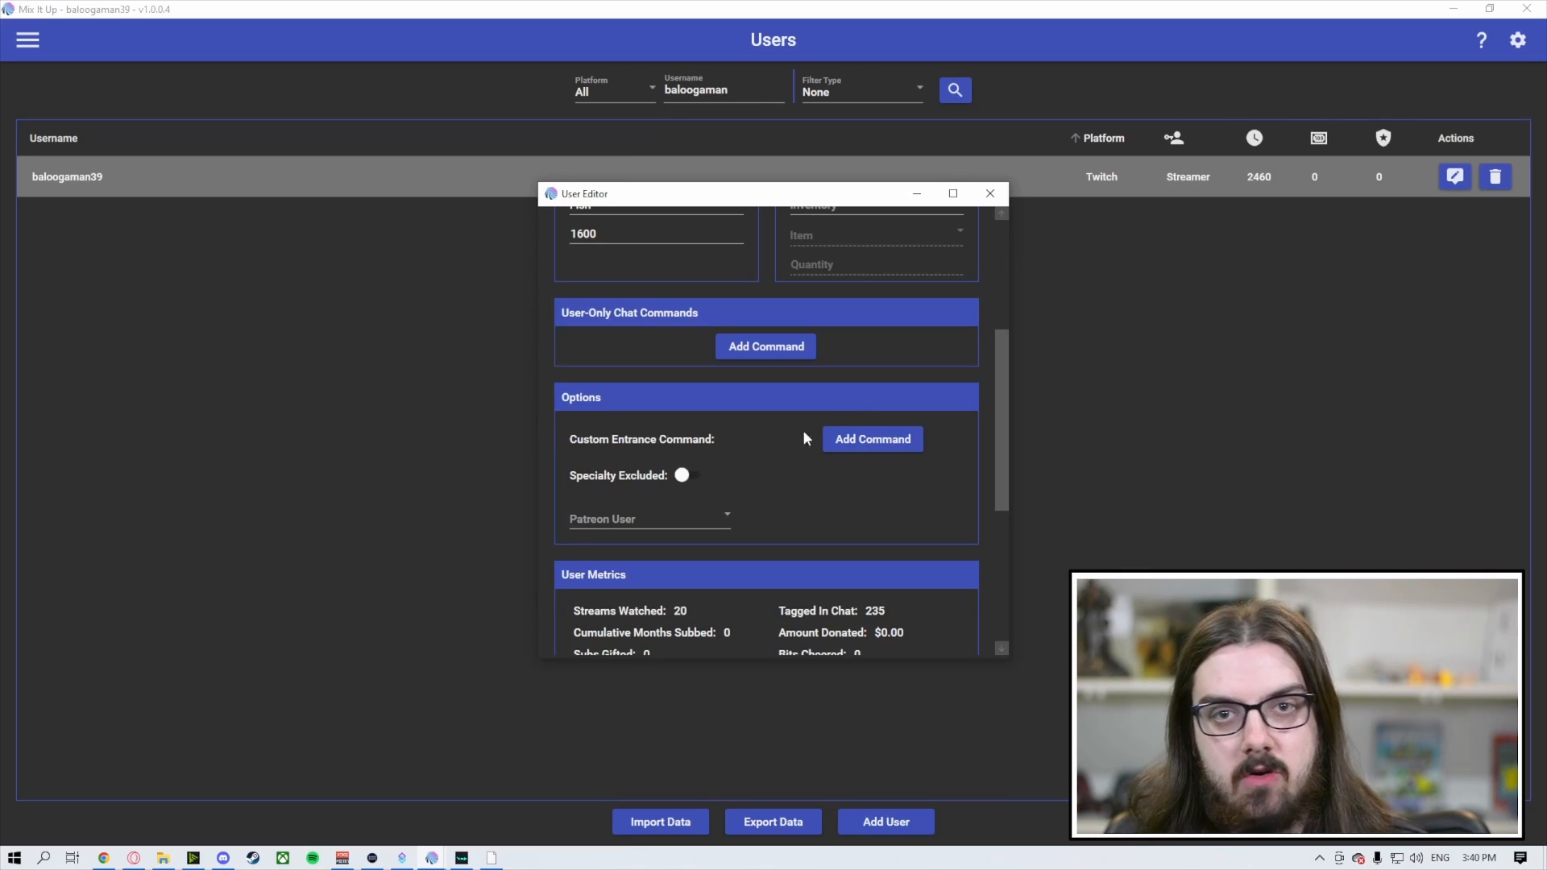
{"action": "mouse_move", "coordinate": [805, 443]}
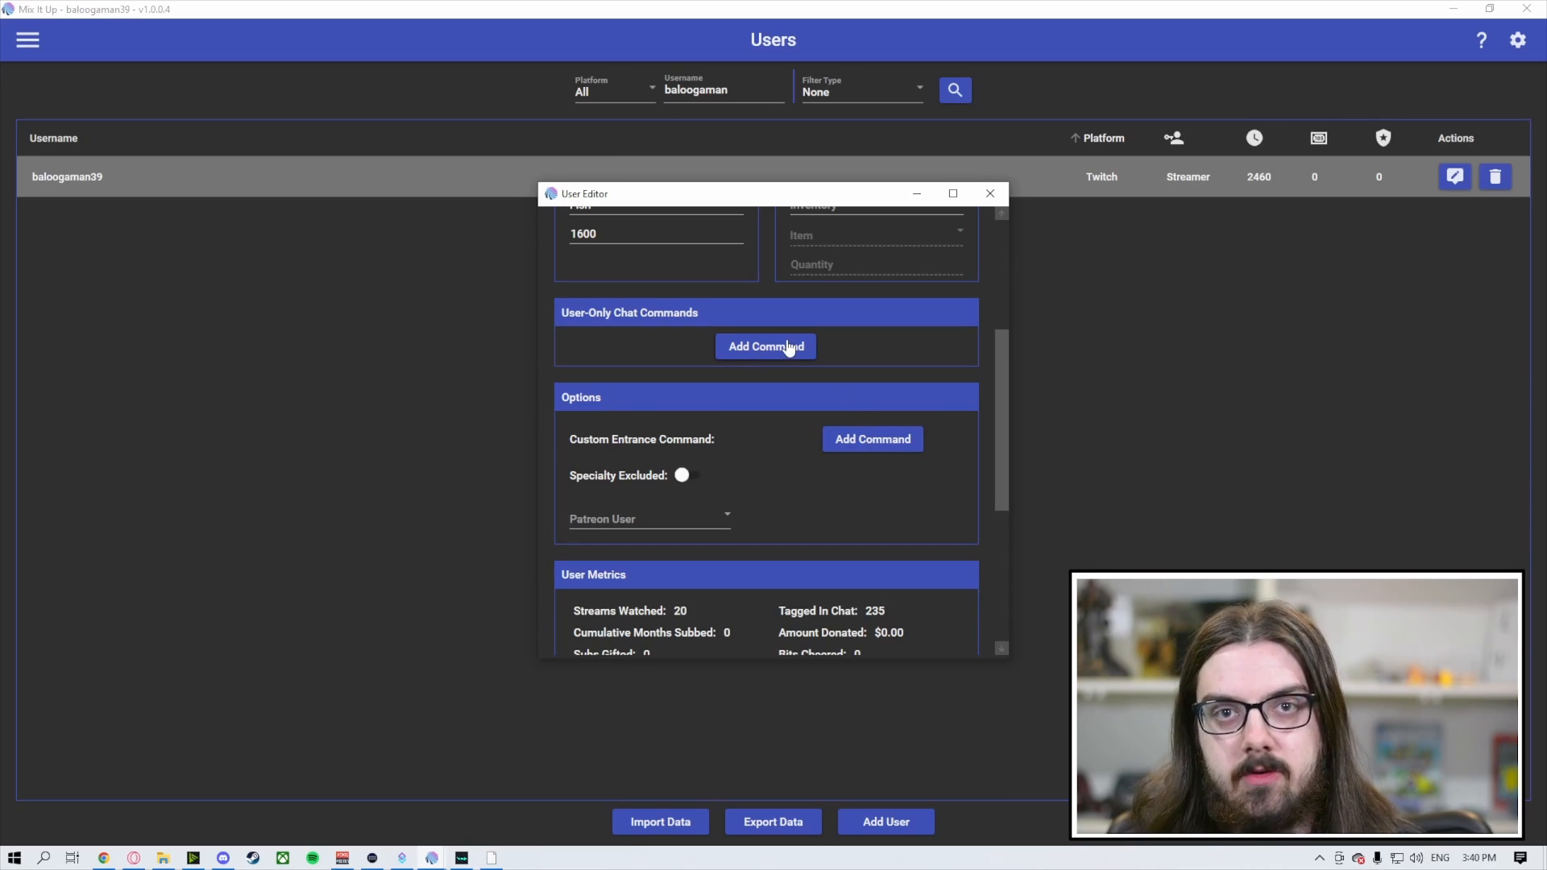
Step: Start a user-only command named Hello with trigger Hello and auto-include '!' off
{"action": "left_click", "coordinate": [765, 346]}
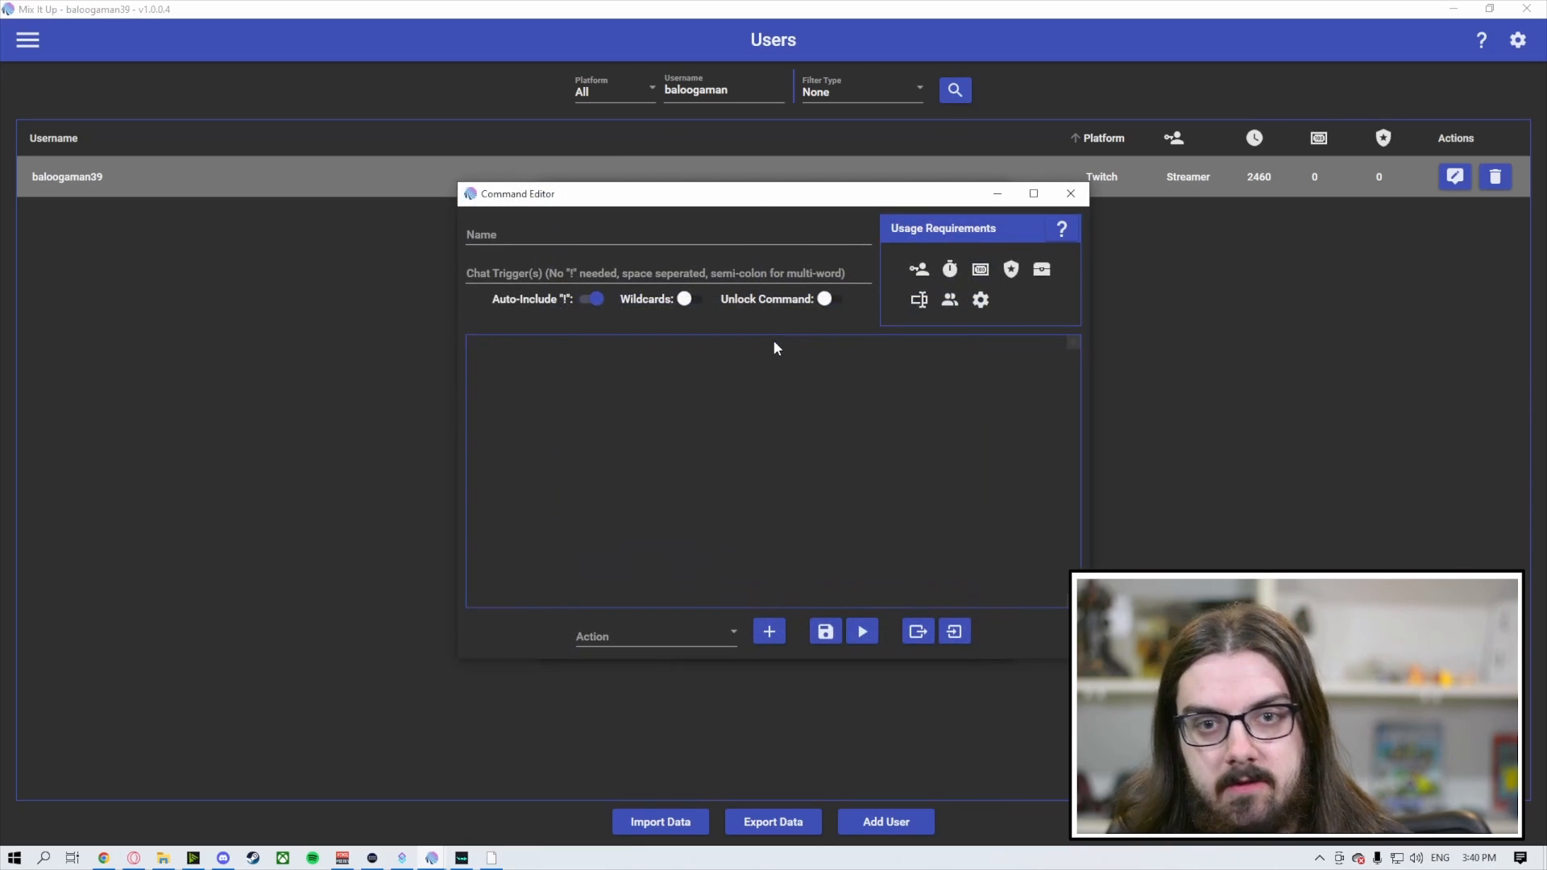
{"action": "mouse_move", "coordinate": [738, 345]}
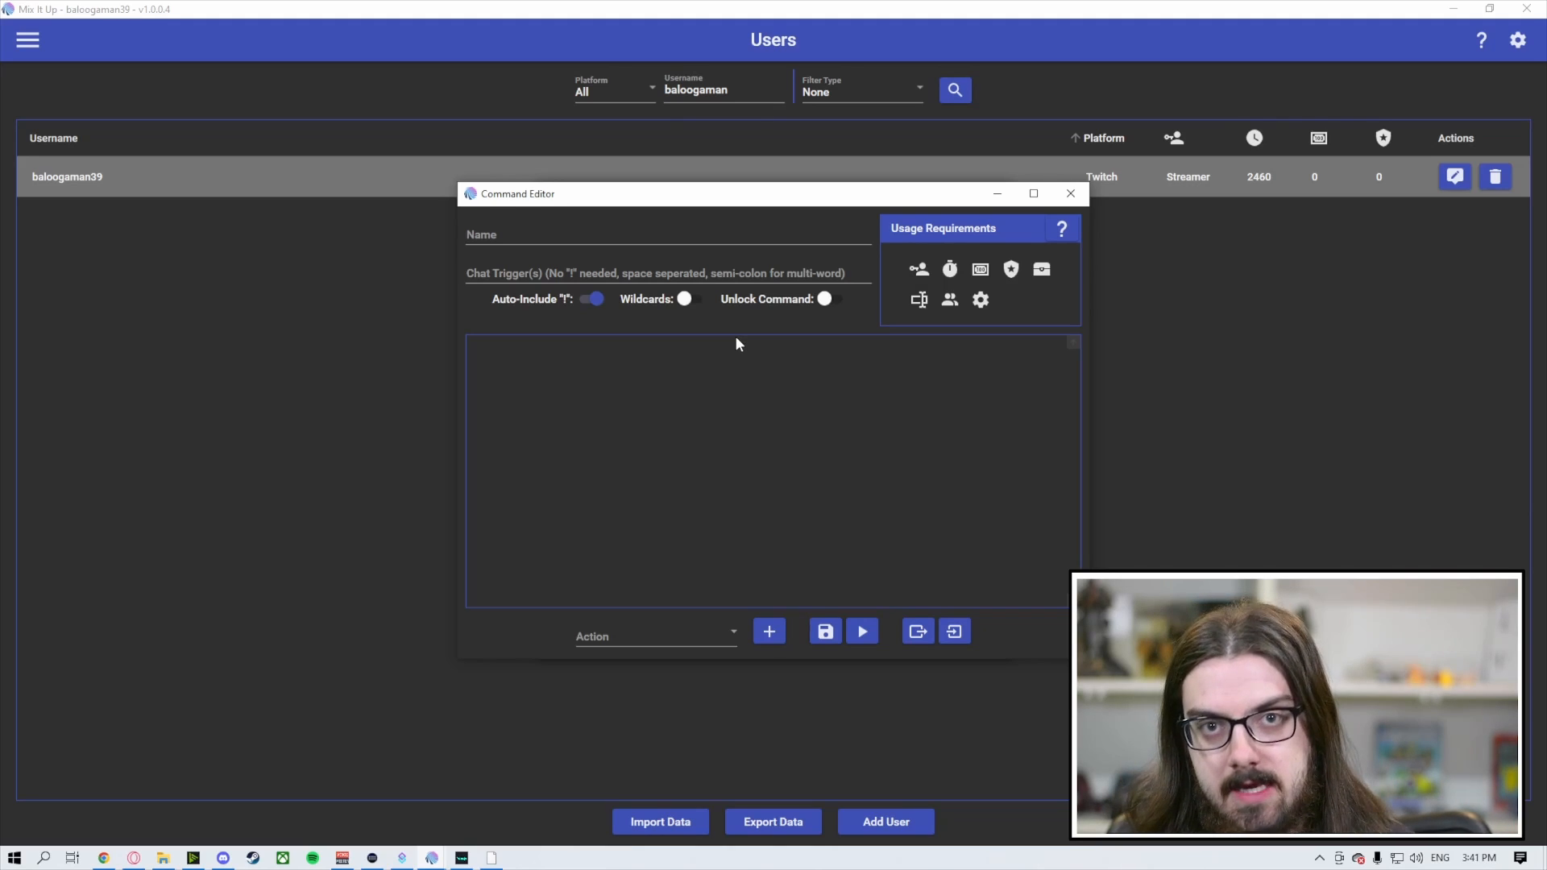
{"action": "mouse_move", "coordinate": [756, 346]}
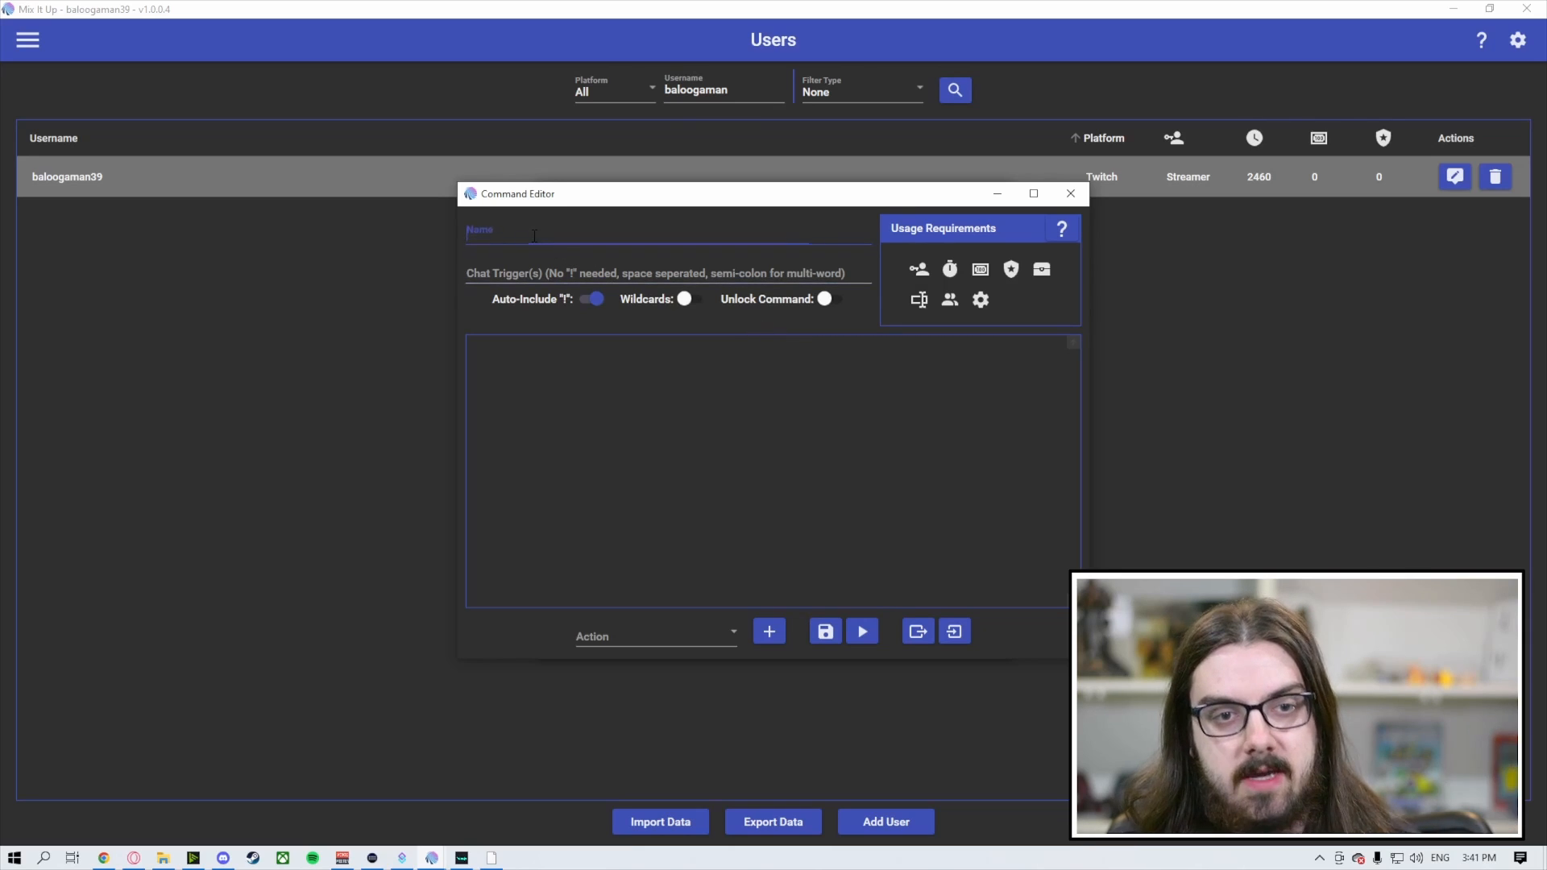
{"action": "type", "text": "Hello"}
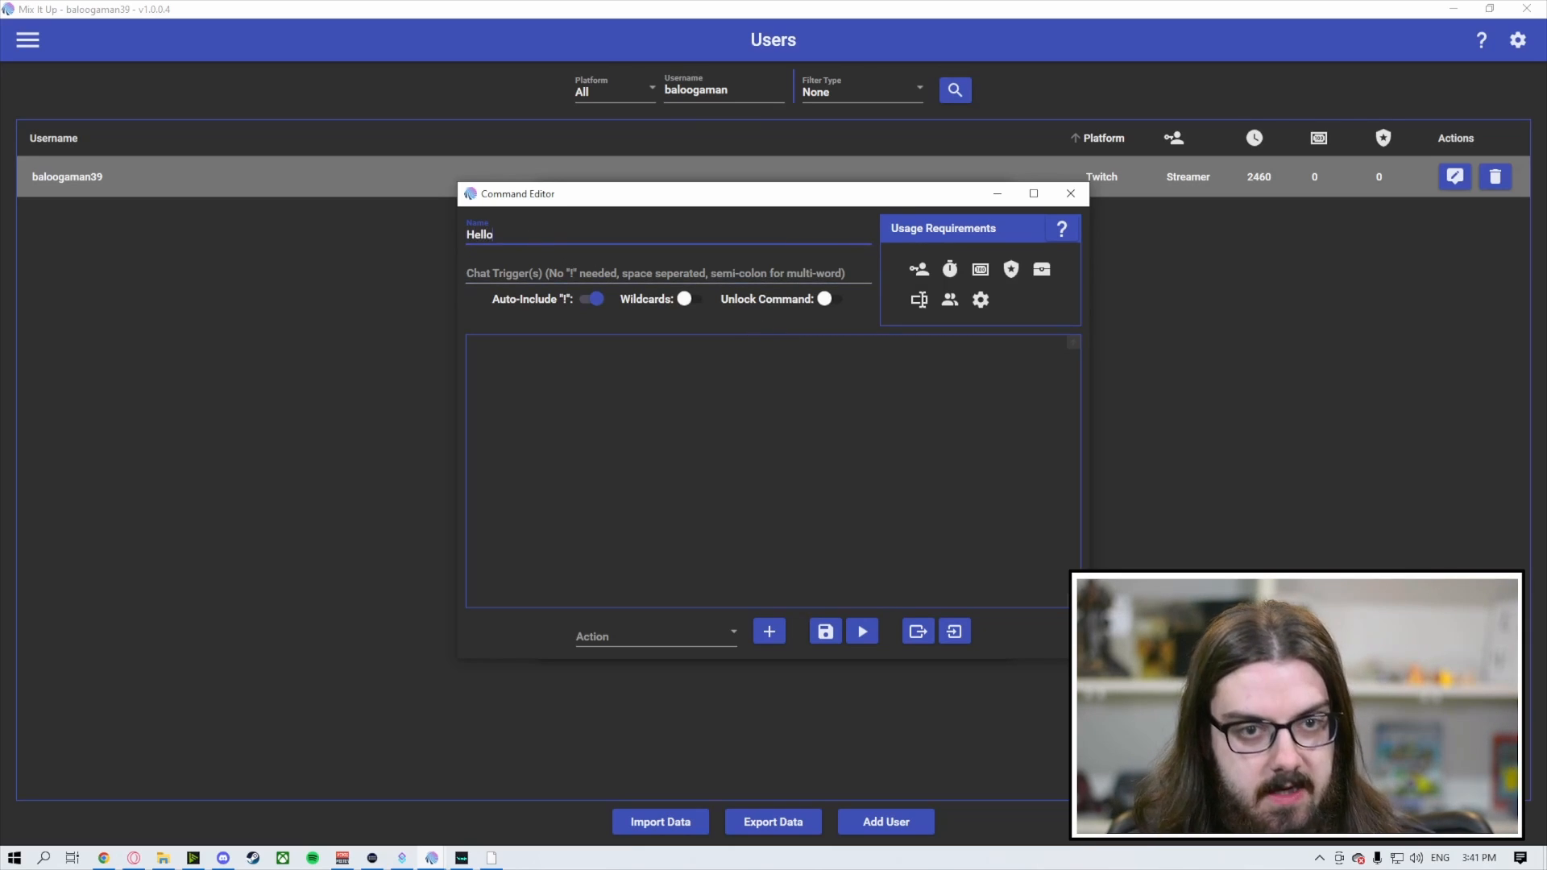
{"action": "left_click", "coordinate": [660, 276]}
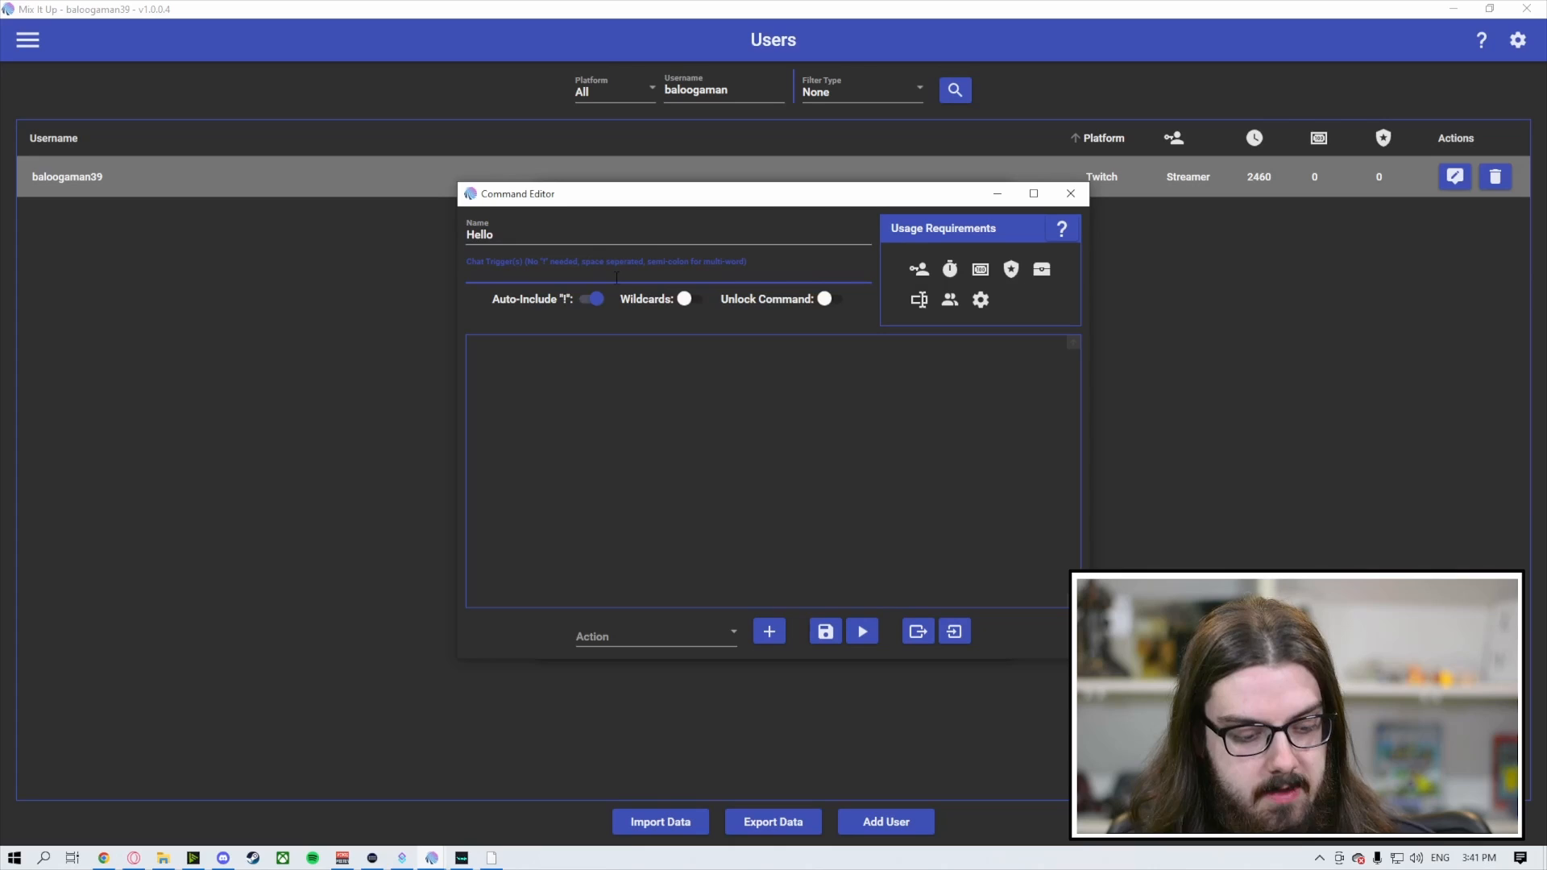
{"action": "type", "text": "Heelo"}
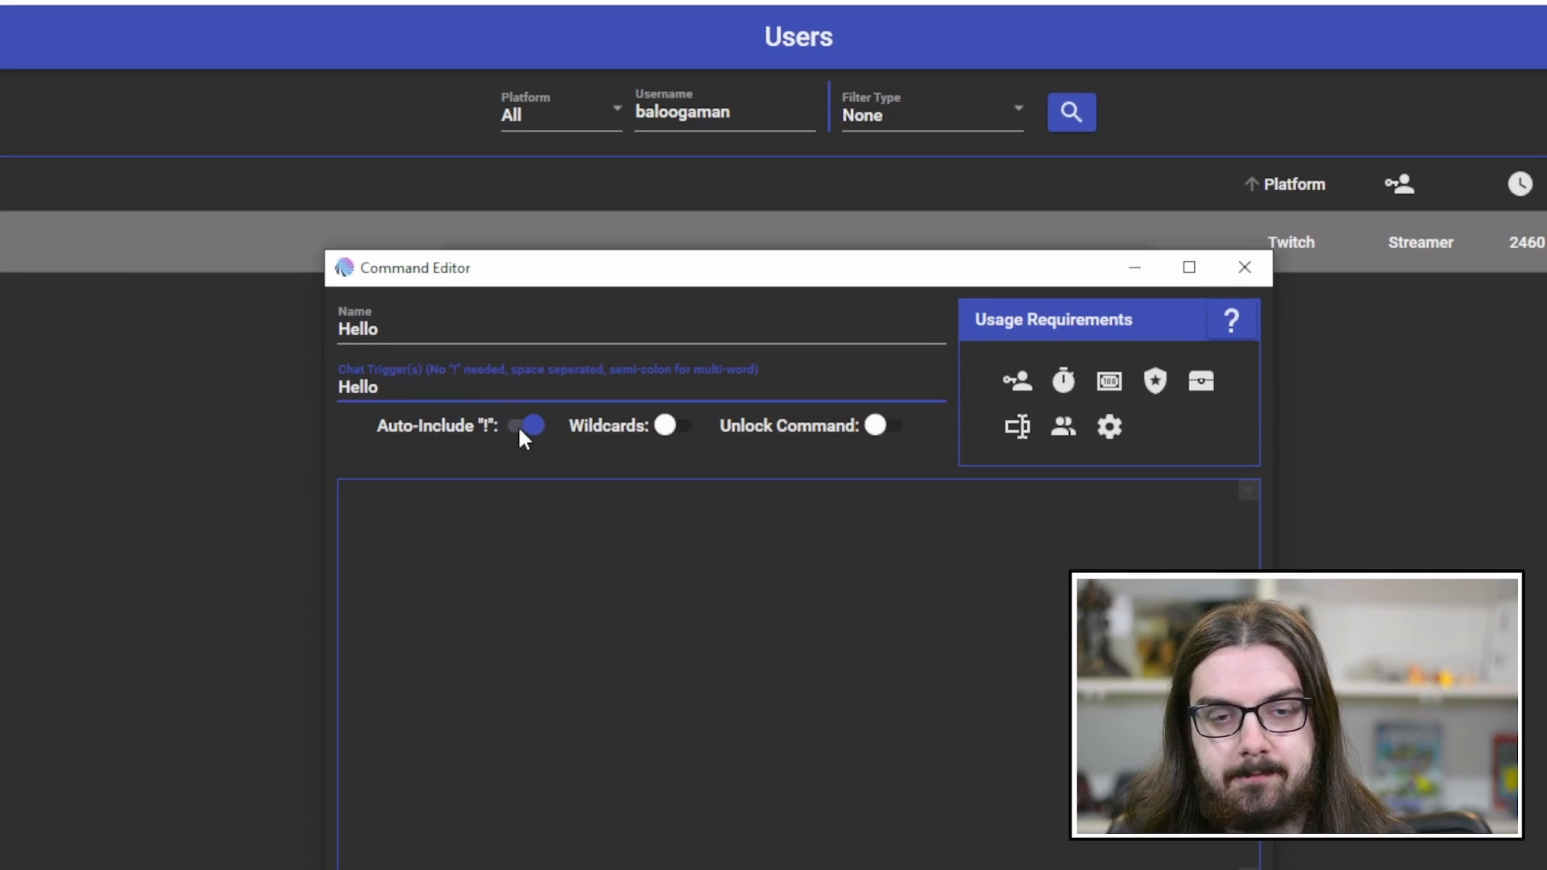
{"action": "left_click", "coordinate": [527, 425]}
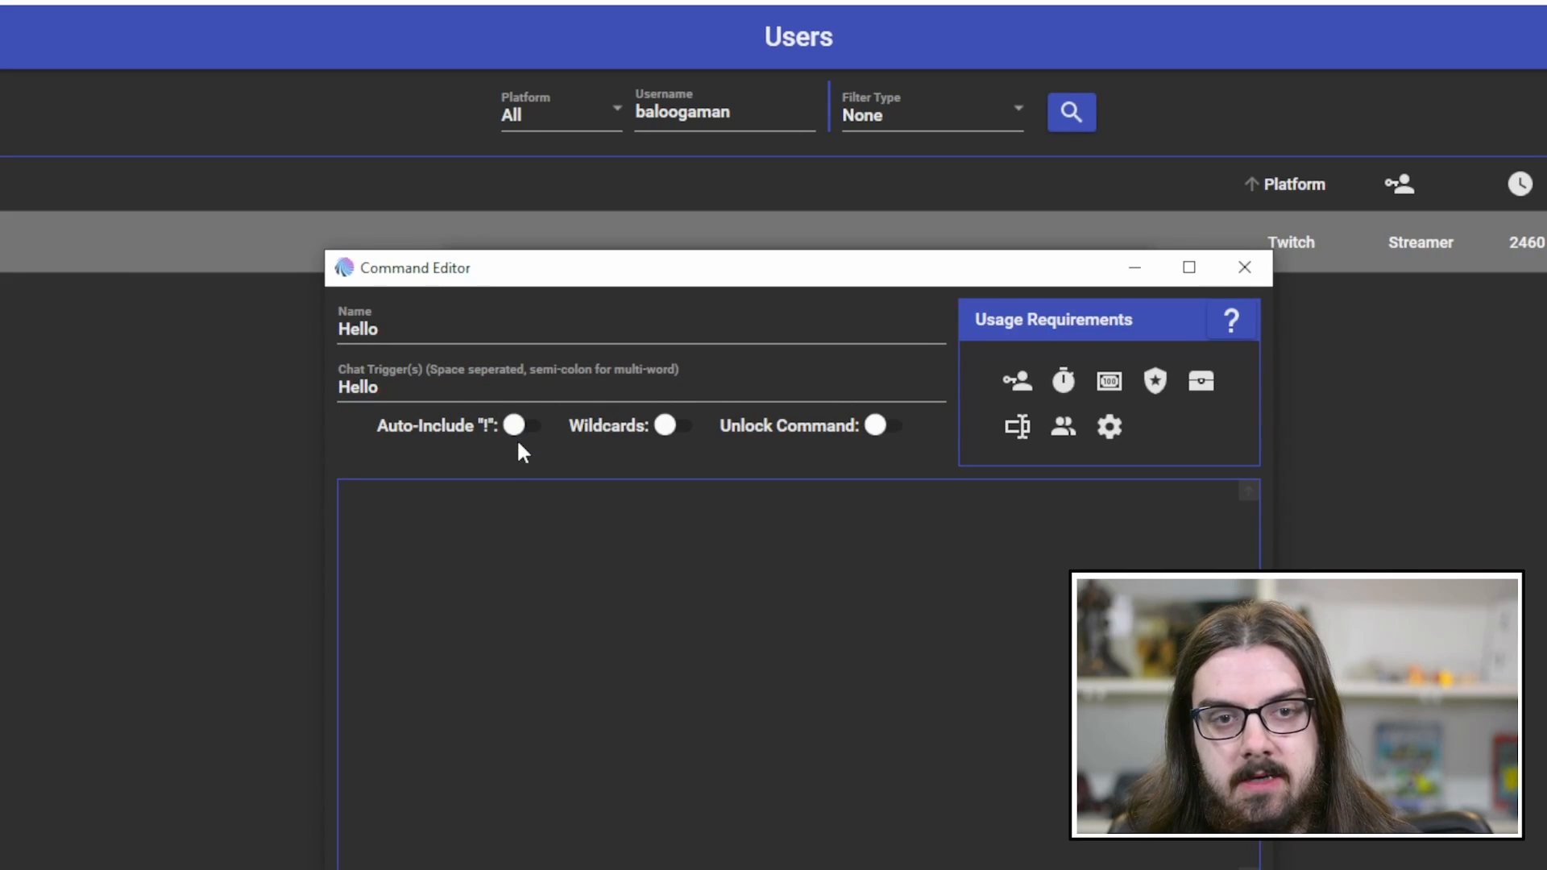
{"action": "left_click", "coordinate": [395, 387]}
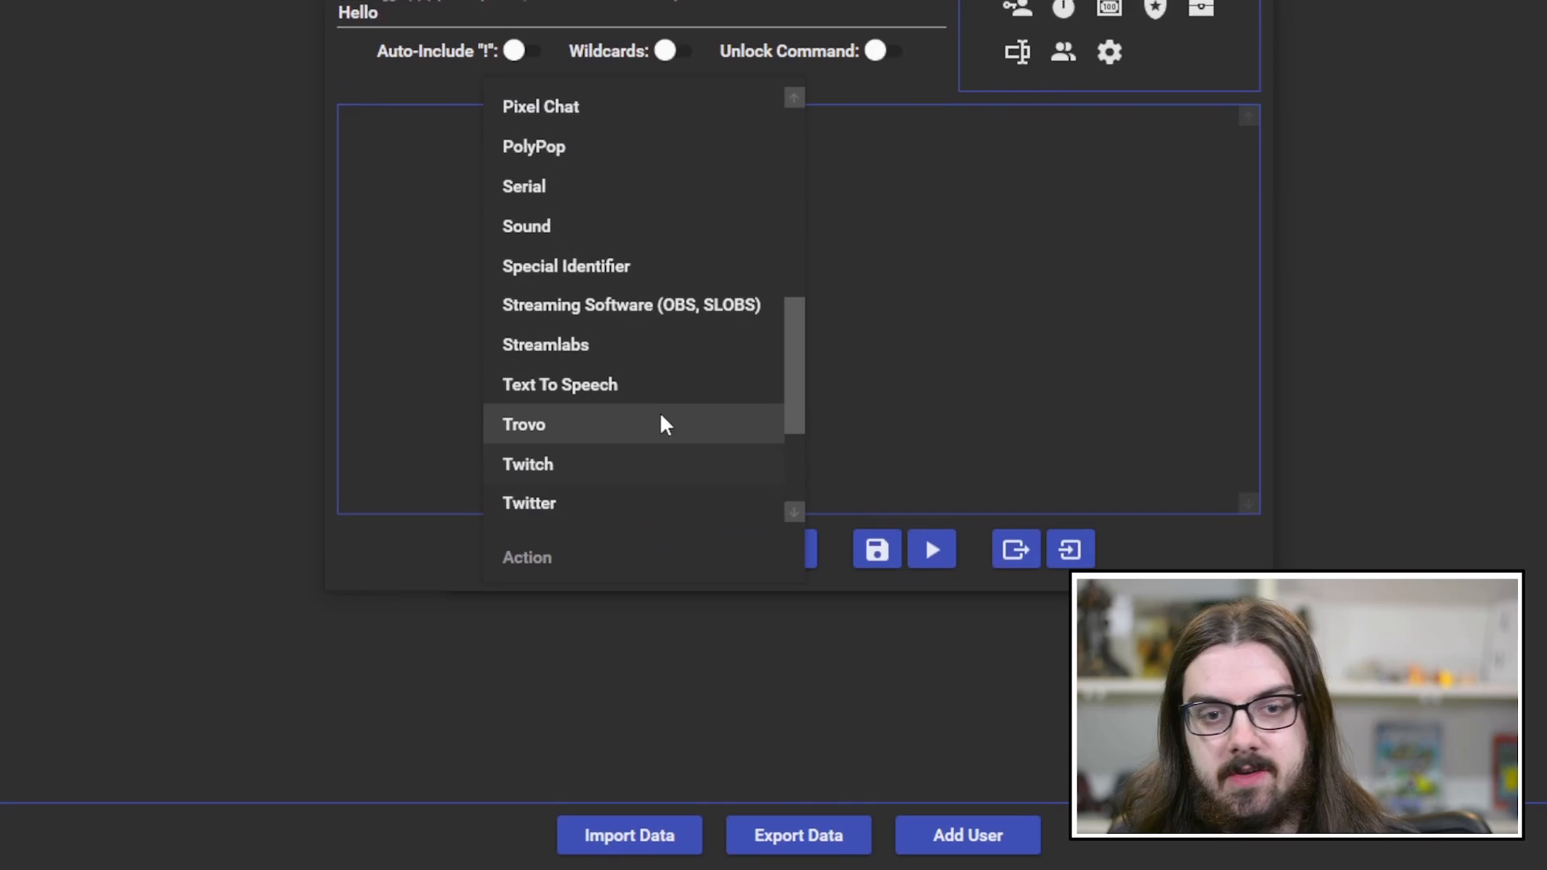
{"action": "mouse_move", "coordinate": [651, 385]}
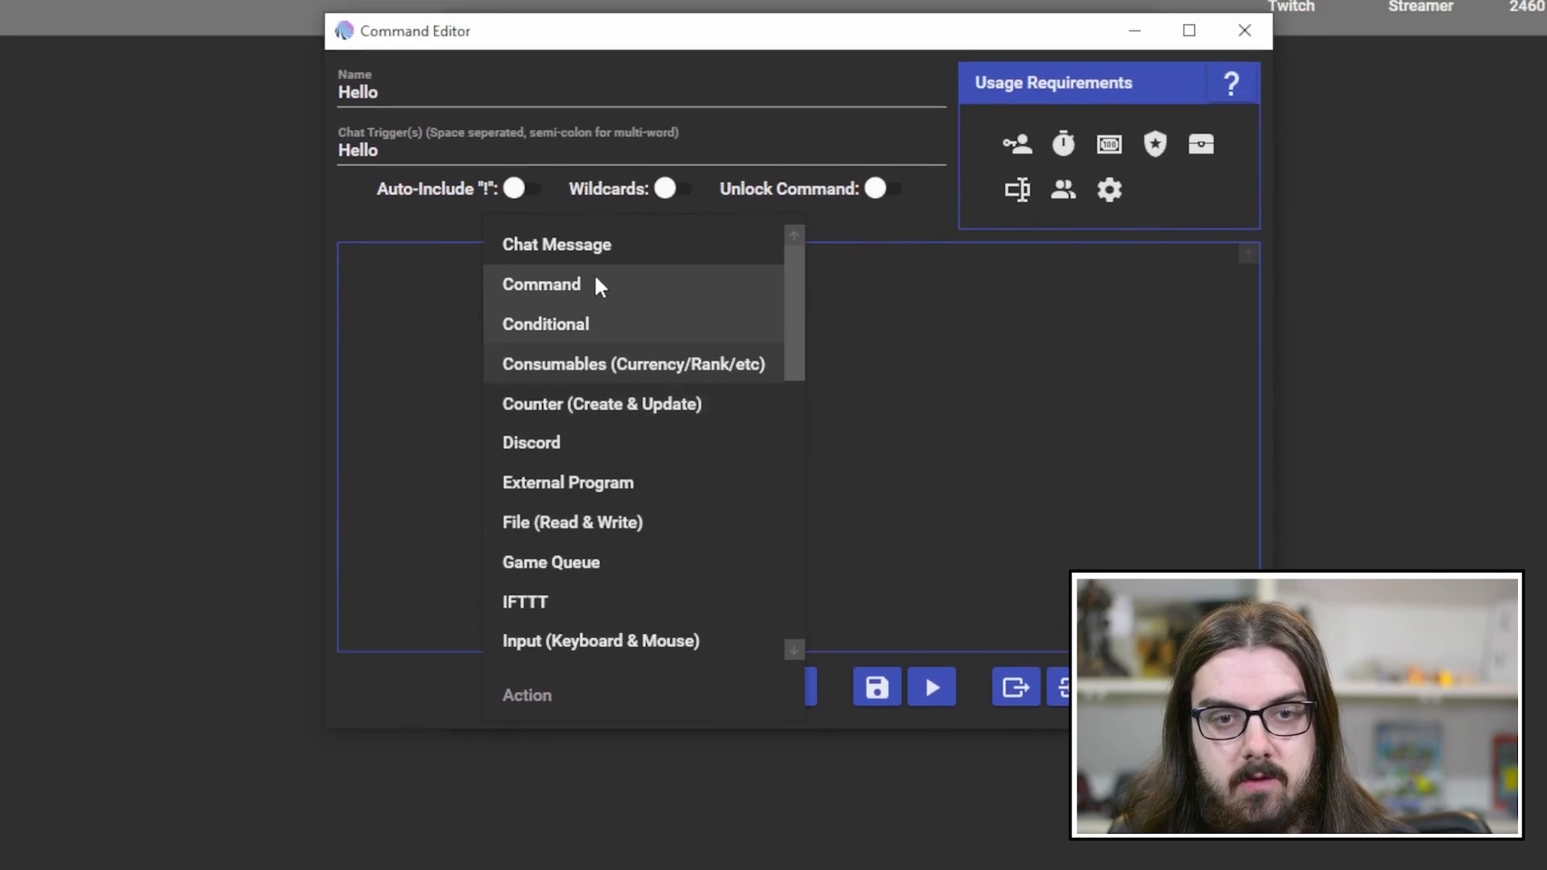
Step: Add a chat message 'Hello! How are you!' sent as streamer, and save
{"action": "left_click", "coordinate": [557, 244]}
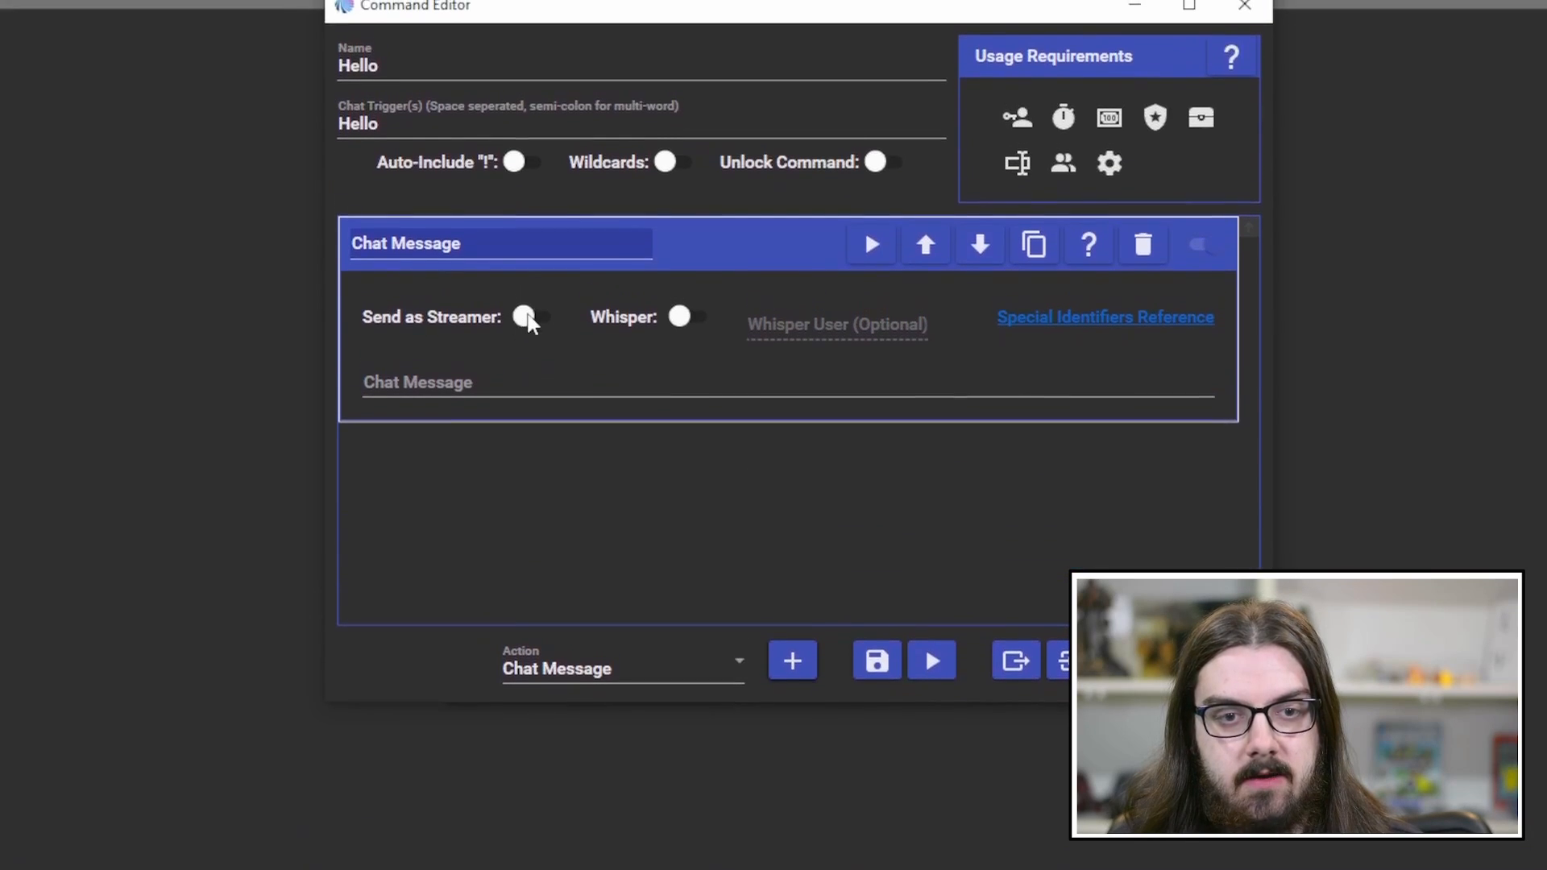
{"action": "left_click", "coordinate": [534, 330]}
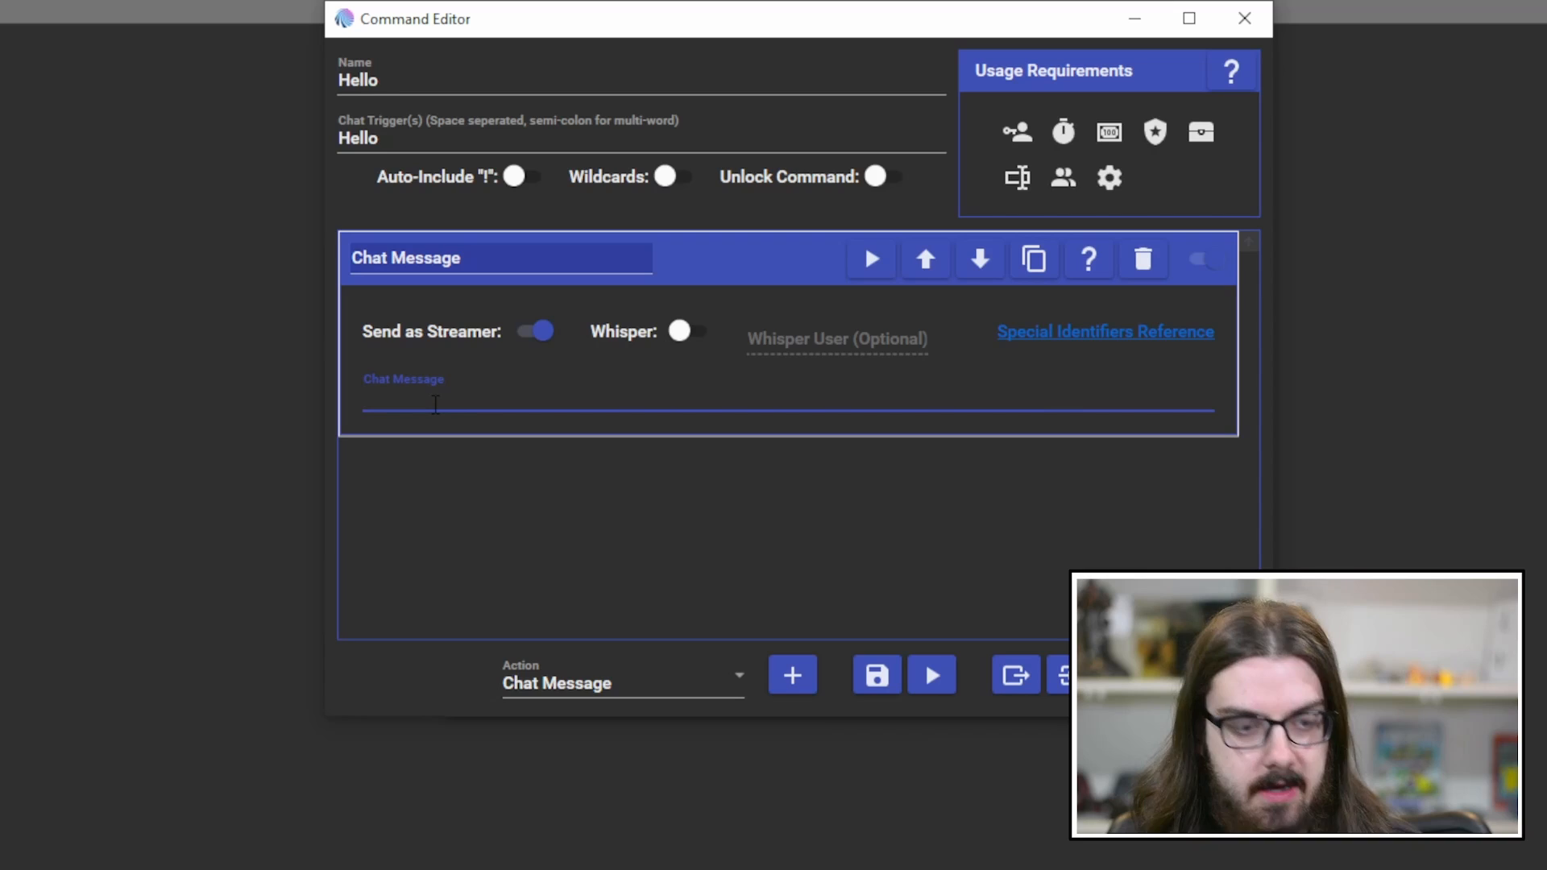
{"action": "type", "text": "Hello!"}
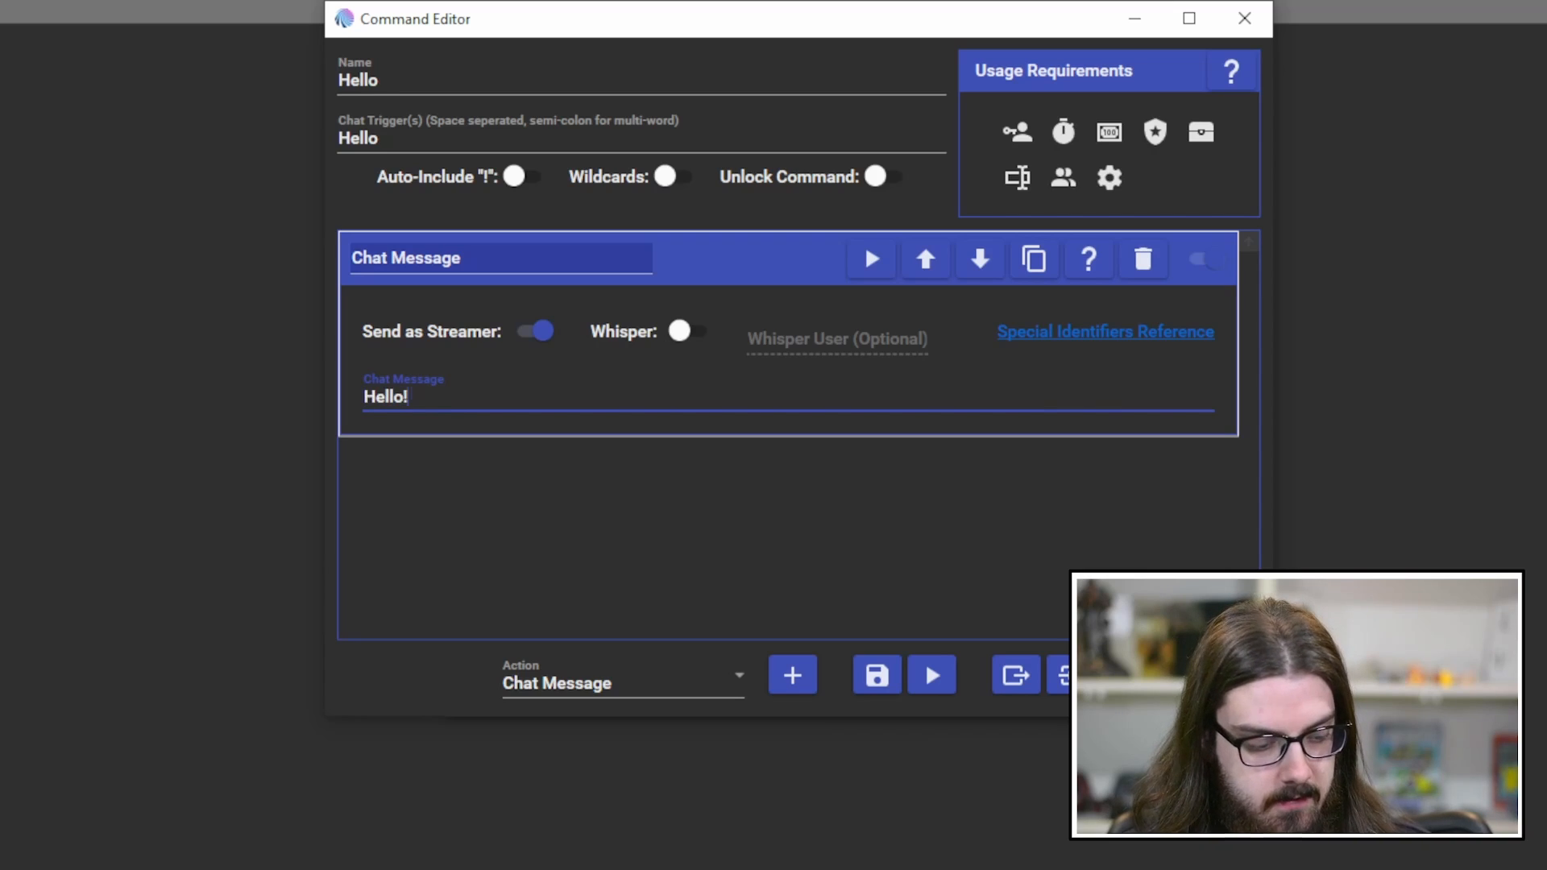
{"action": "type", "text": "Hown are you!"}
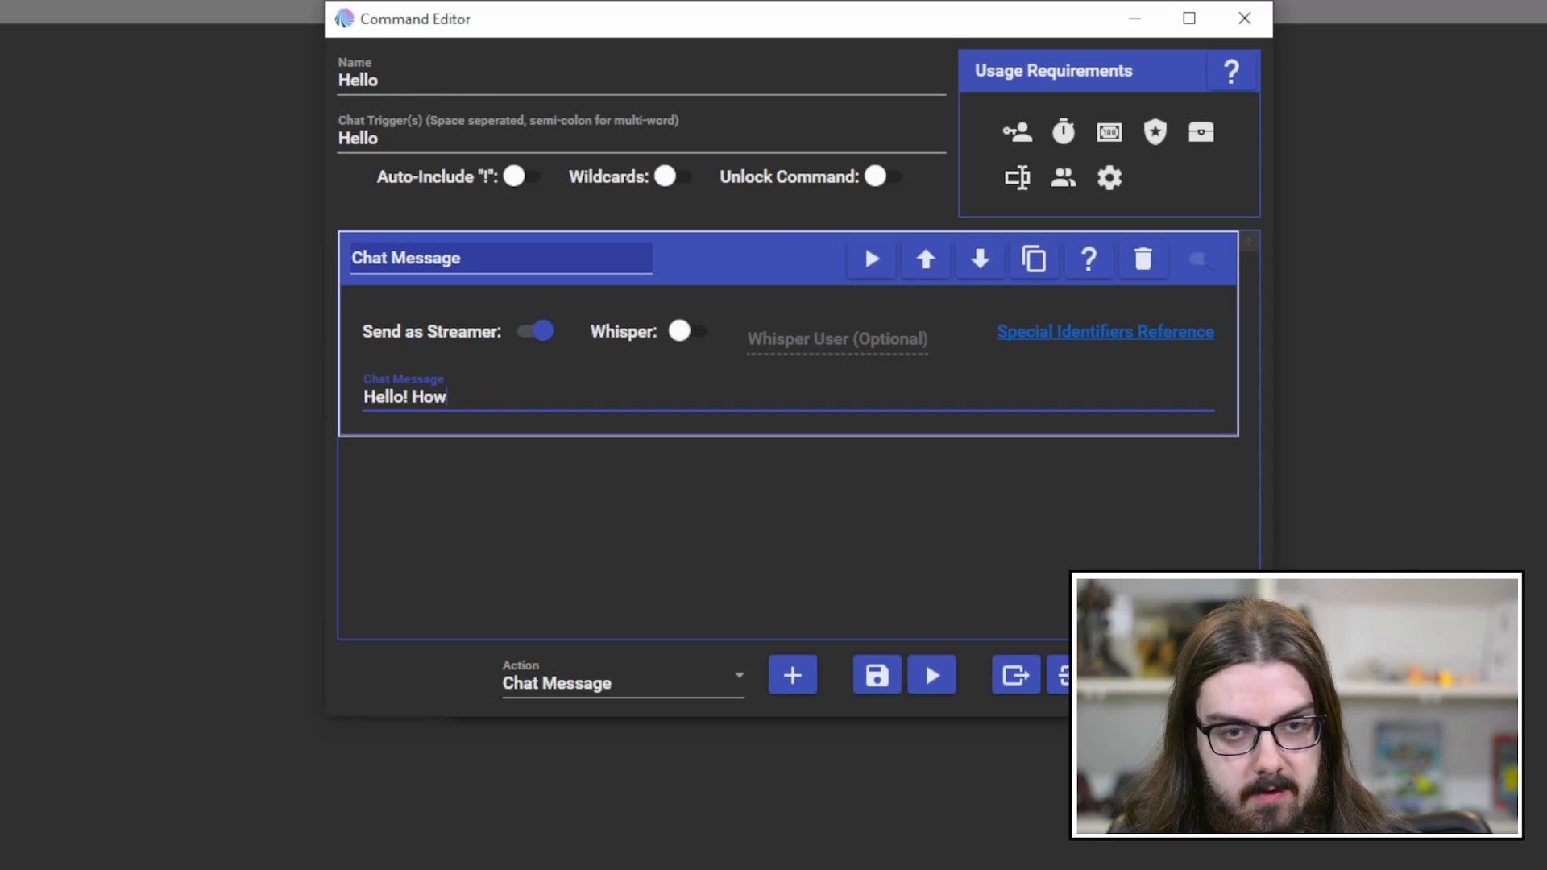
{"action": "type", "text": "are you!"}
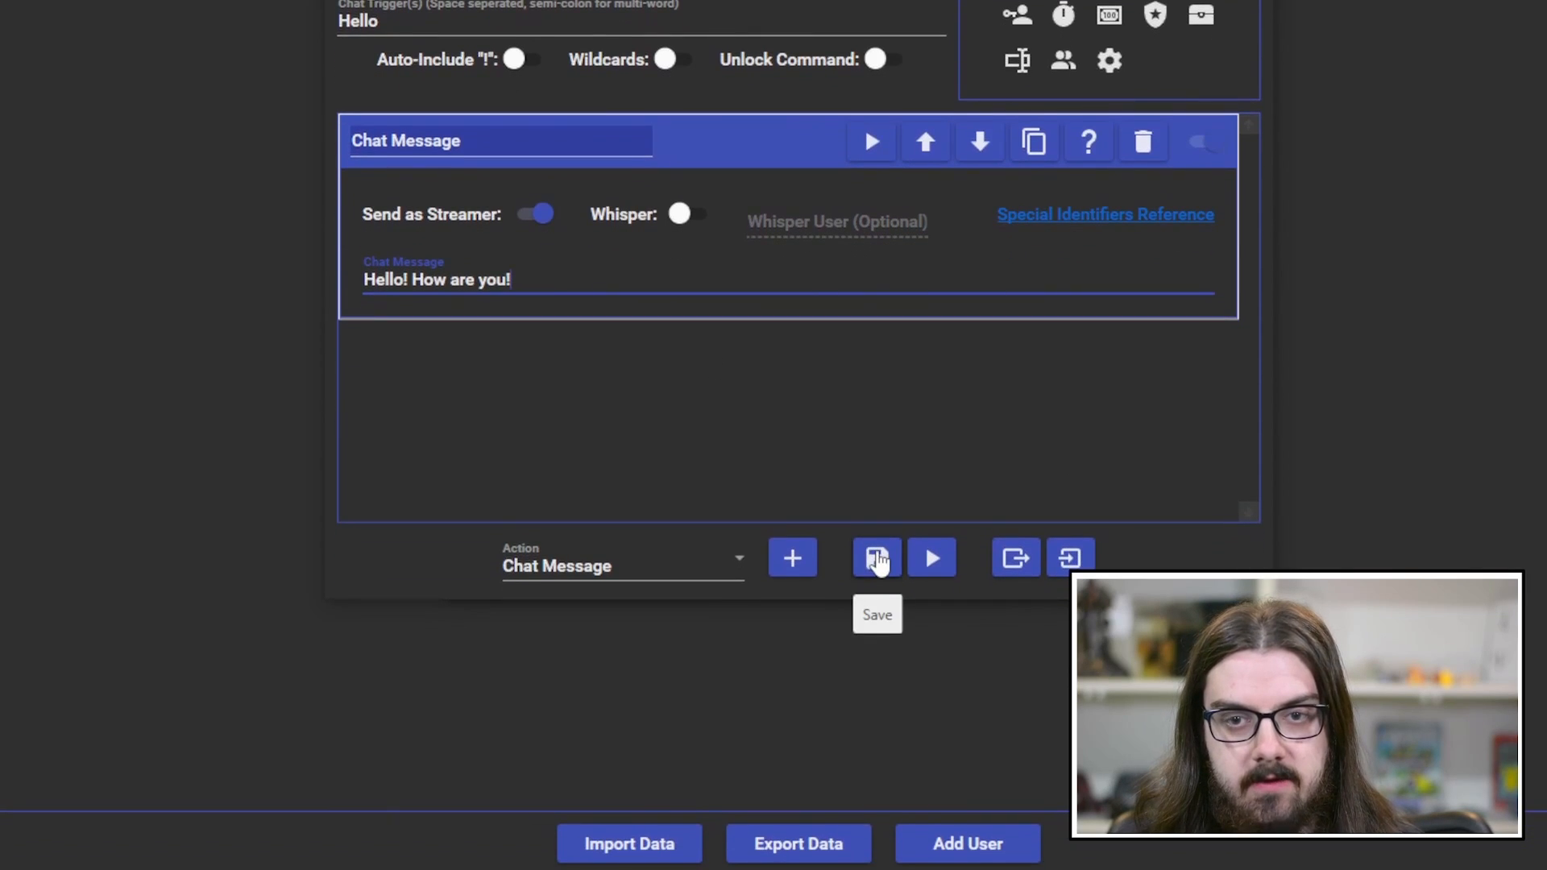
{"action": "left_click", "coordinate": [876, 558]}
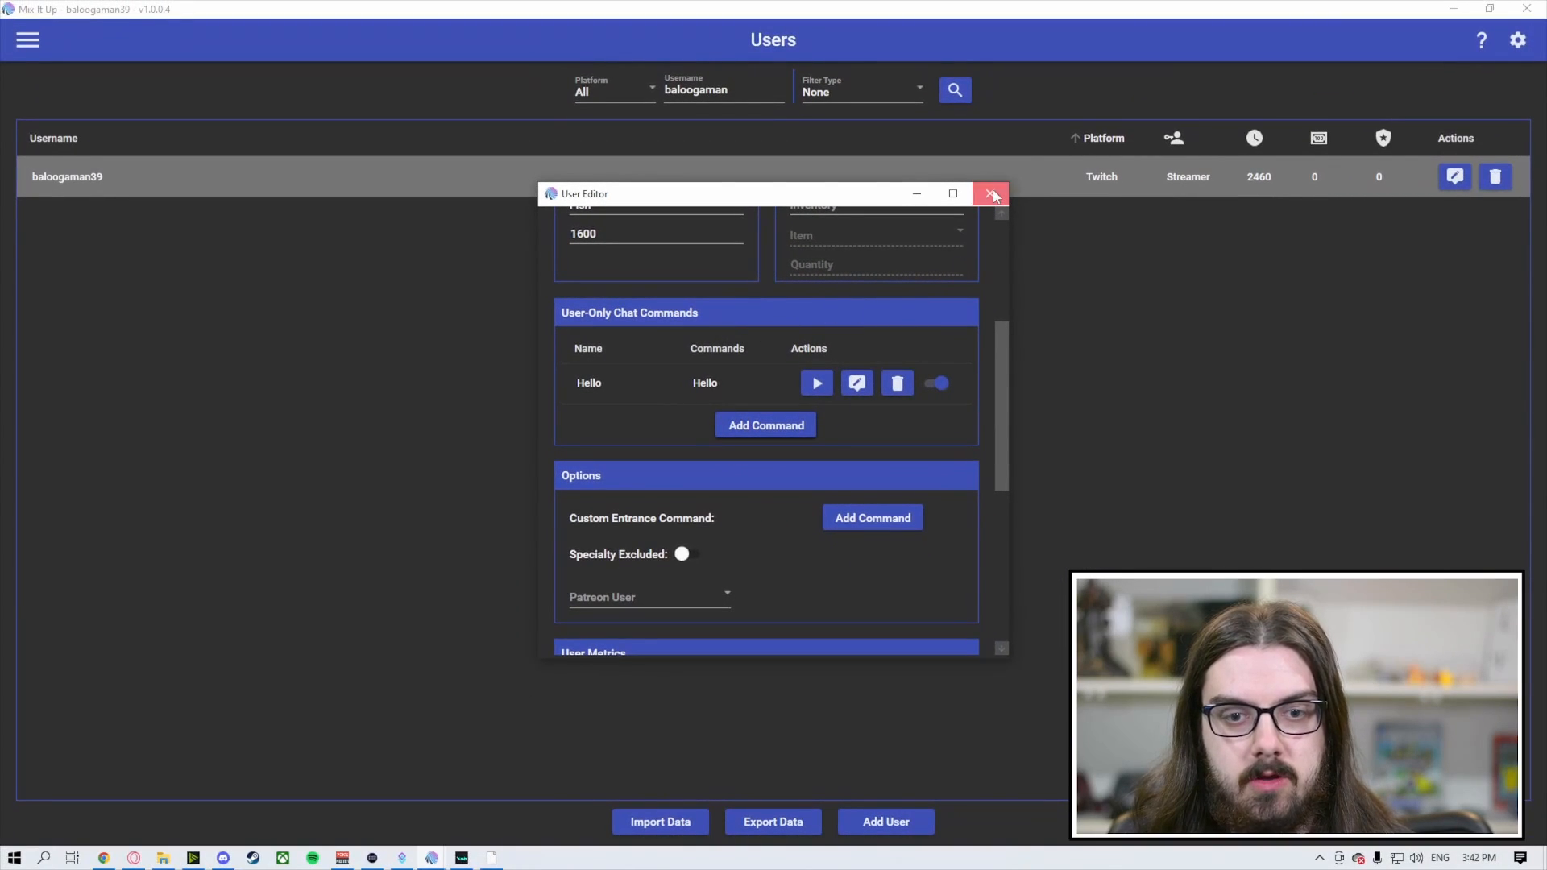
Step: Close the user editor and test the command by typing Hello in chat
{"action": "left_click", "coordinate": [991, 193]}
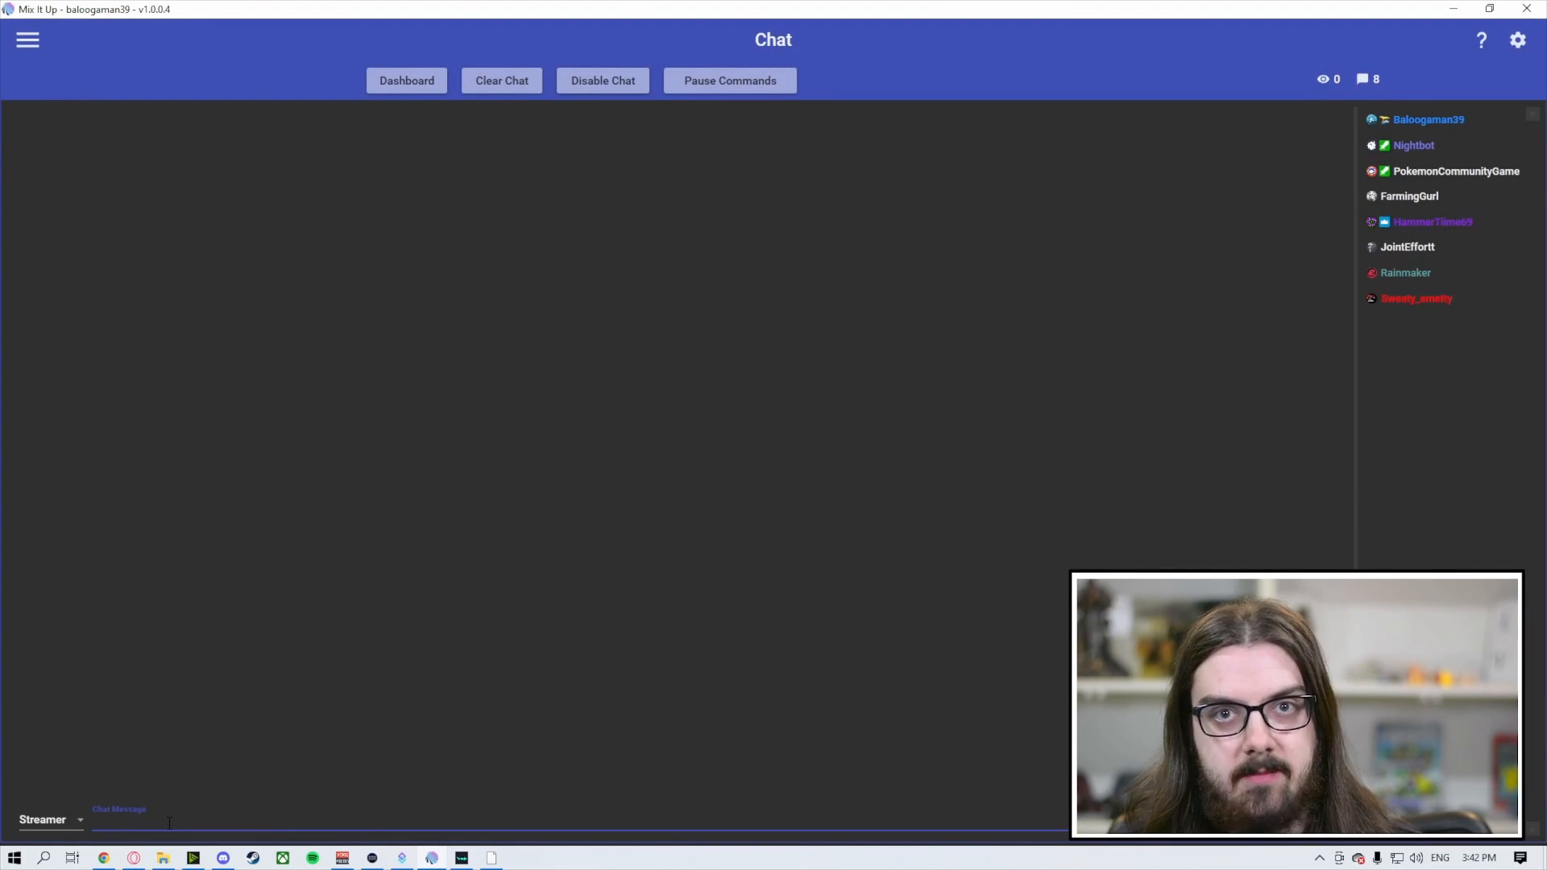
{"action": "type", "text": "Hello"}
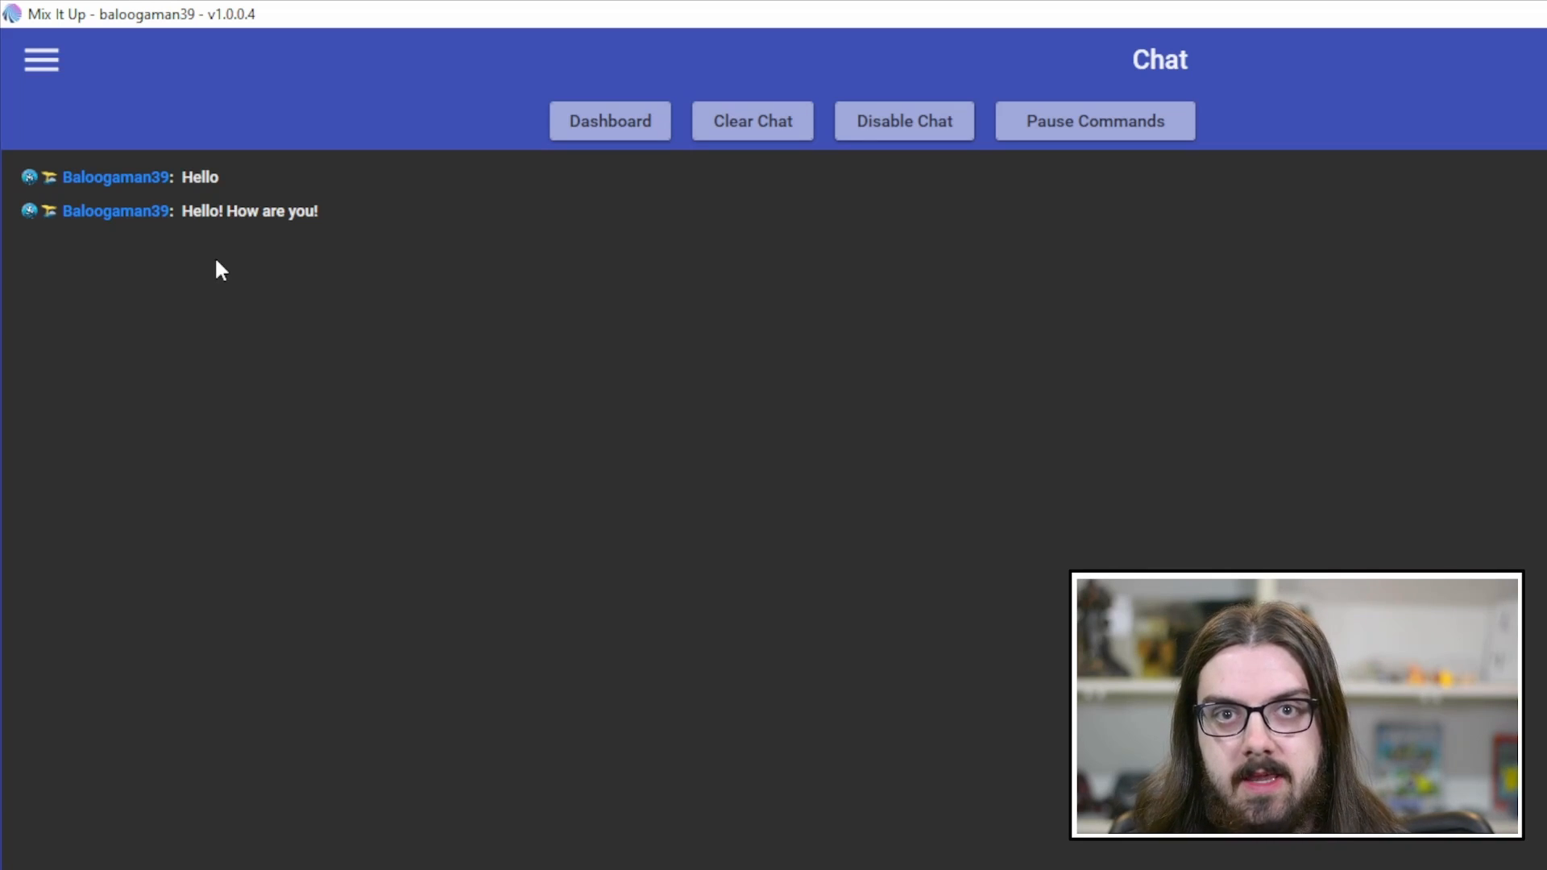
{"action": "mouse_move", "coordinate": [54, 83]}
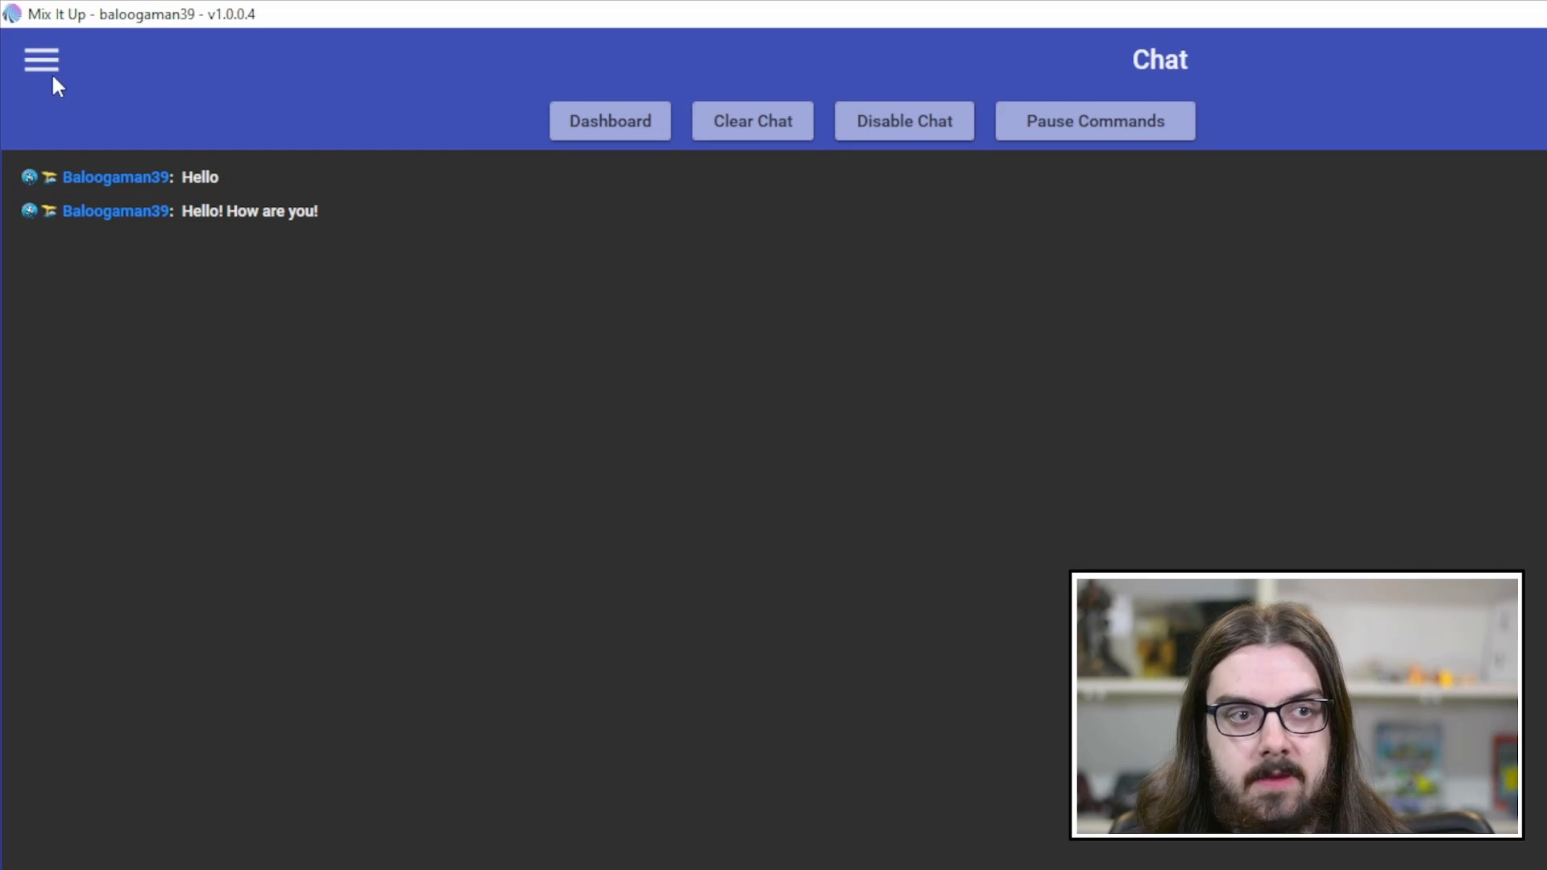
{"action": "left_click", "coordinate": [40, 59]}
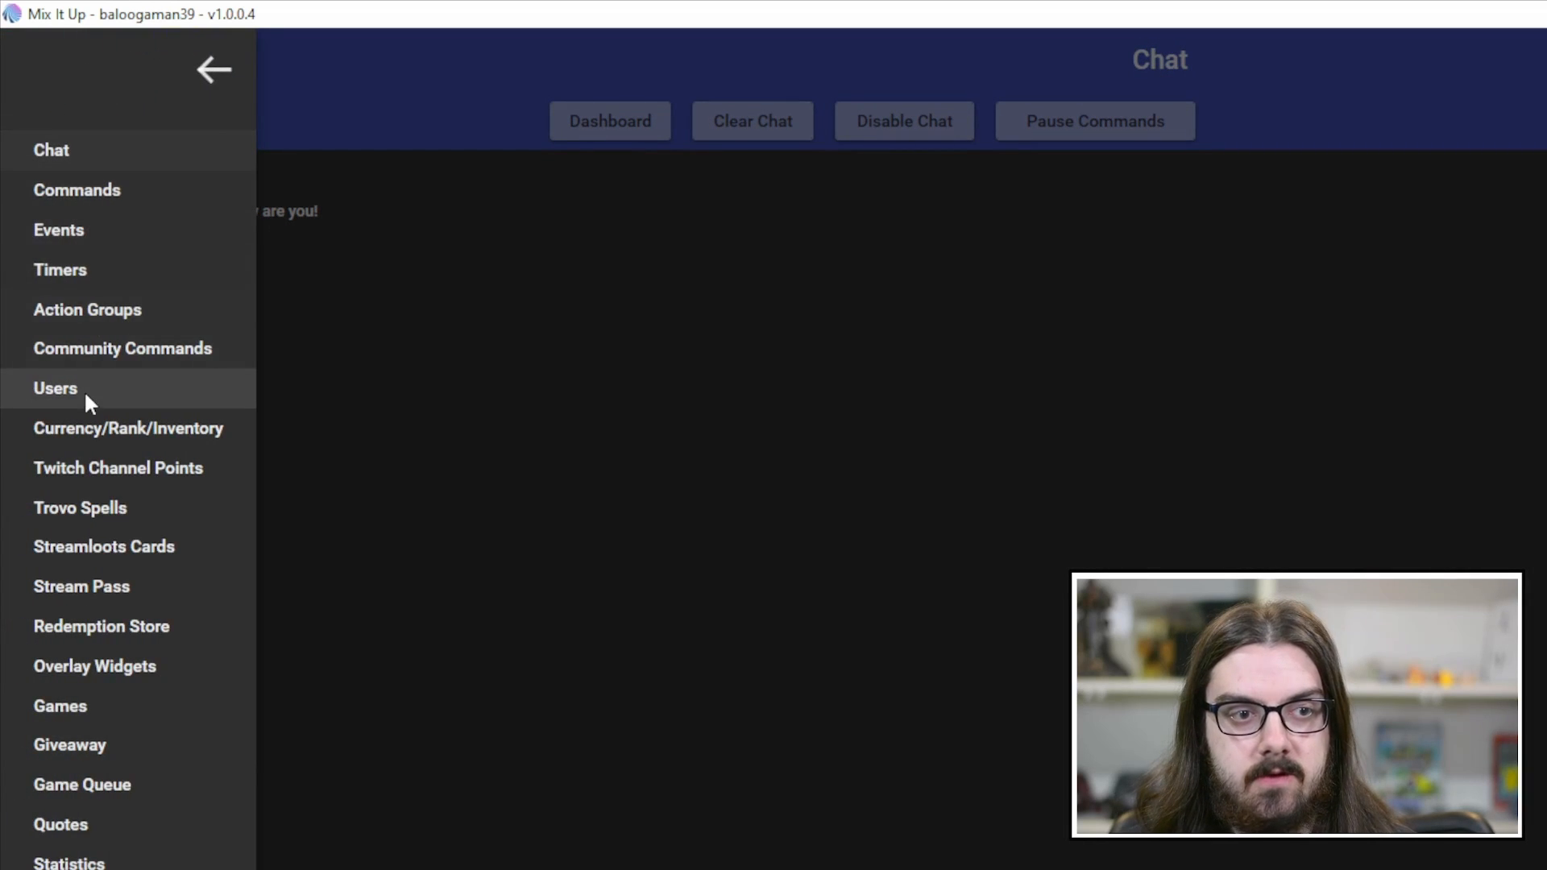
{"action": "left_click", "coordinate": [56, 387]}
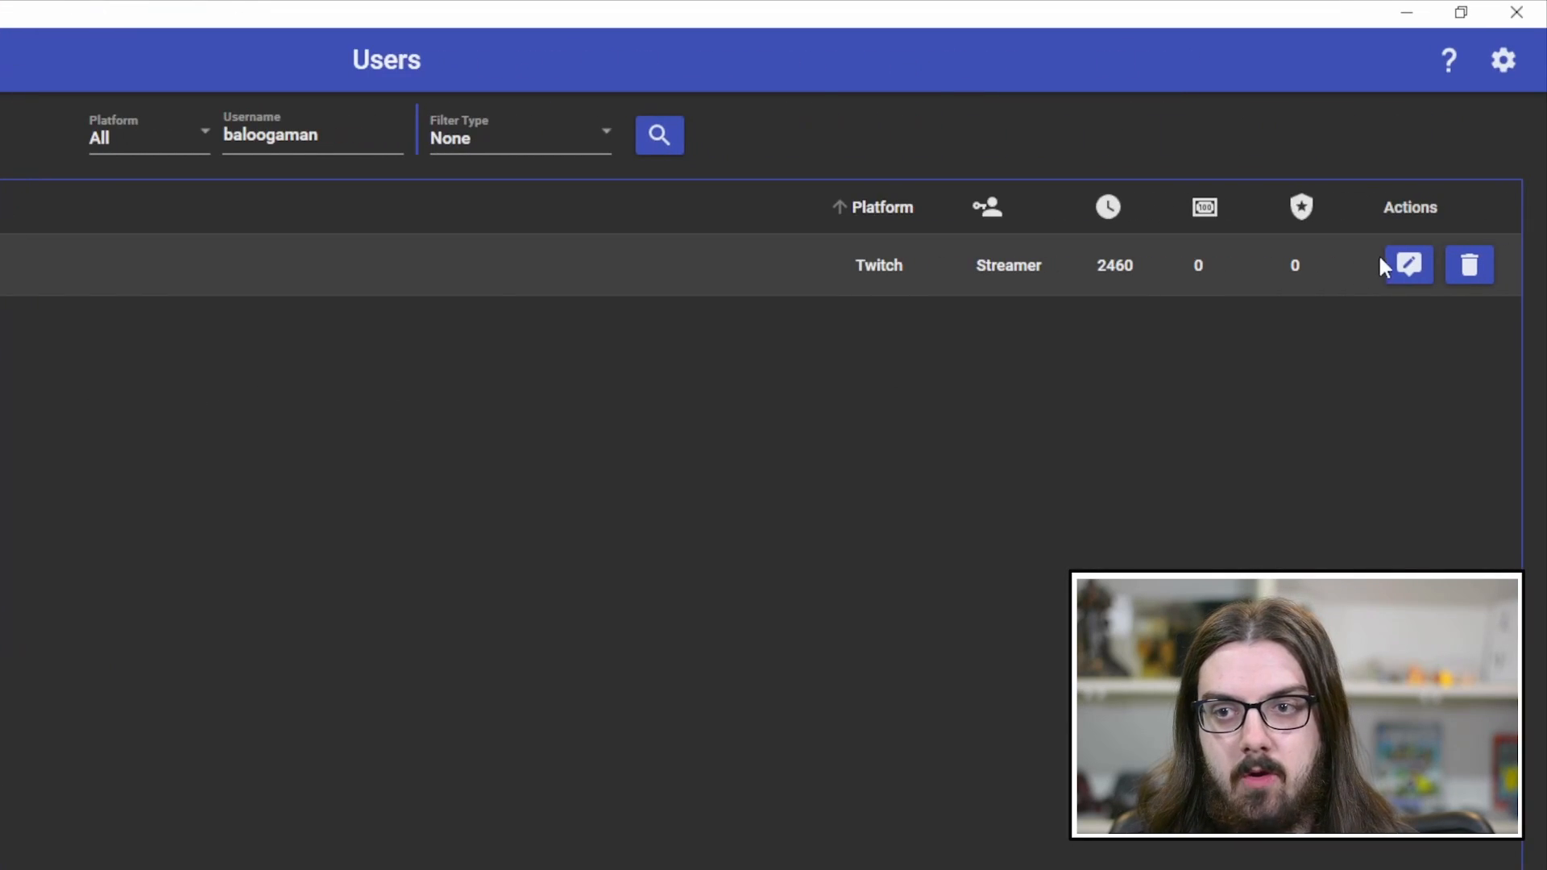
{"action": "left_click", "coordinate": [1410, 264]}
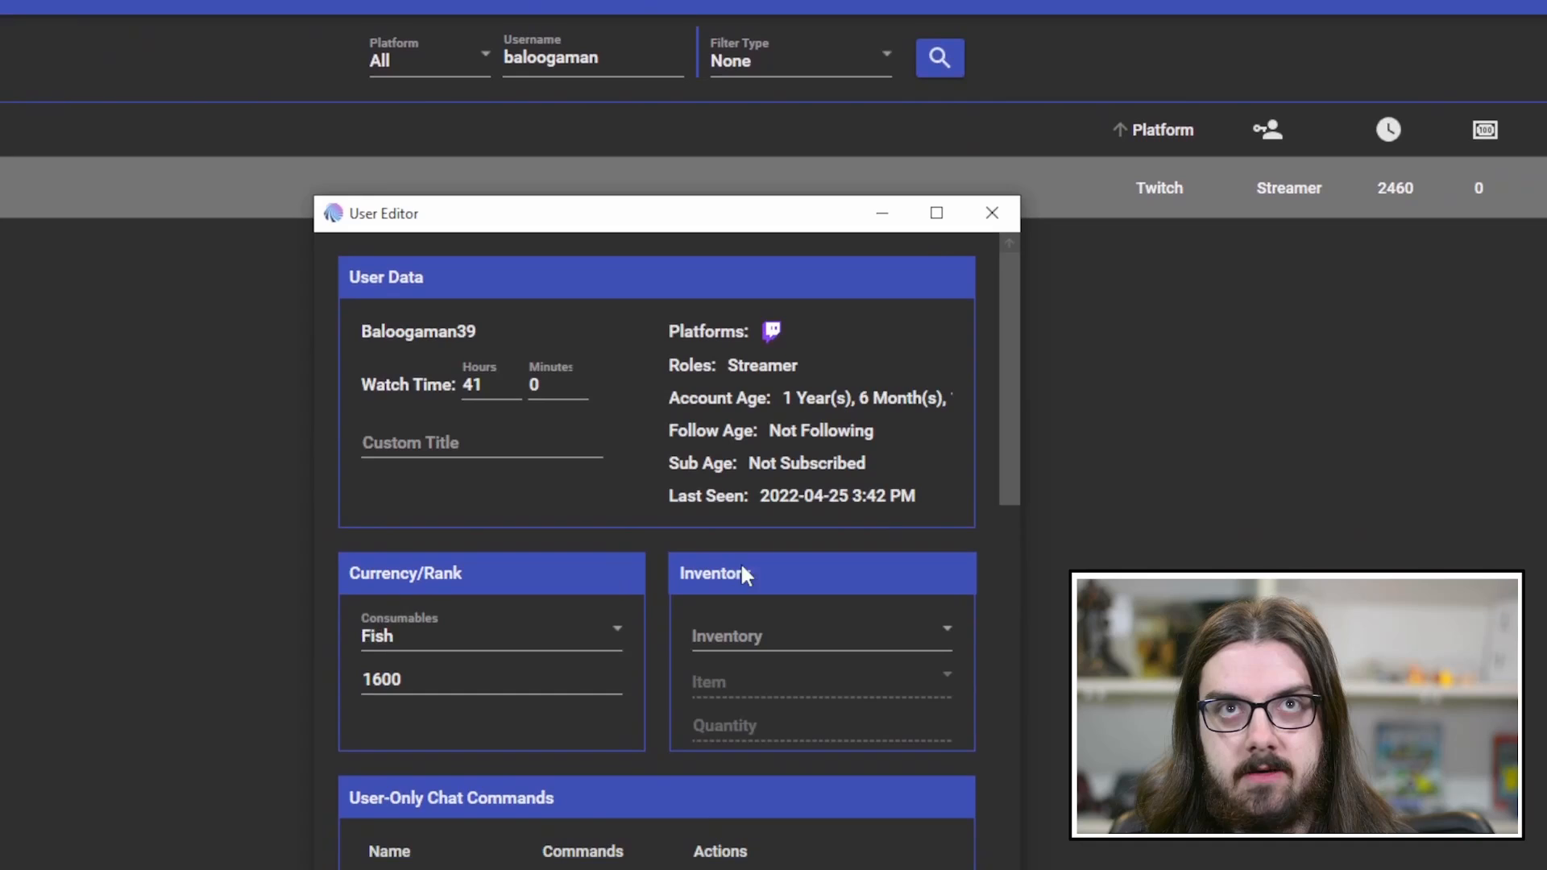
{"action": "scroll", "scroll_direction": "down", "scroll_amount": 3}
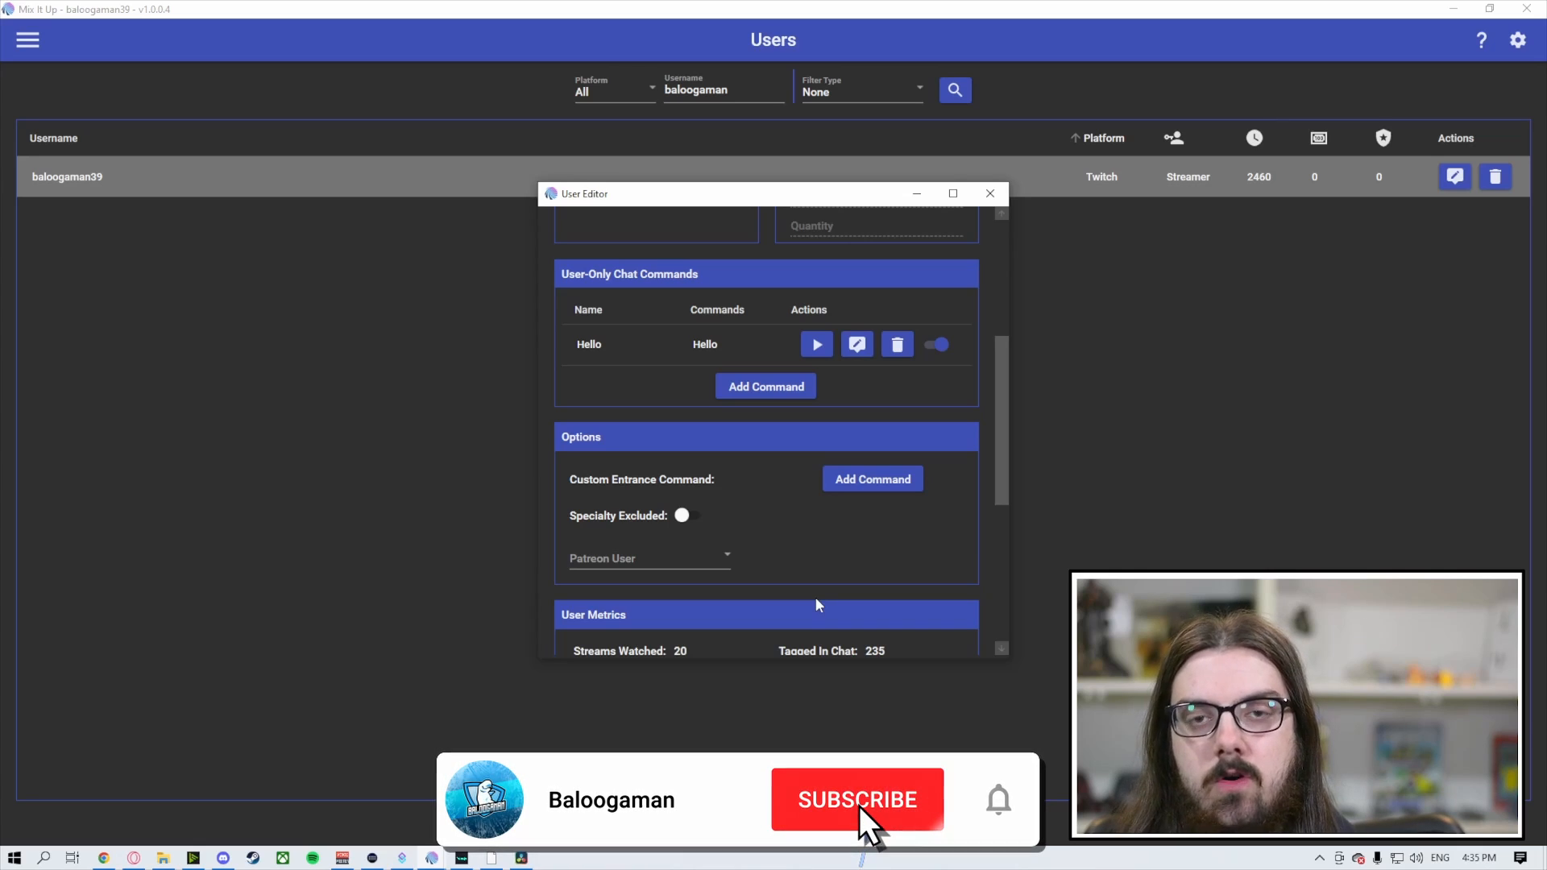
Step: Create a custom entrance command containing a Chat Message action
{"action": "left_click", "coordinate": [856, 799]}
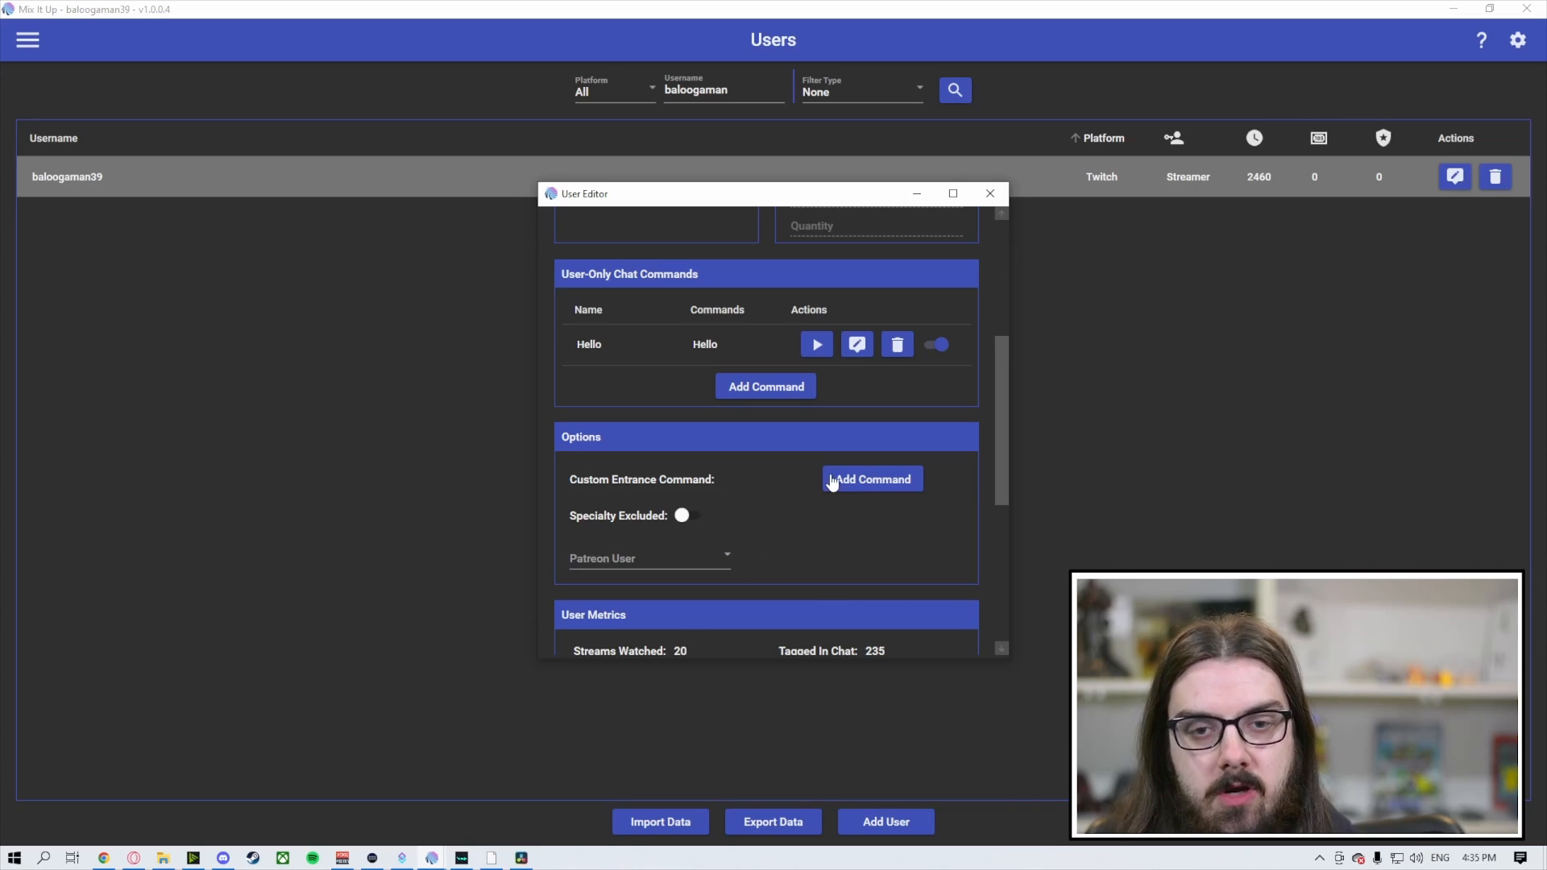
{"action": "left_click", "coordinate": [870, 479]}
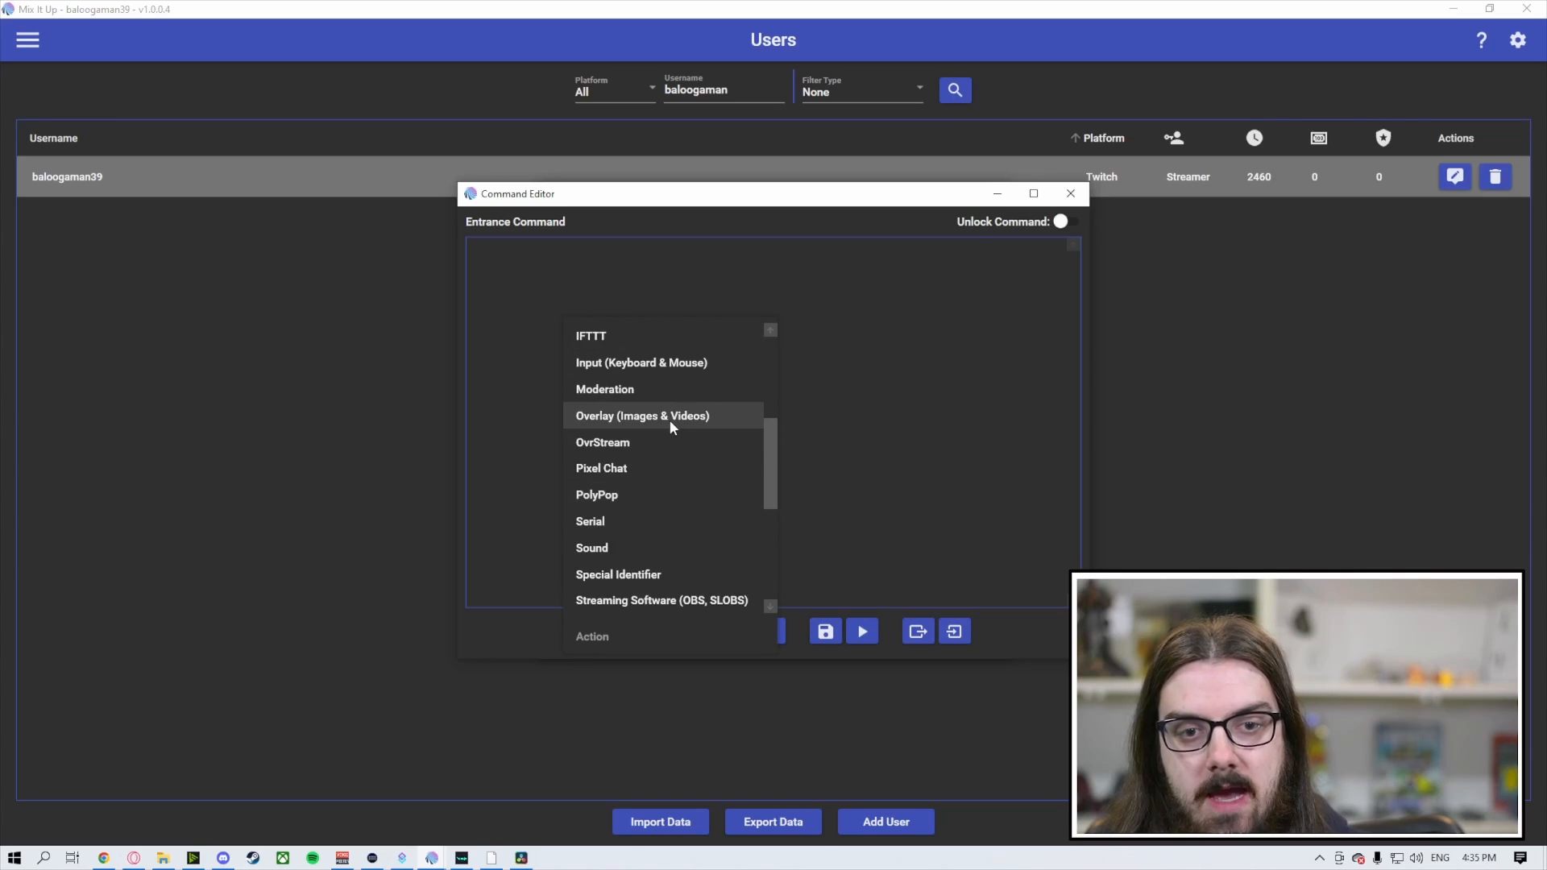
{"action": "scroll", "scroll_direction": "down", "scroll_amount": 3}
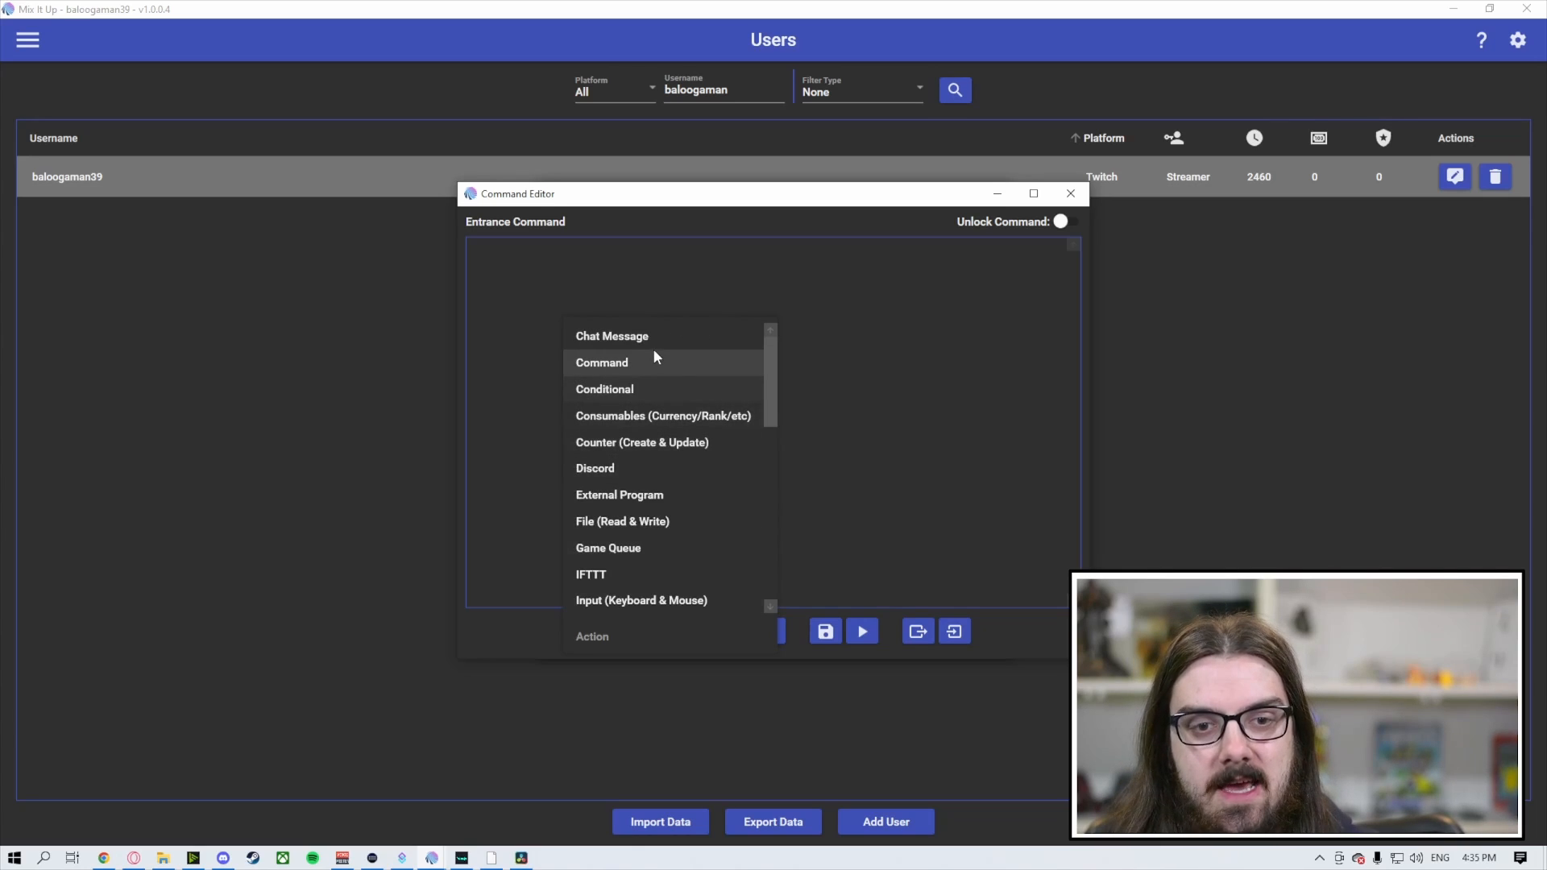
{"action": "left_click", "coordinate": [611, 335]}
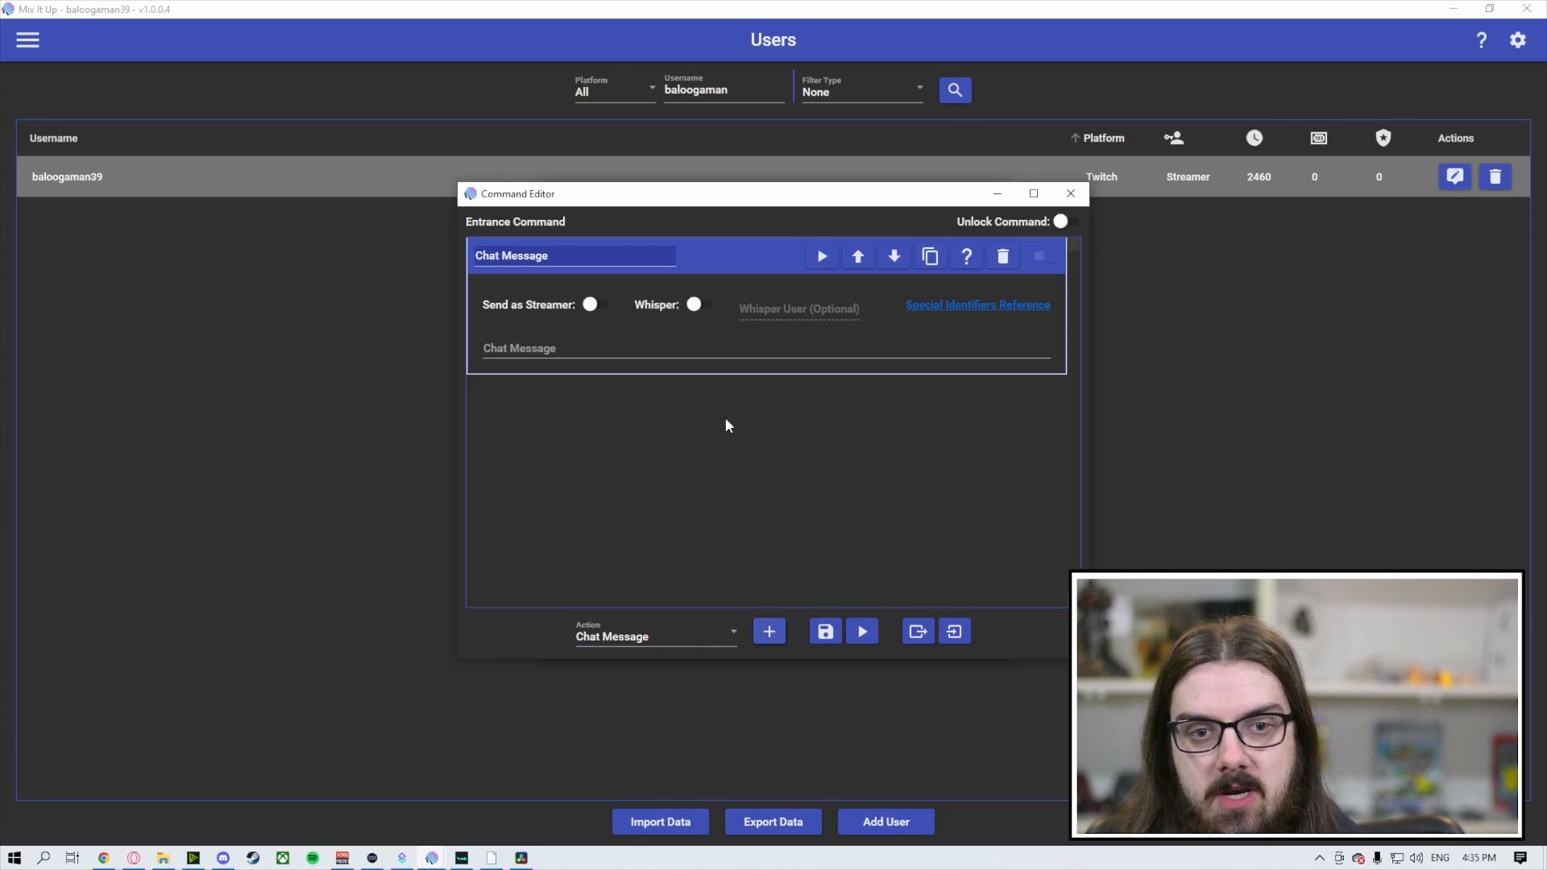
Step: Write the streamer-sent greeting '$username thank you for swimming on! Hope you enjoy your stay!'
{"action": "left_click", "coordinate": [590, 304]}
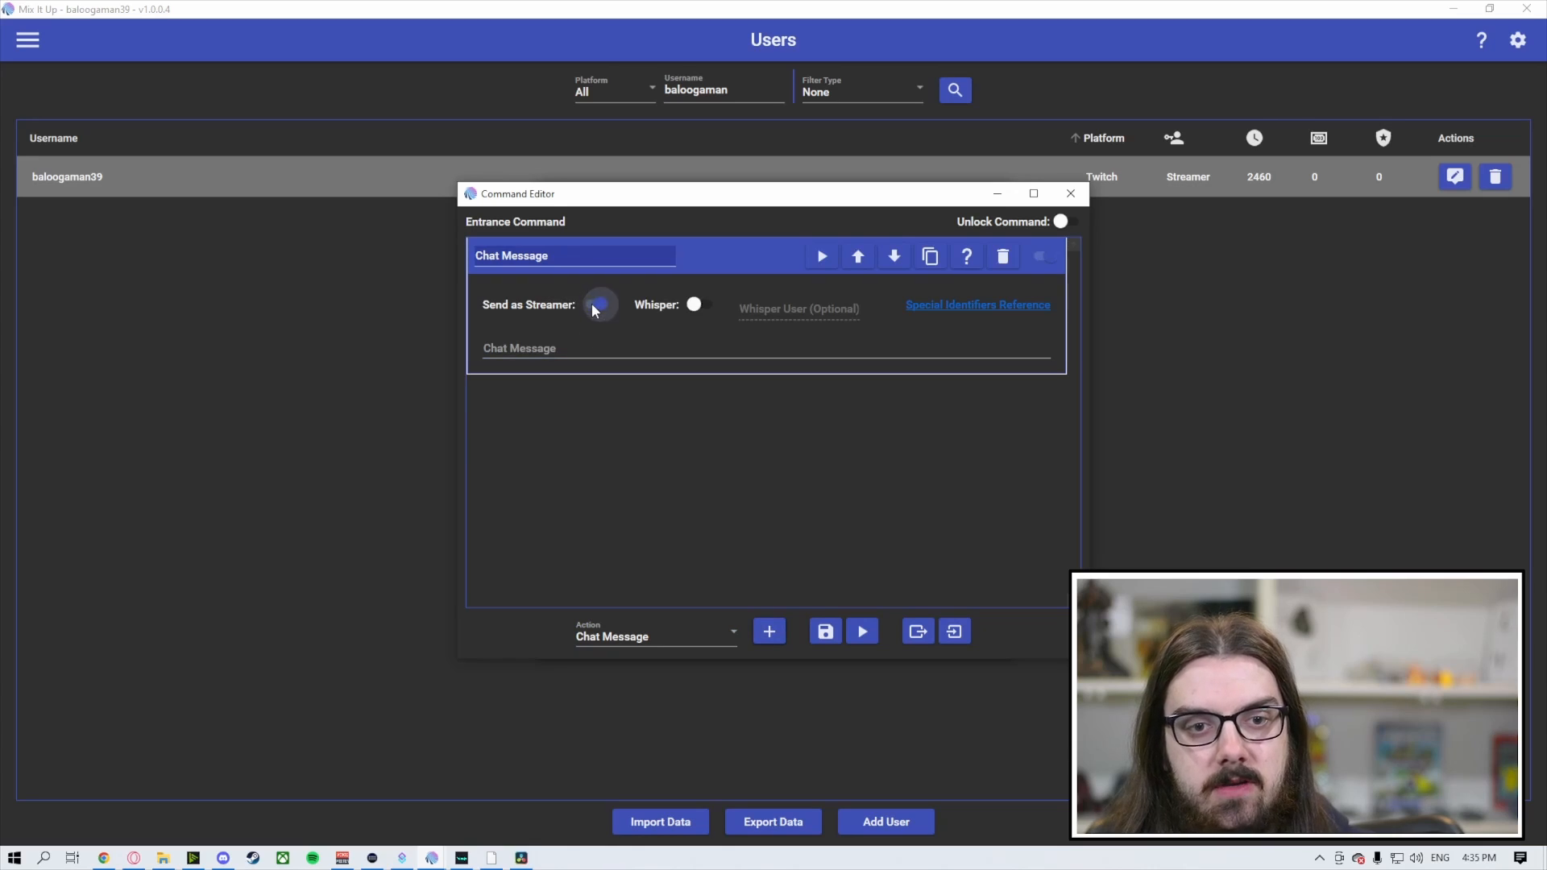
{"action": "left_click", "coordinate": [598, 304]}
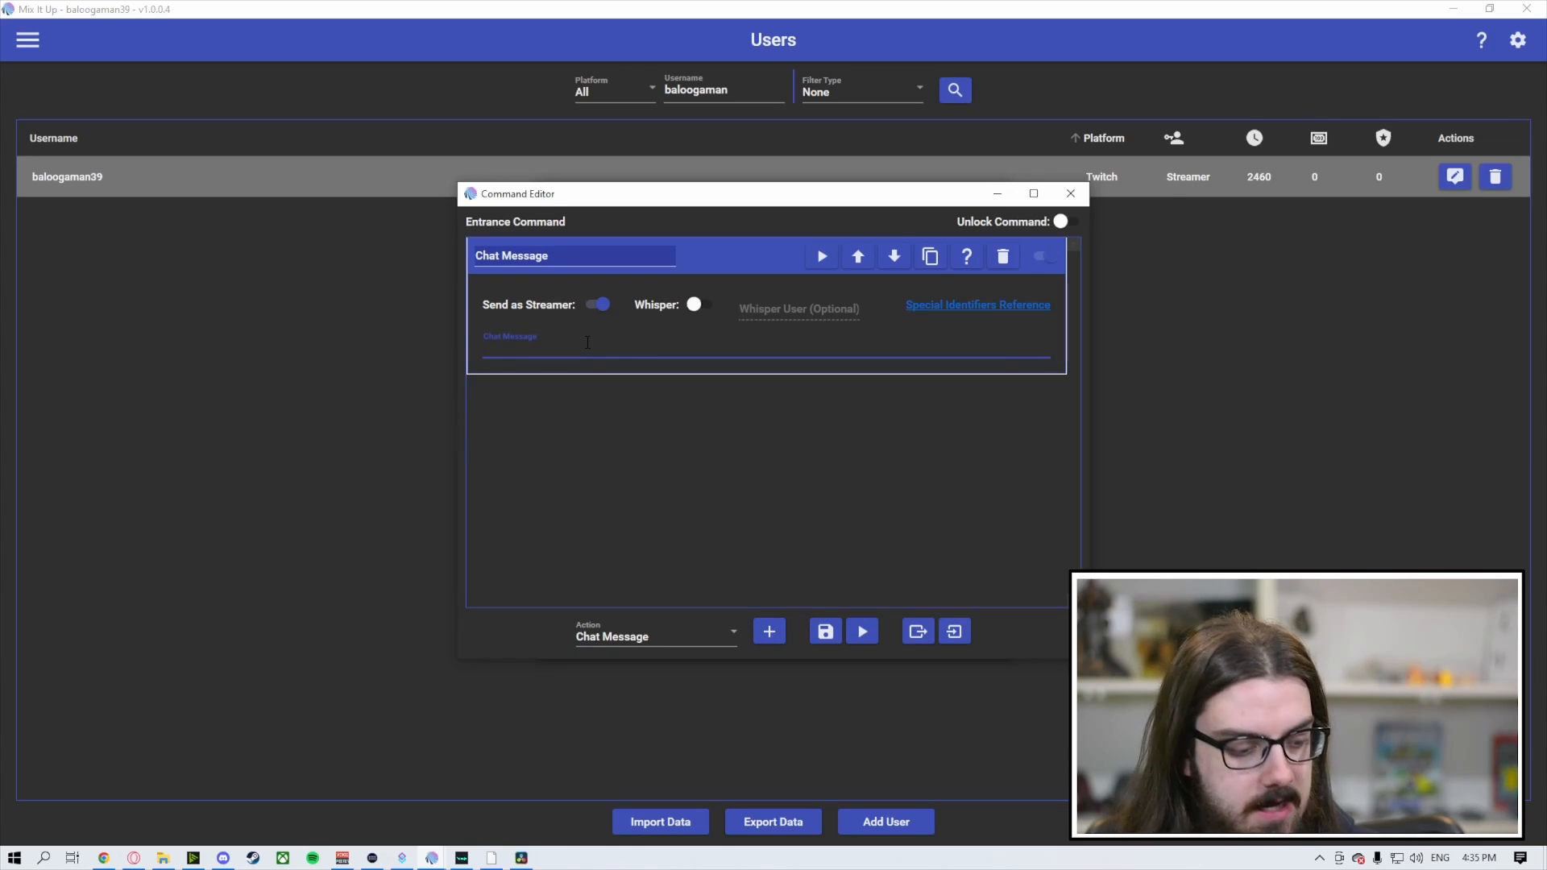
{"action": "type", "text": "$"}
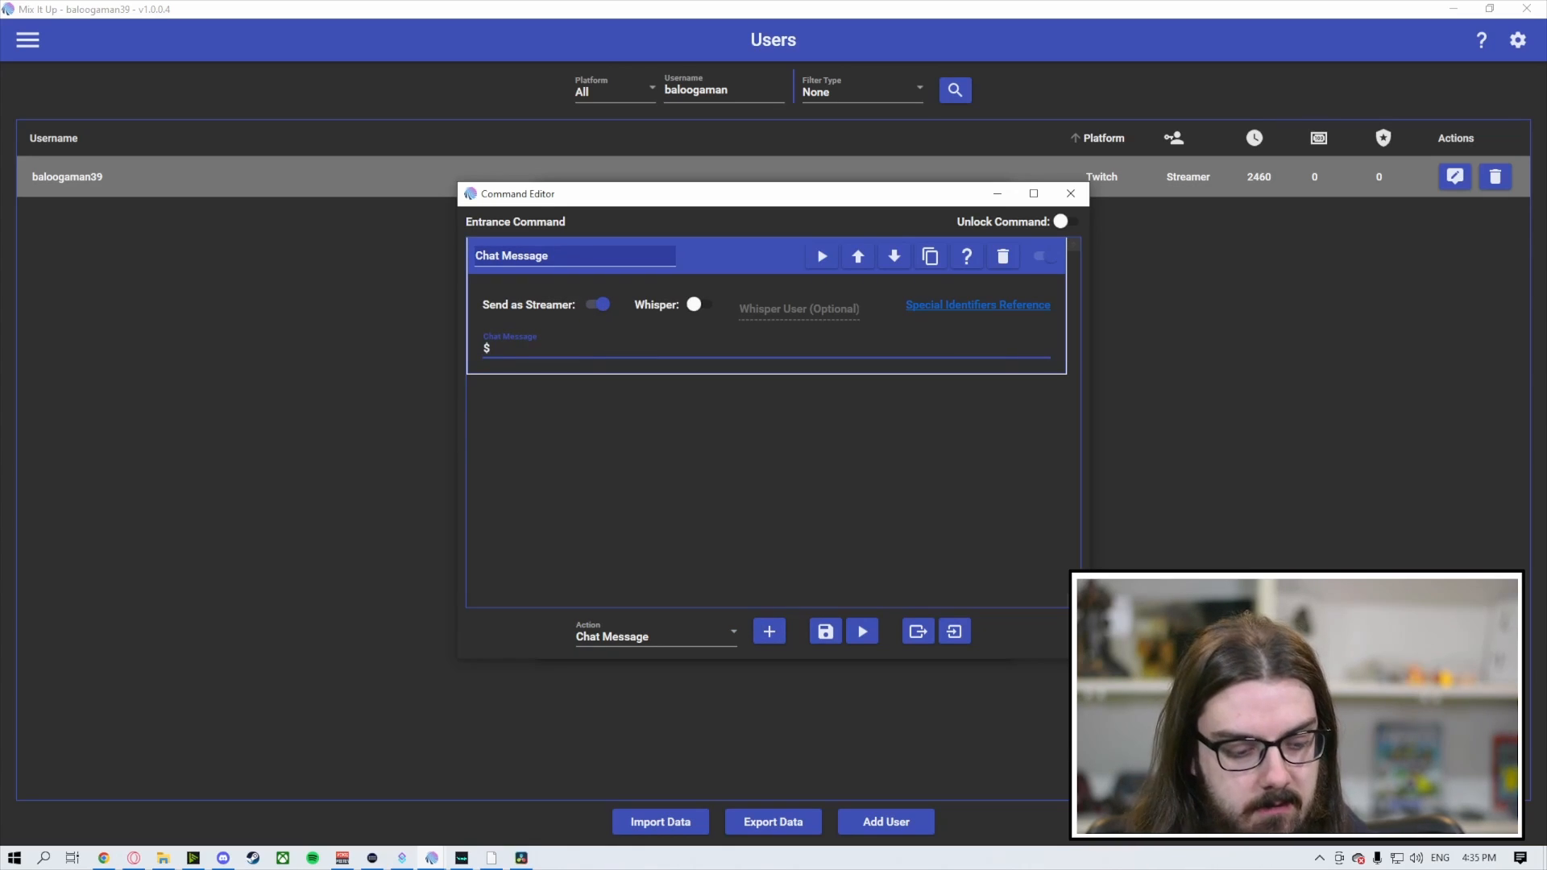
{"action": "type", "text": "username"}
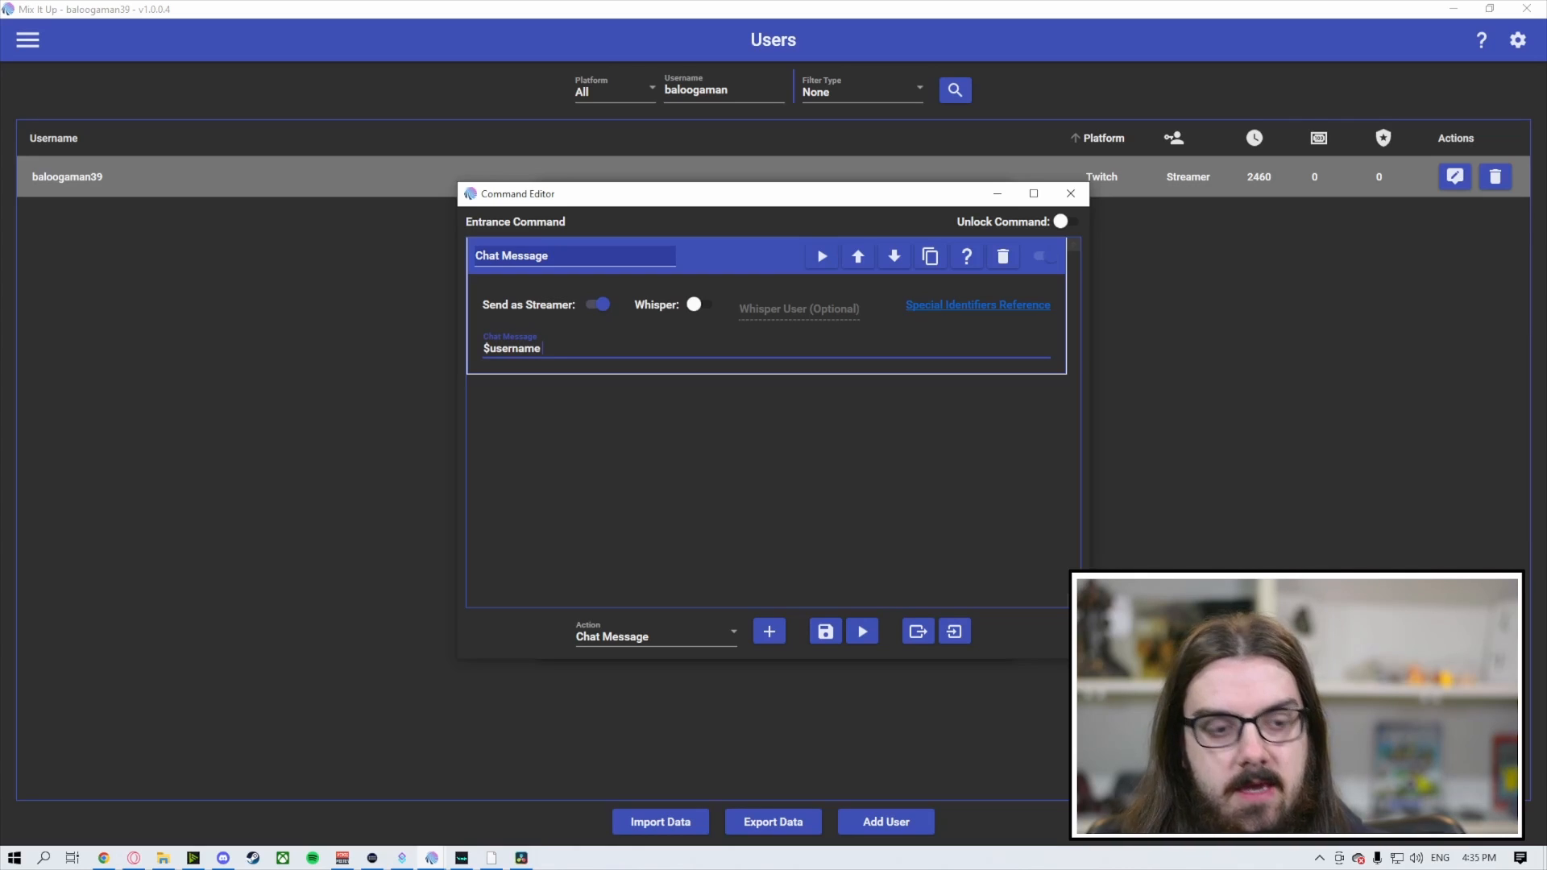
{"action": "type", "text": "thank you for stopping by! Hope you e"}
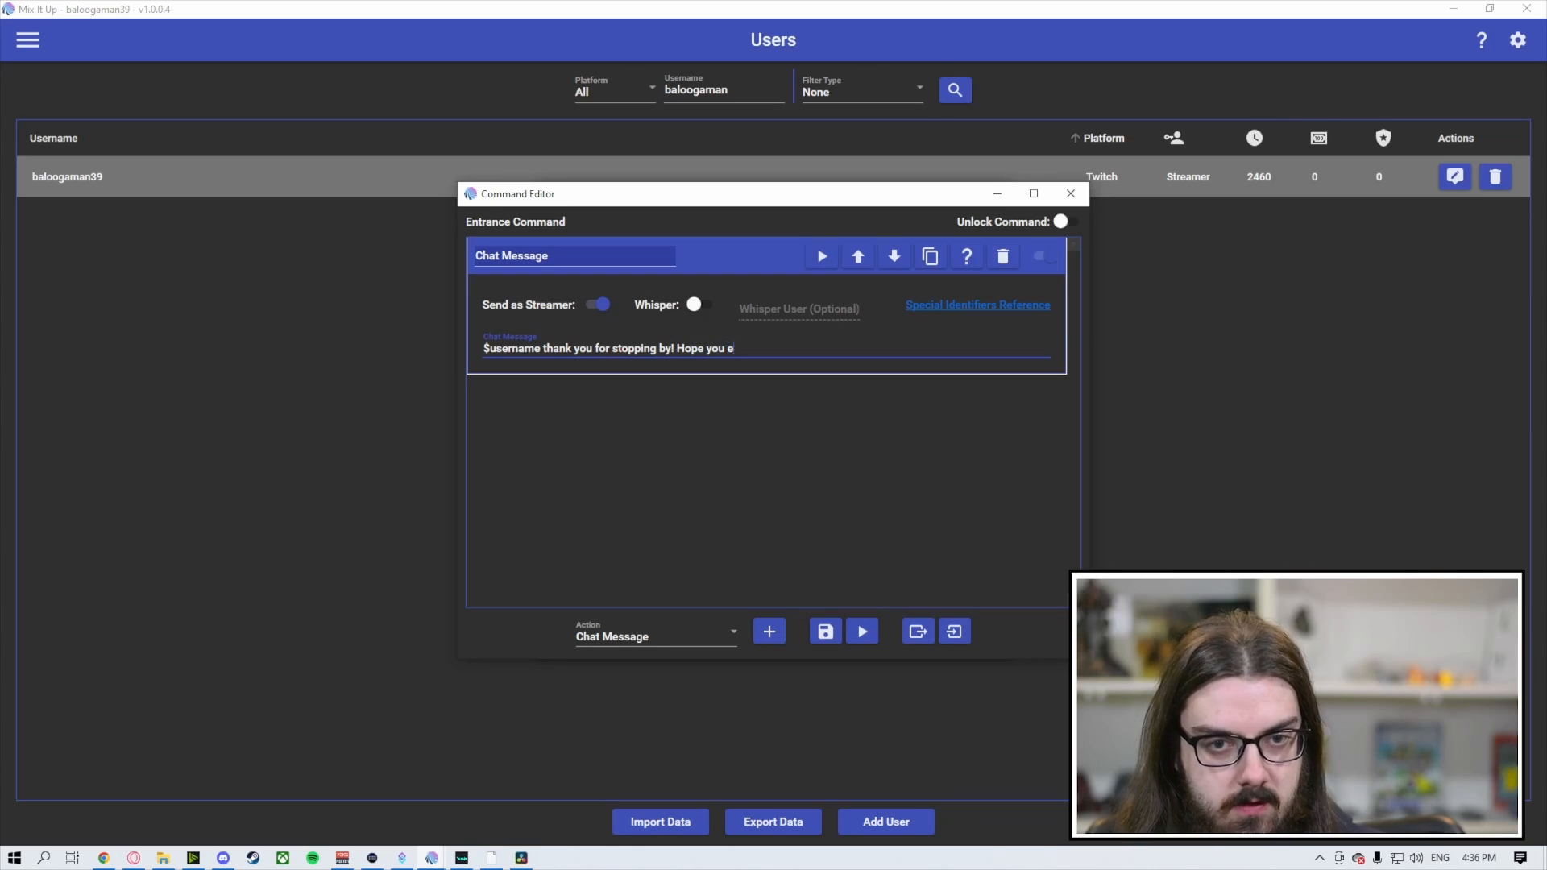
{"action": "type", "text": "njoy your stay!"}
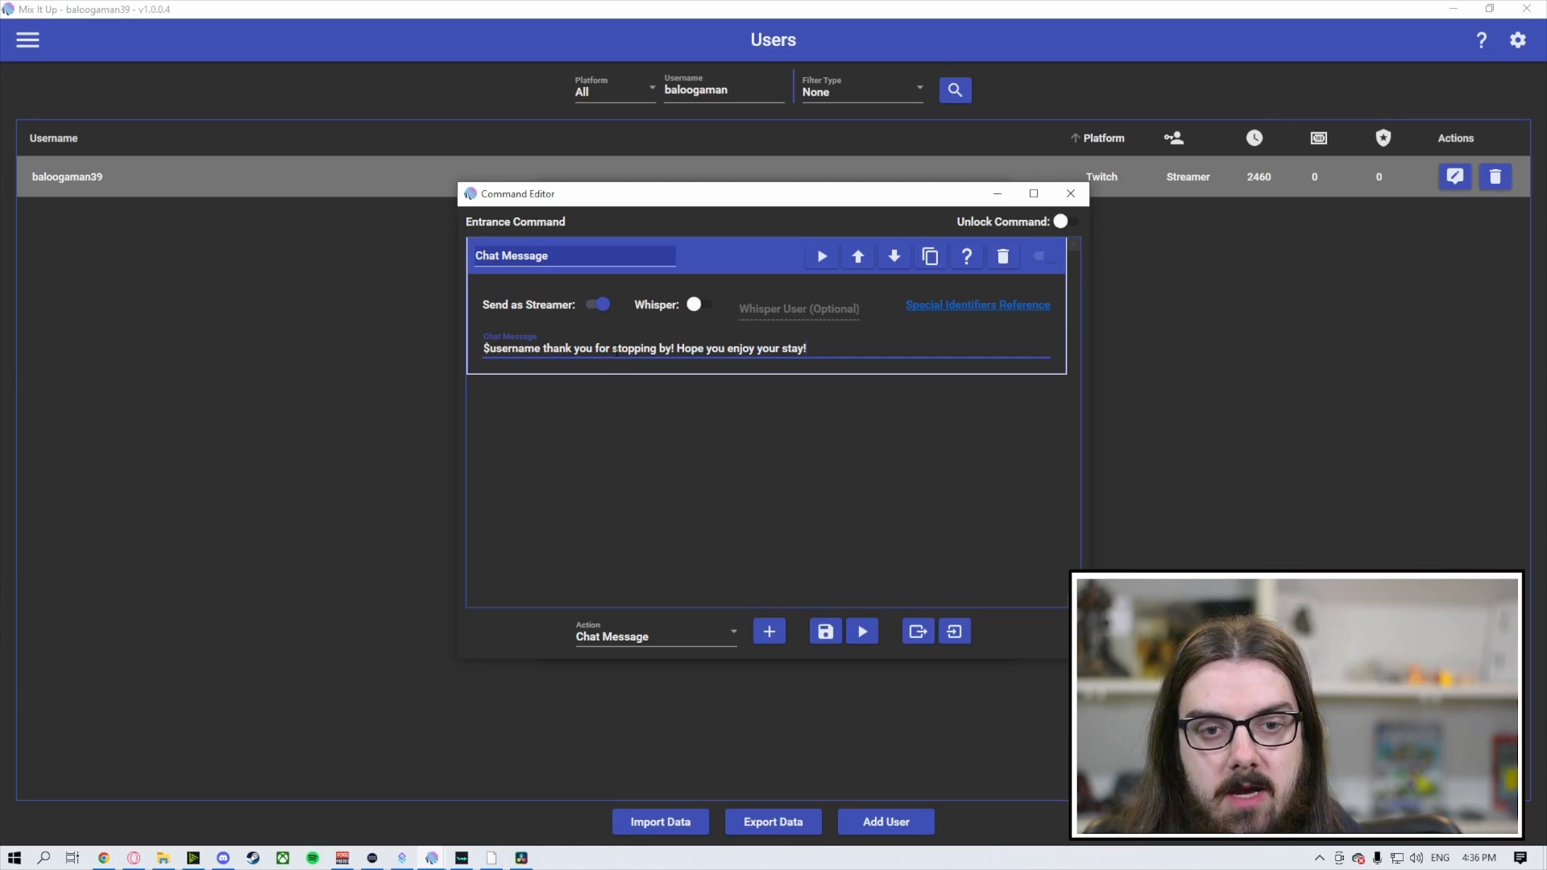
{"action": "double_click", "coordinate": [640, 348]}
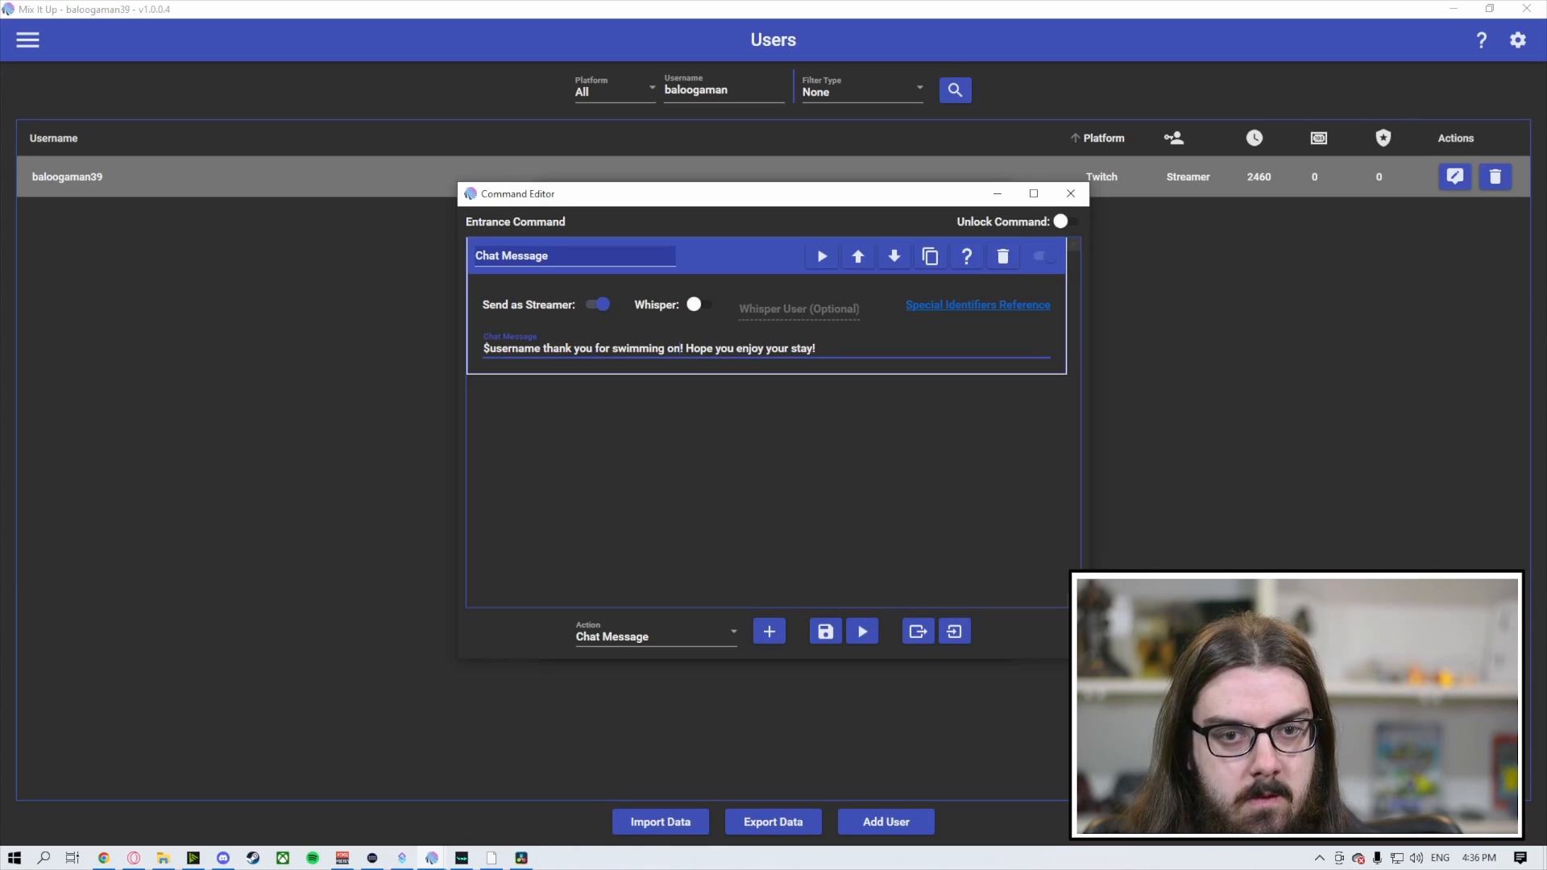
{"action": "type", "text": "in"}
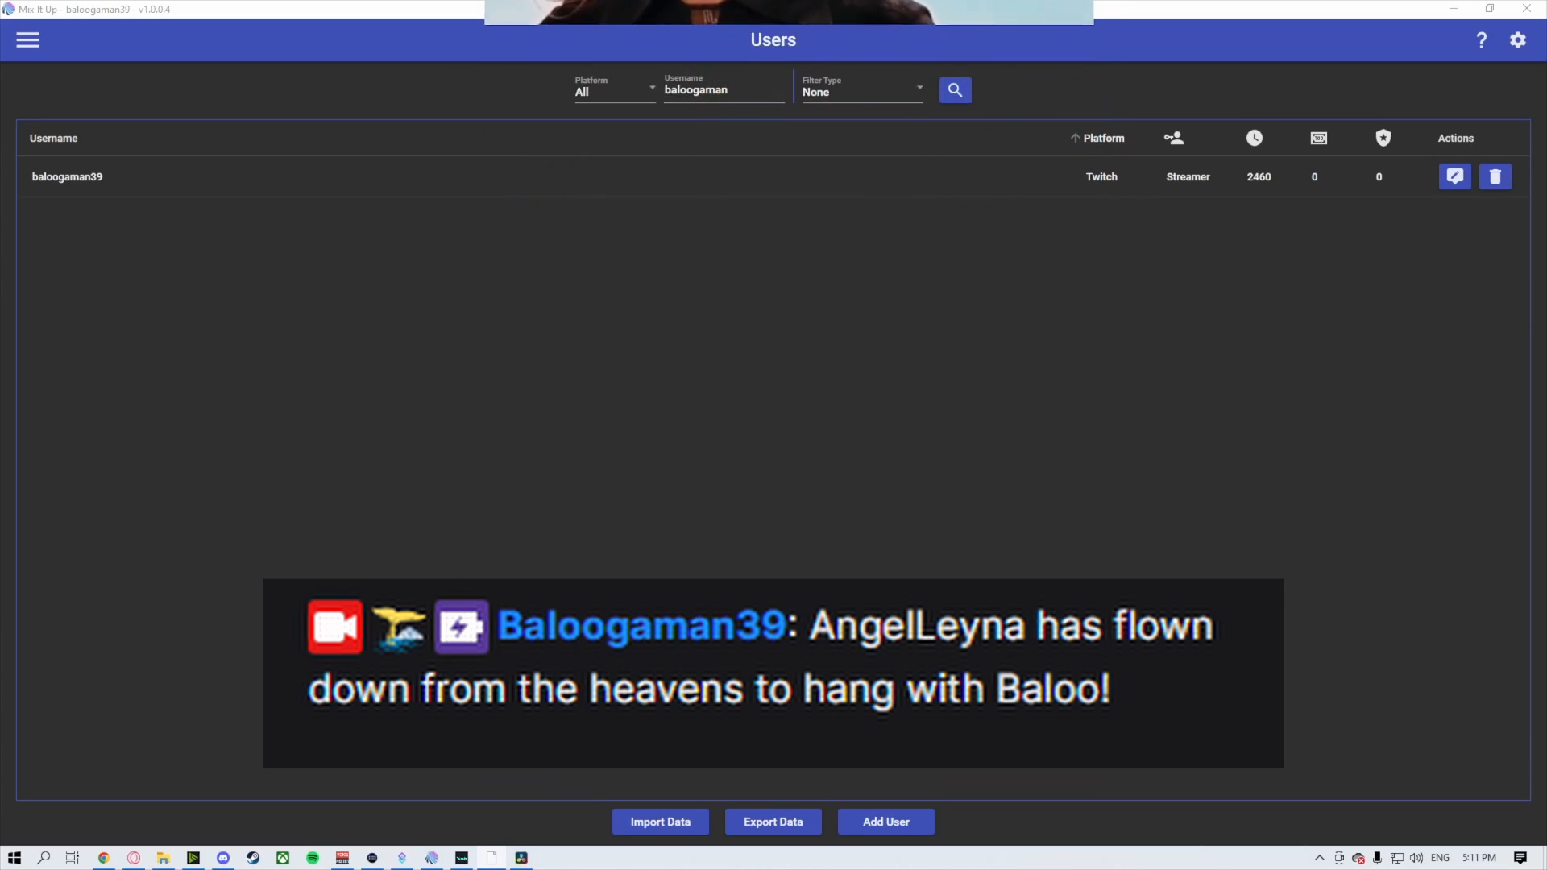
{"action": "left_click", "coordinate": [1455, 177]}
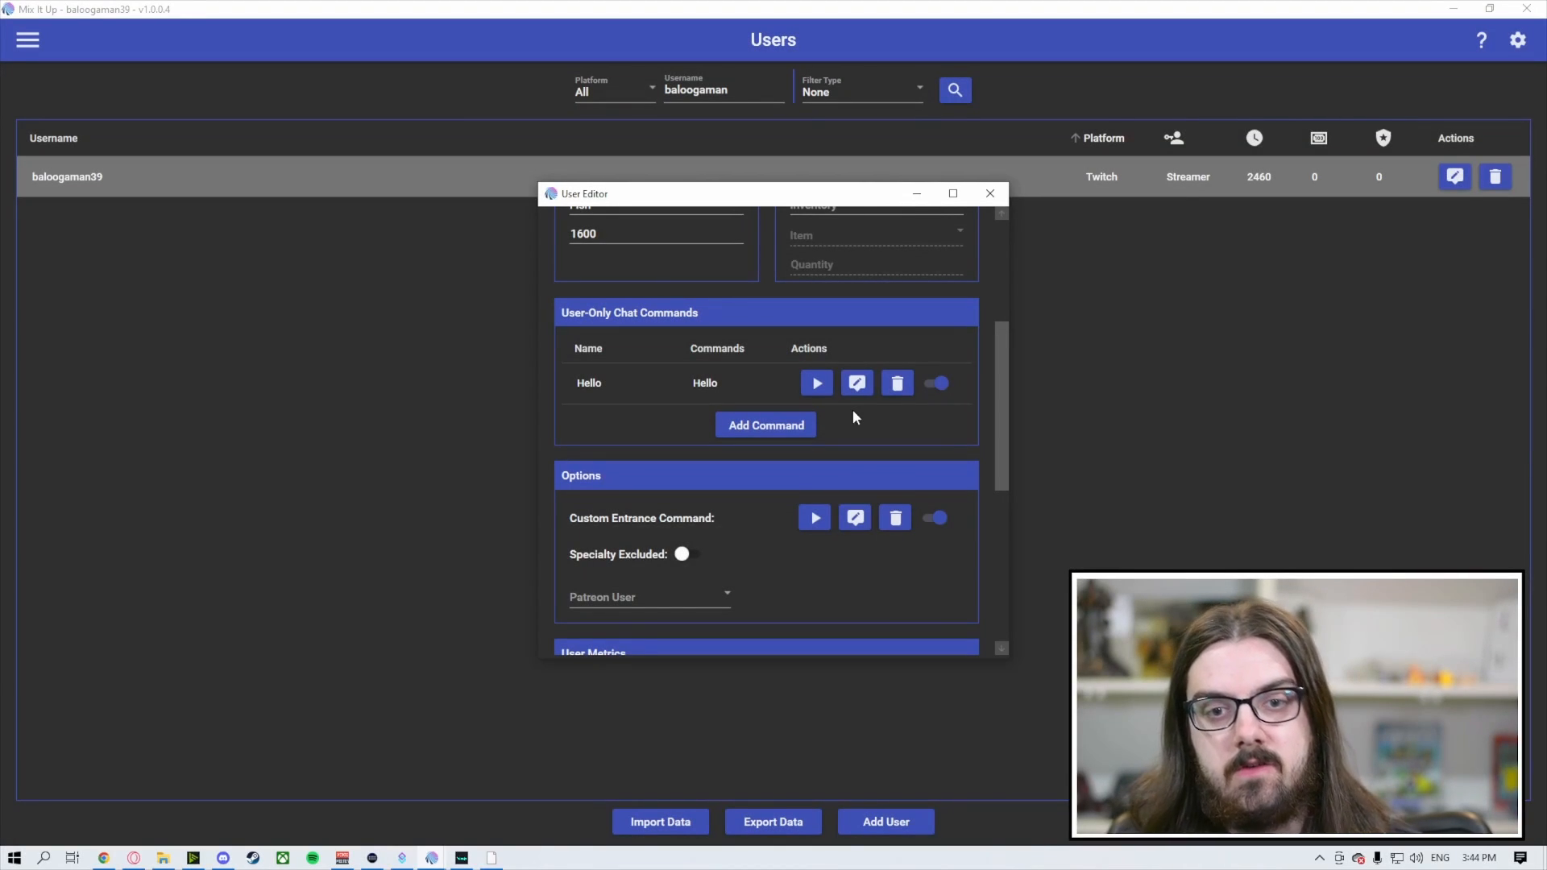